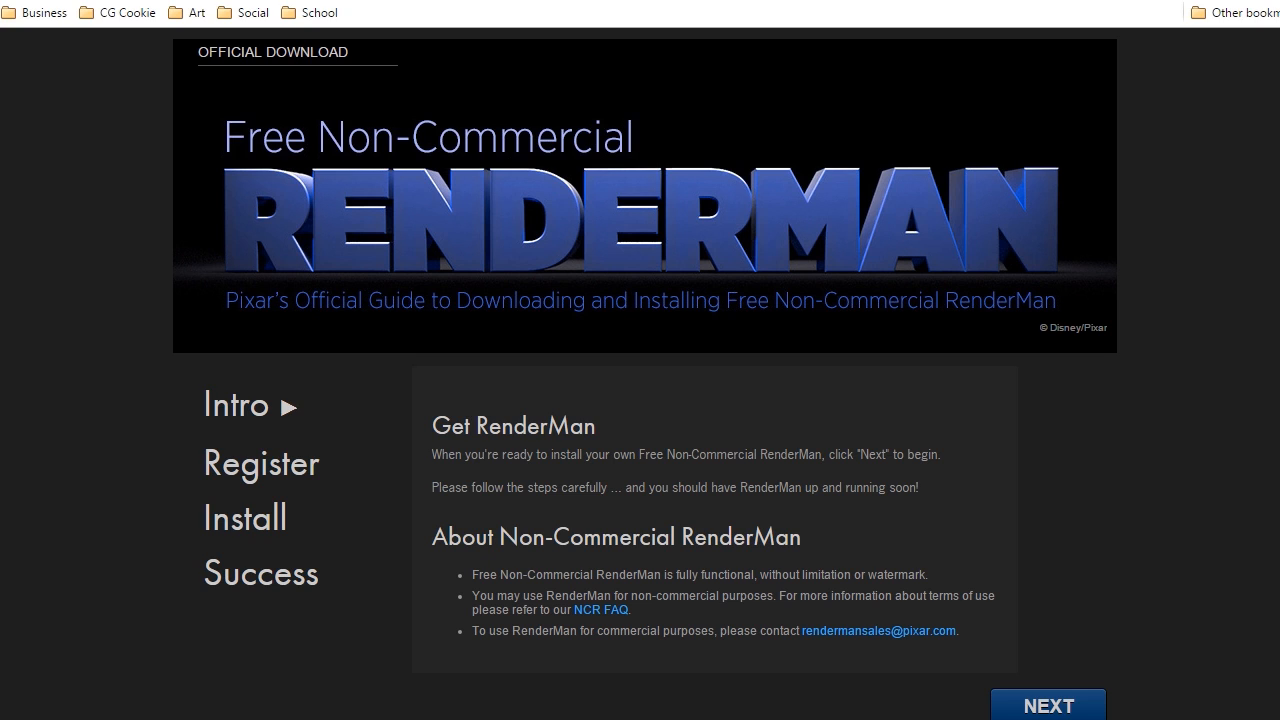
Abandon Install from File, filter the add-ons by 'pr' and enable Render: PRMan Render Engine
scroll("down", 3)
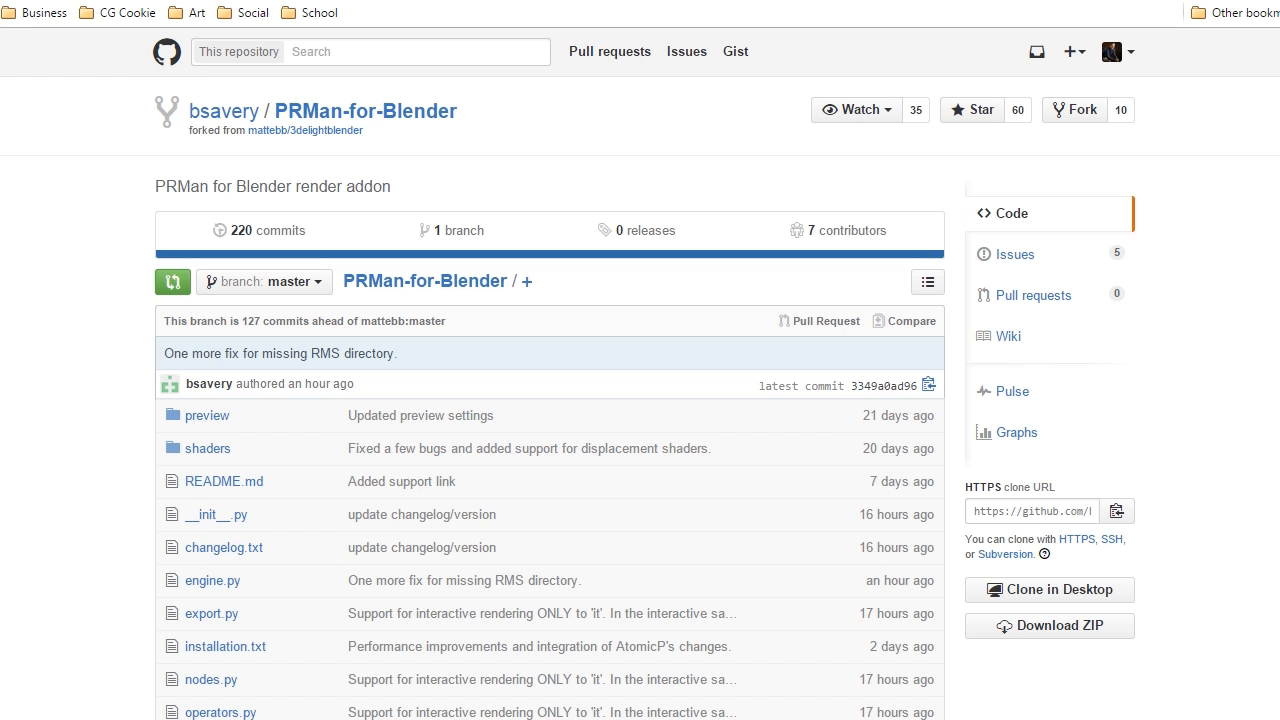
scroll("down", 3)
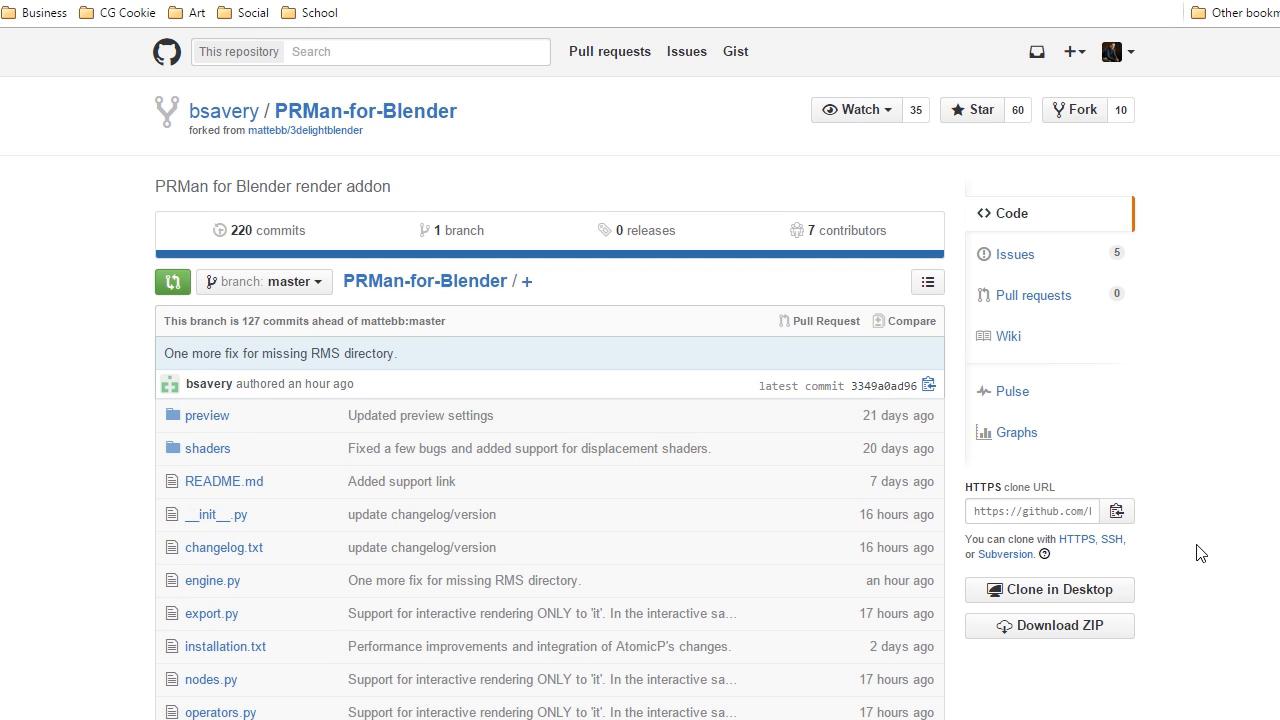
mouse_move(964, 394)
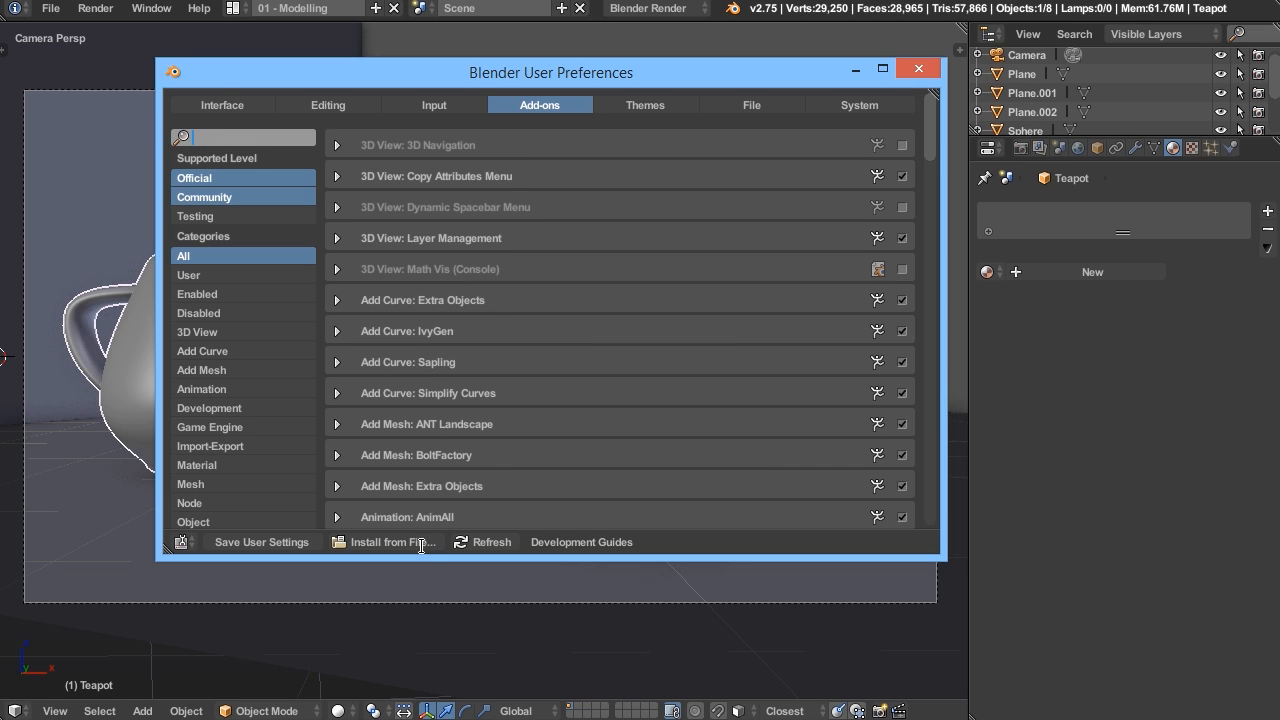
left_click(392, 542)
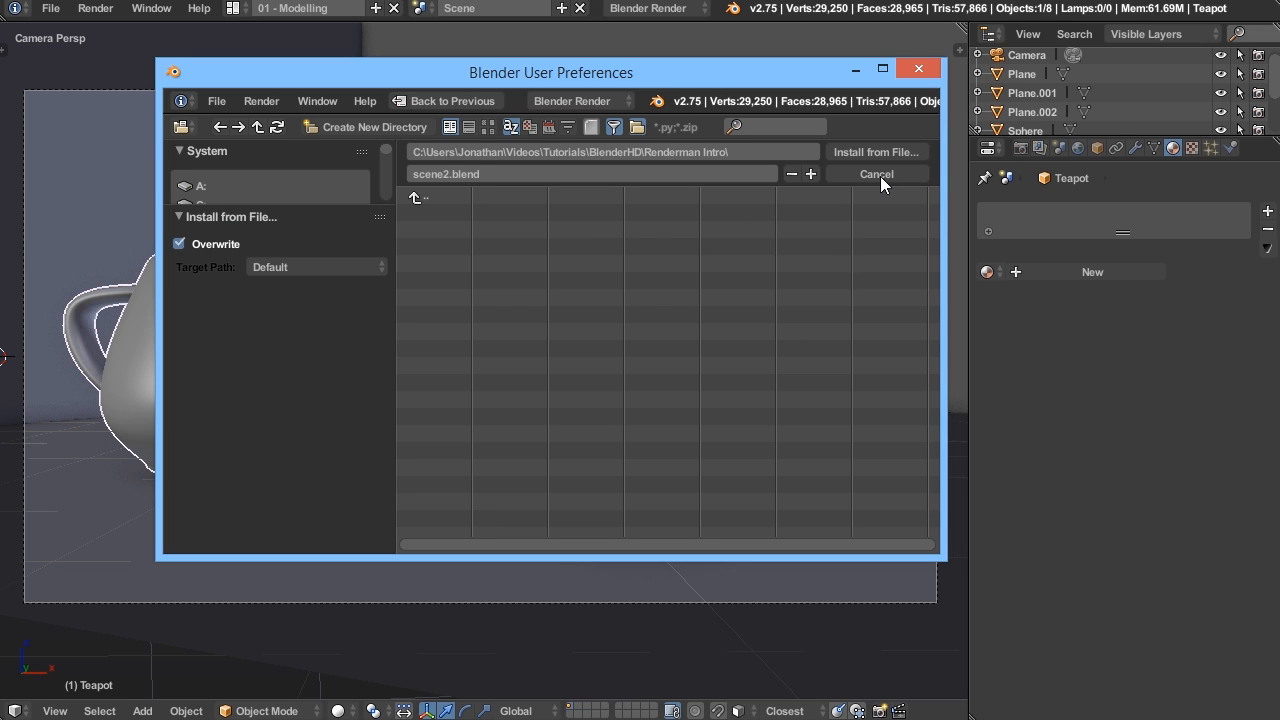
left_click(876, 172)
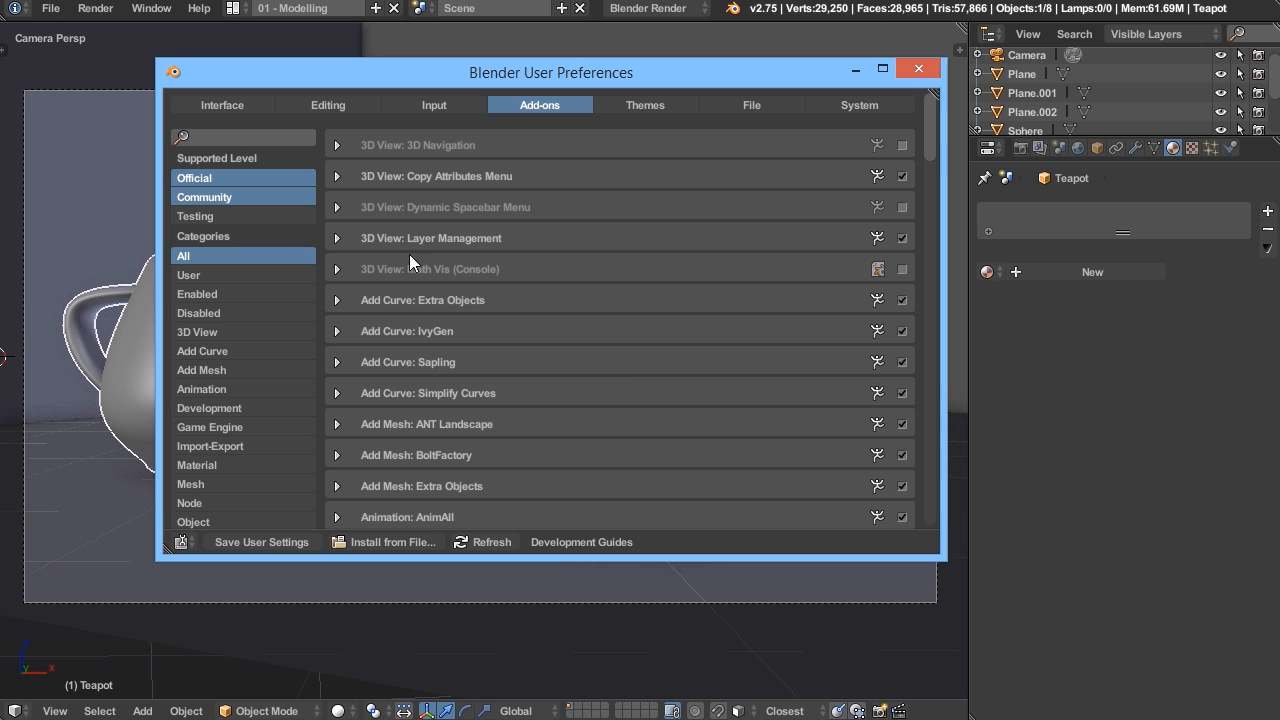
left_click(244, 136)
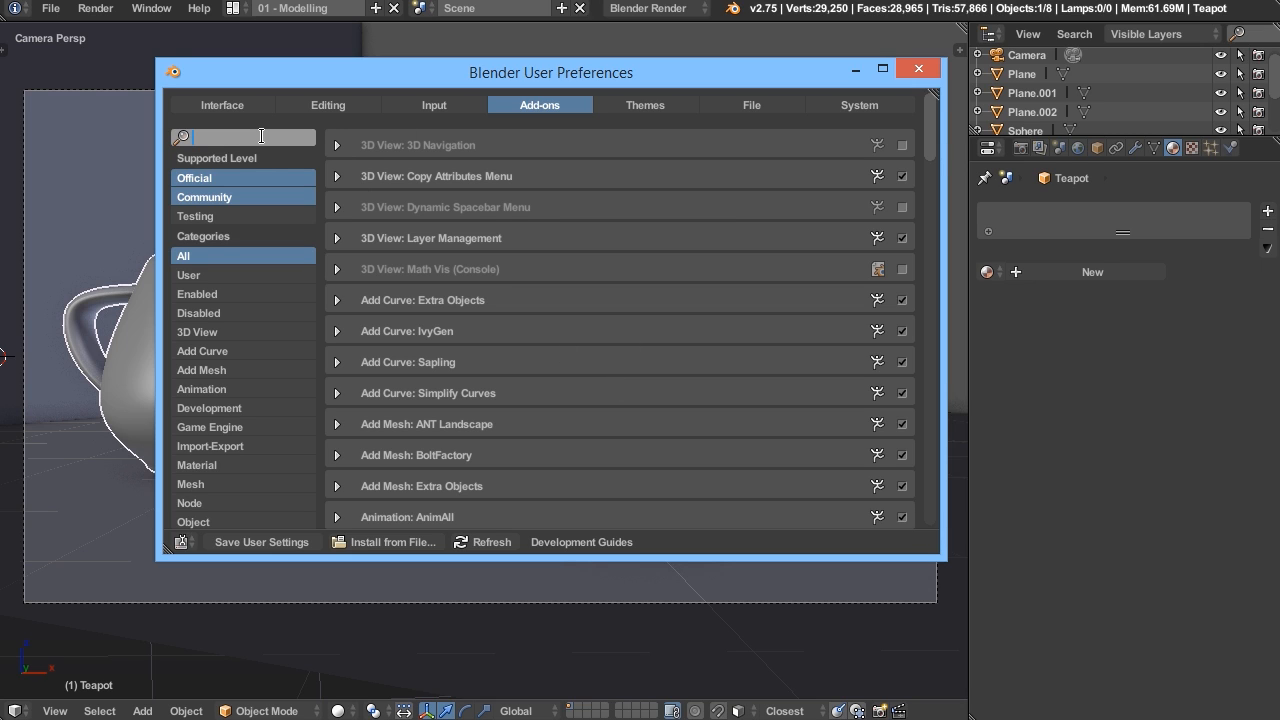
type("pr")
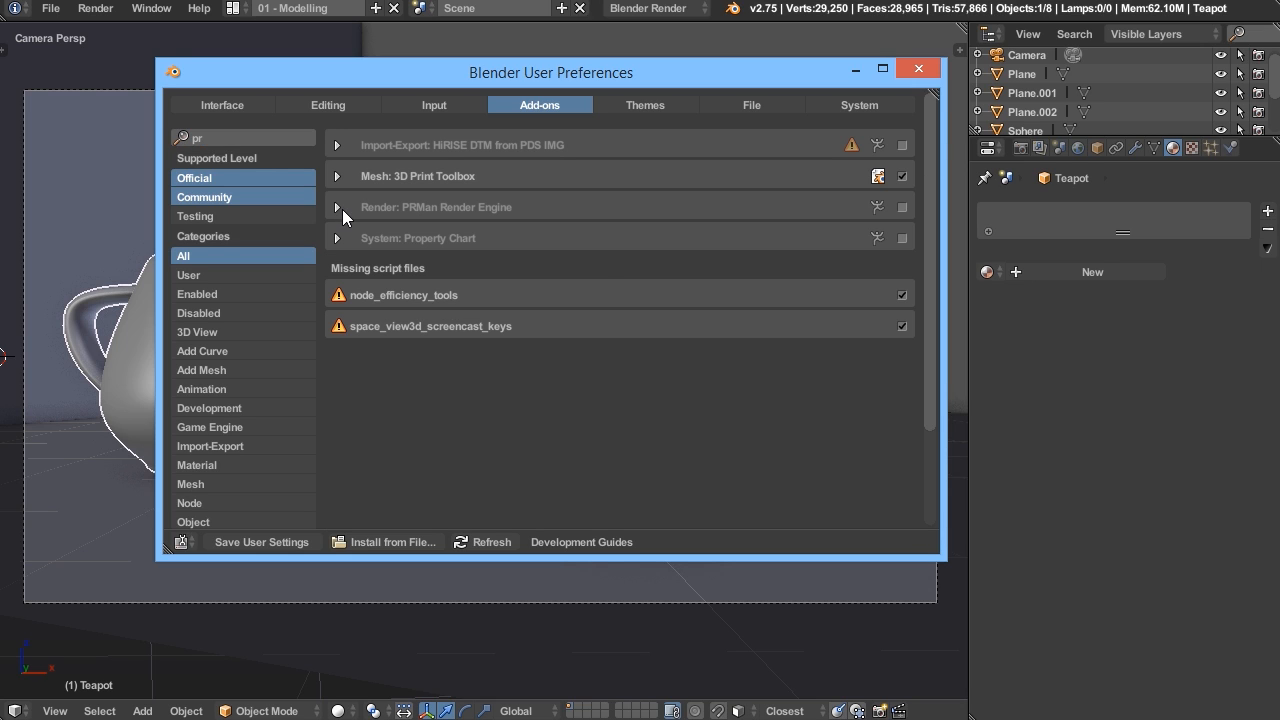
left_click(336, 206)
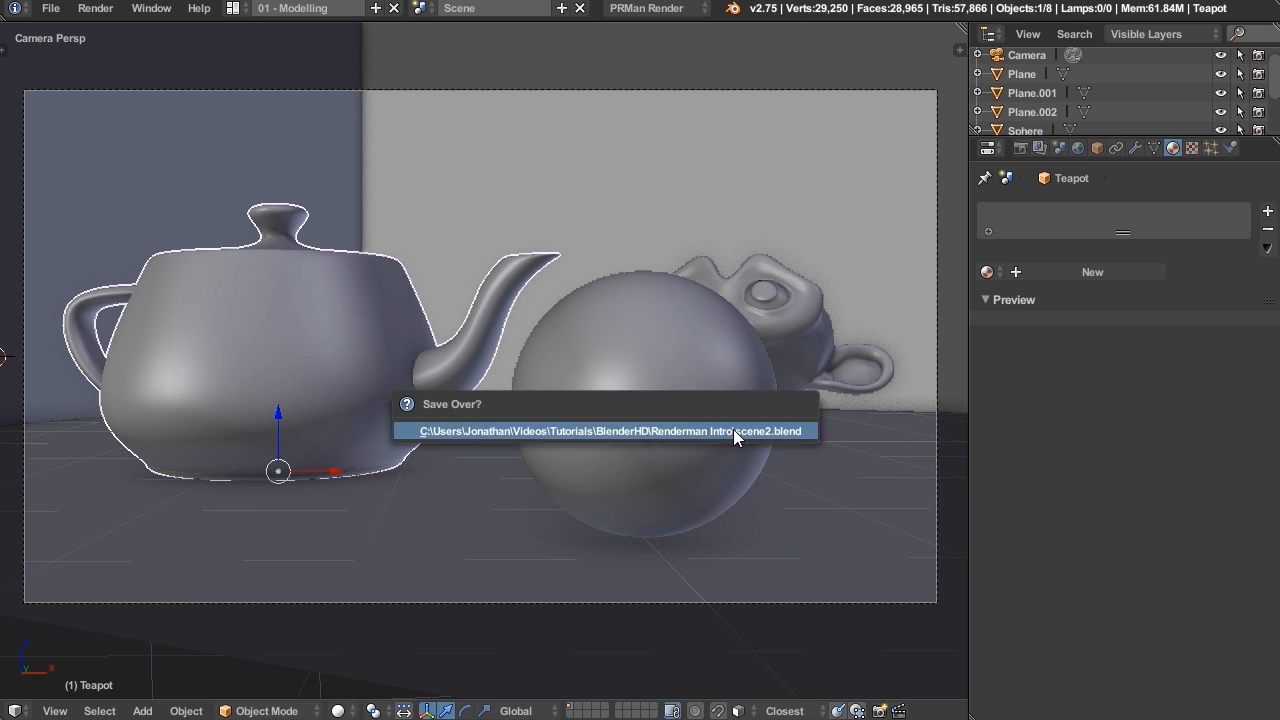
Save over the existing scene file and make PRMan Render the active render engine
left_click(604, 432)
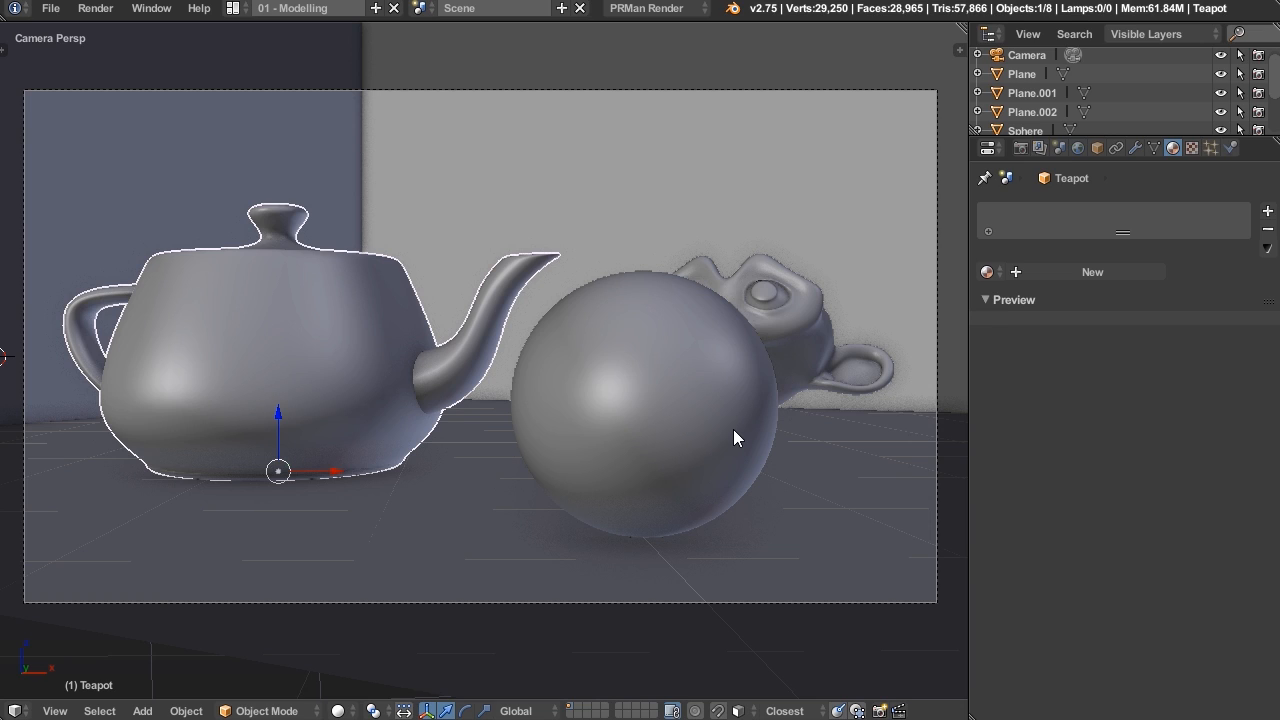
mouse_move(776, 438)
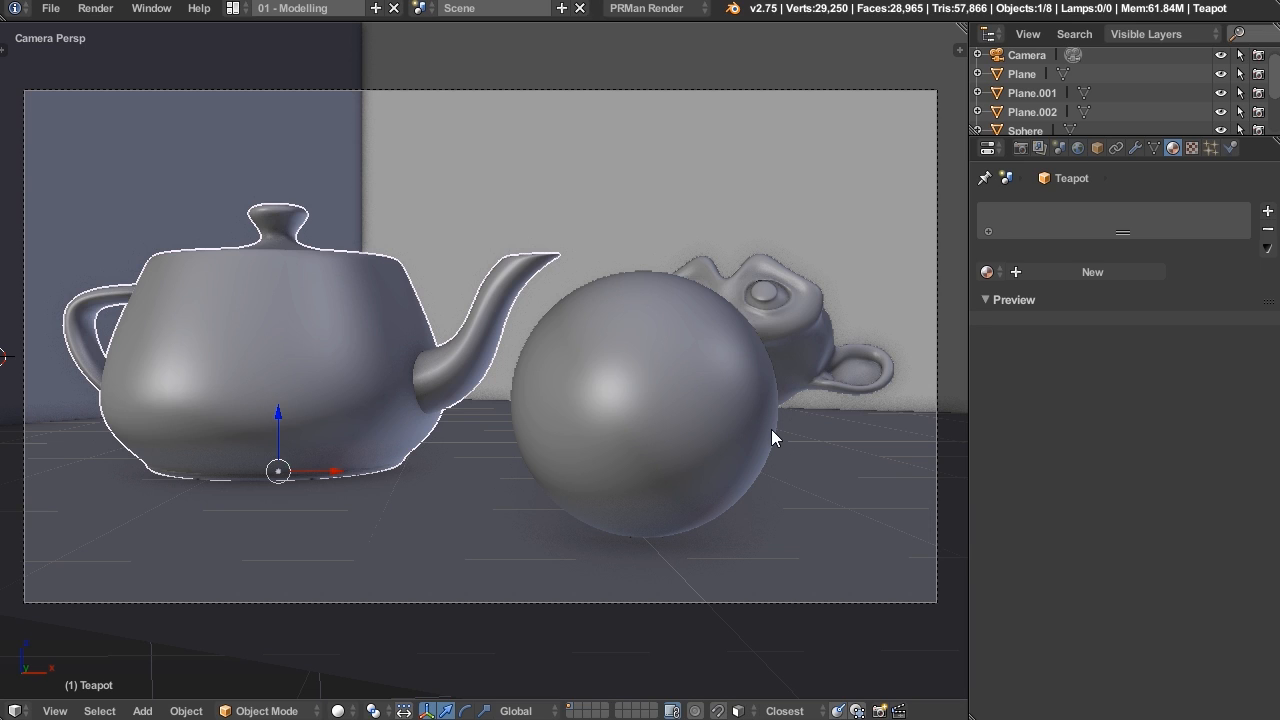
left_click(644, 8)
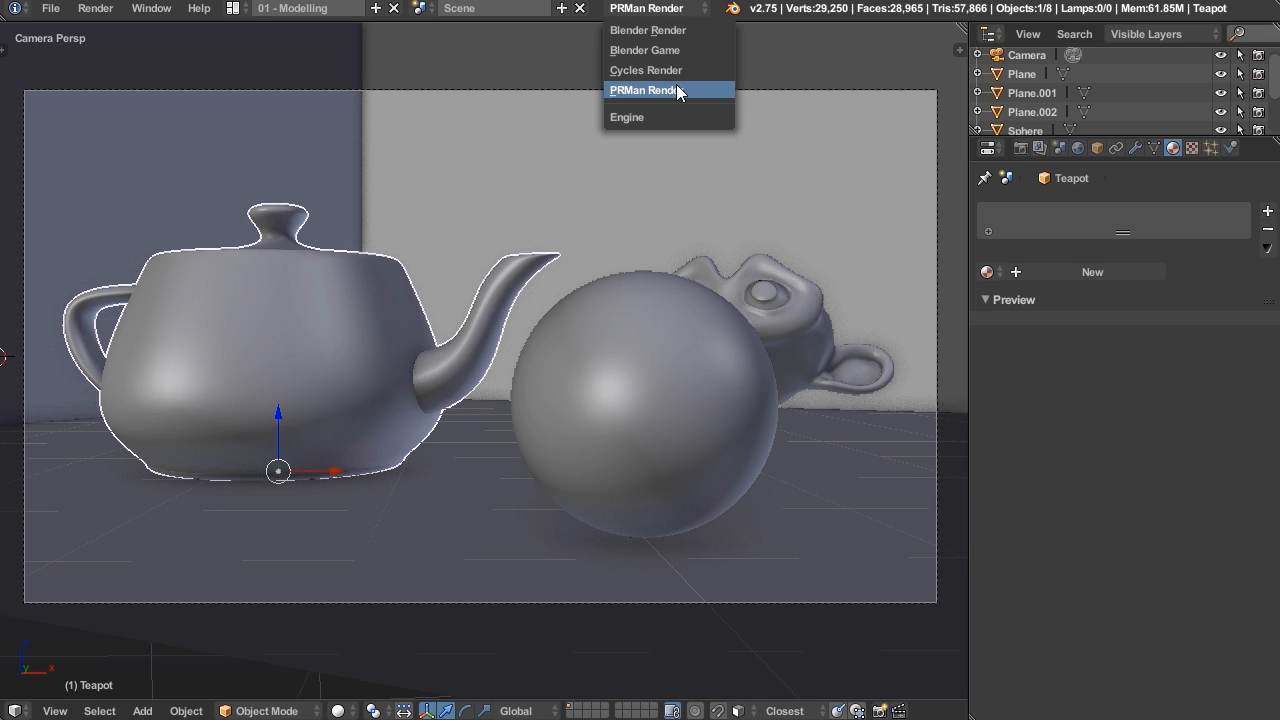
left_click(644, 90)
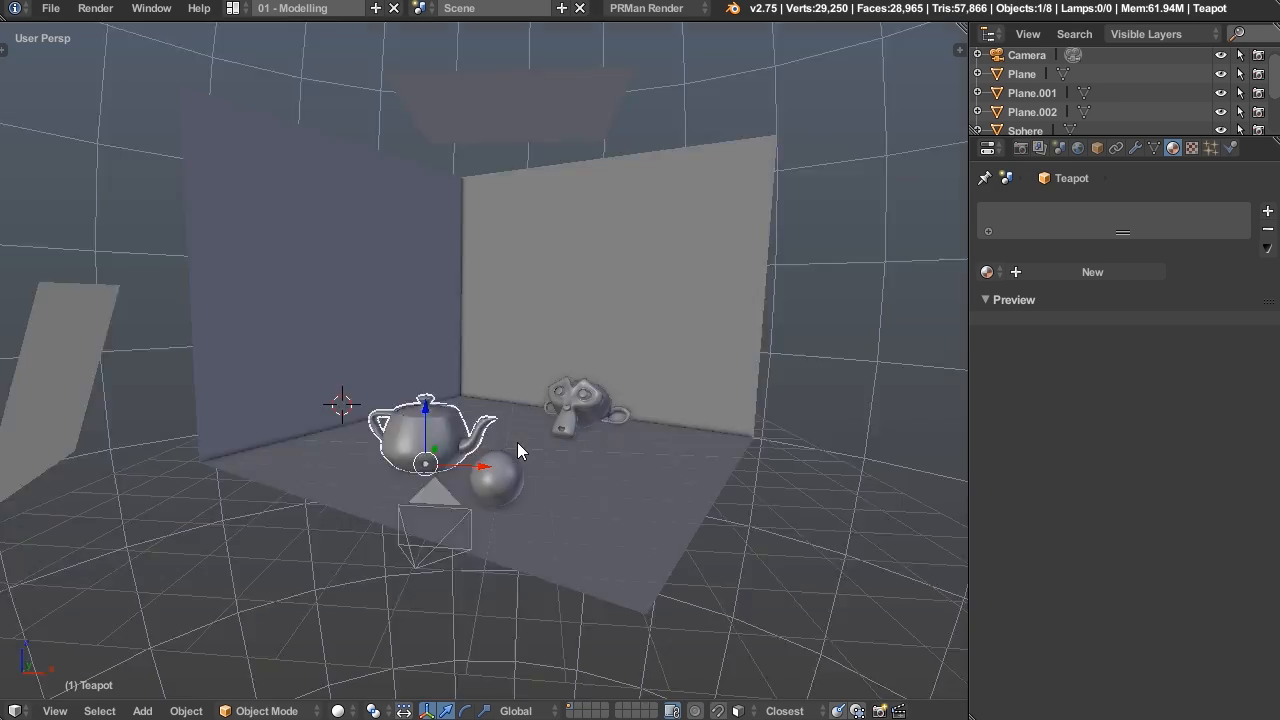
Create a new teapot material that uses a RenderMan PxrDisney node tree
left_click_drag(520, 450, 590, 480)
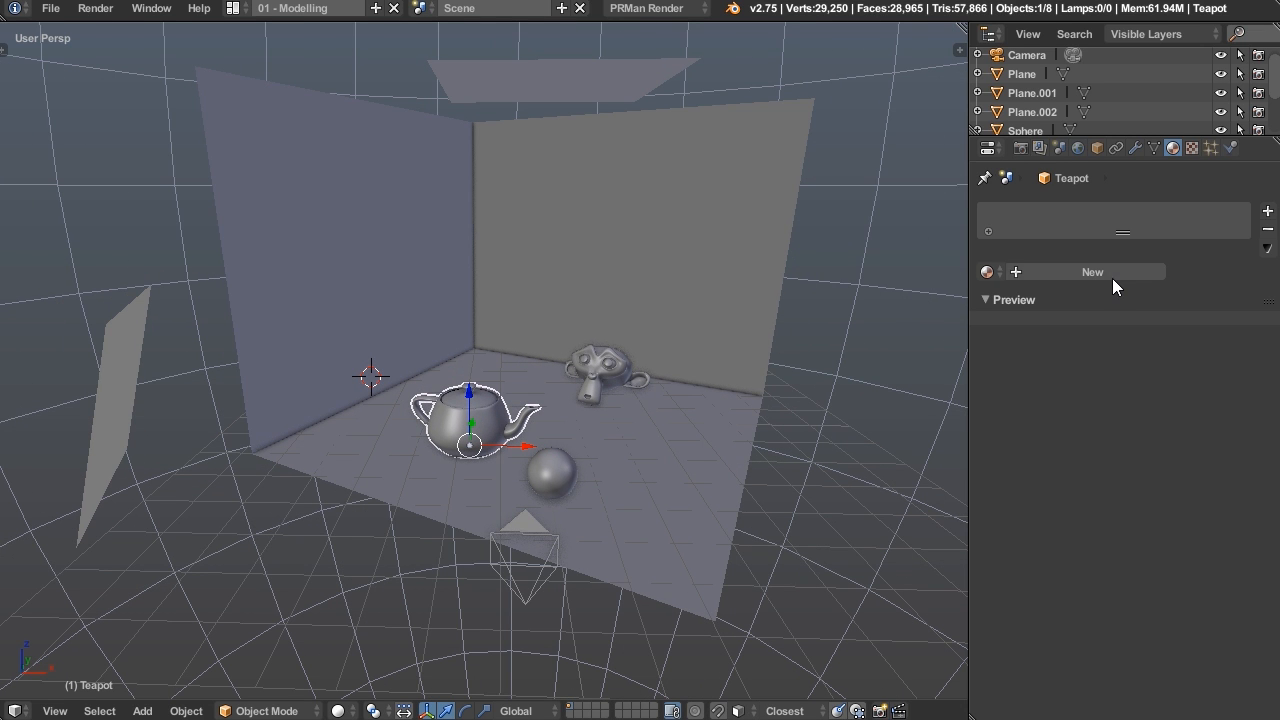
left_click(1092, 272)
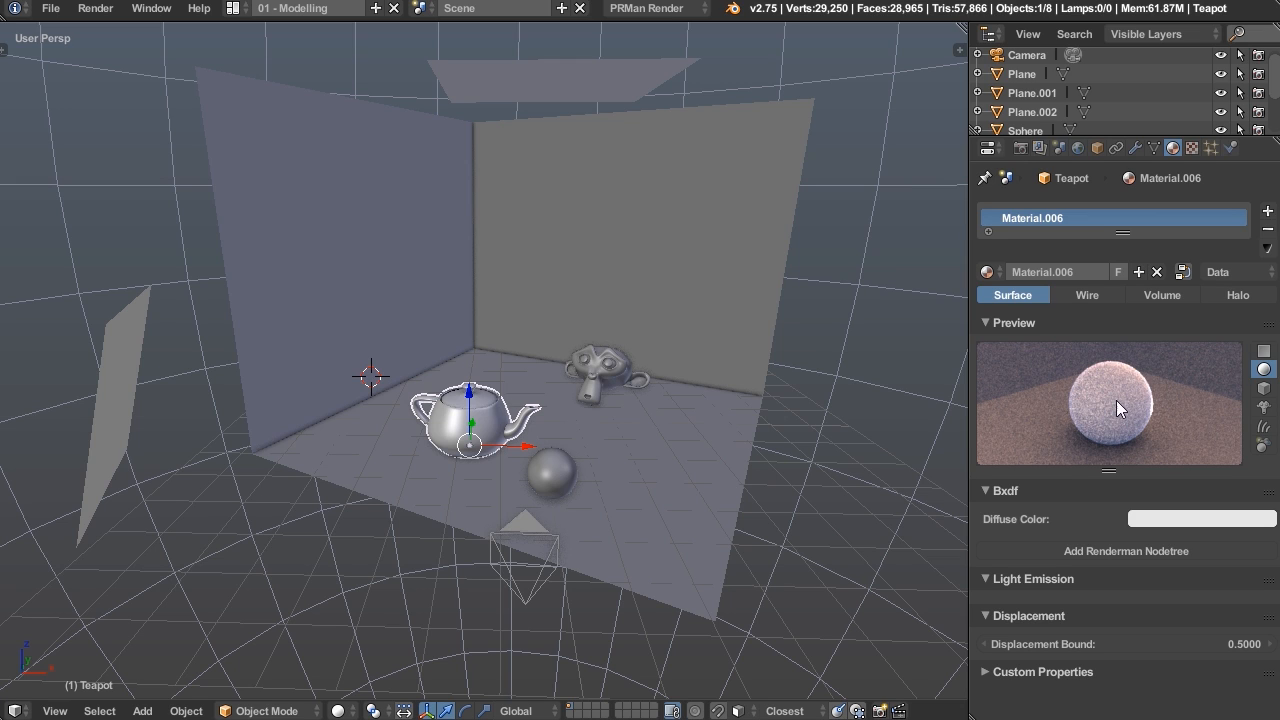
mouse_move(1152, 360)
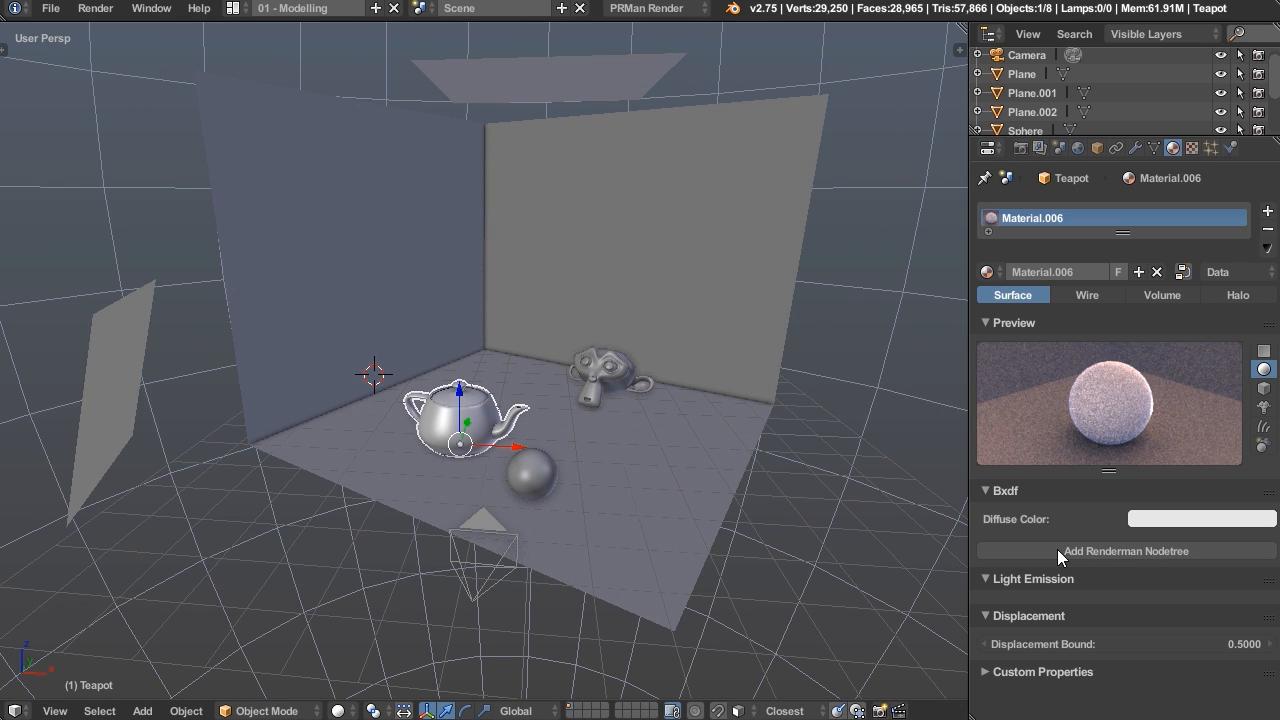
left_click(1124, 552)
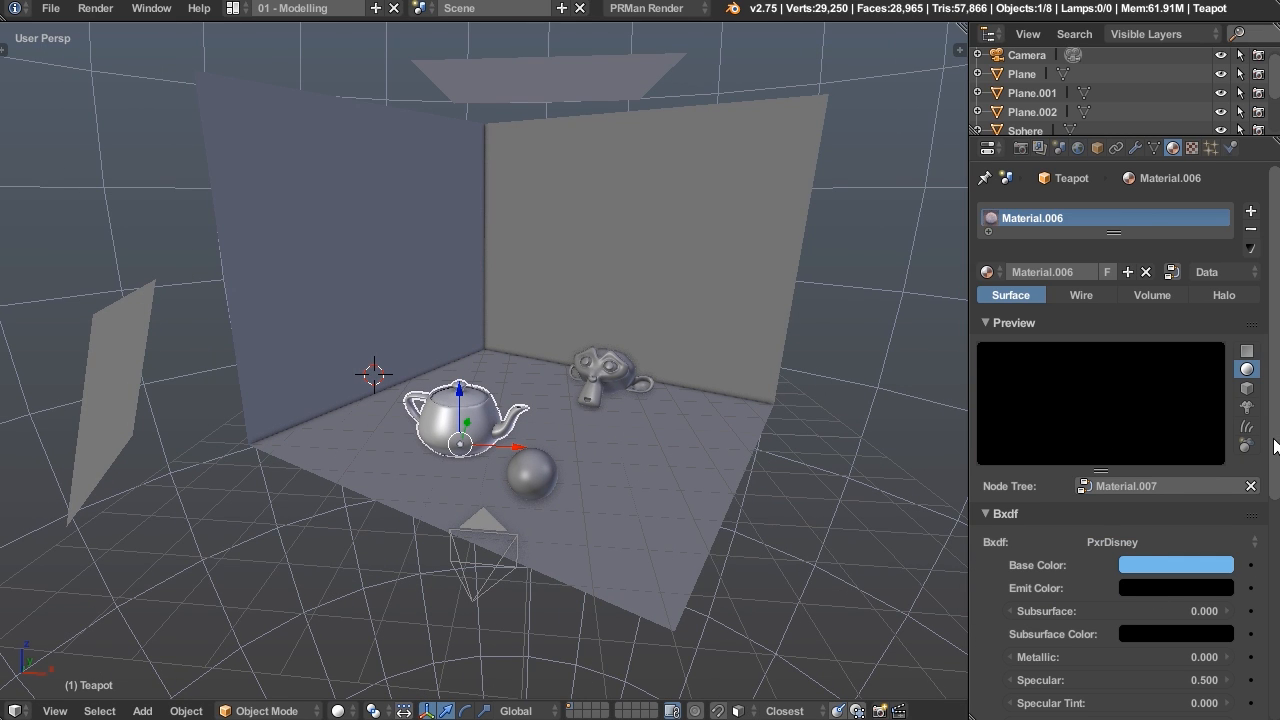
scroll("down", 3)
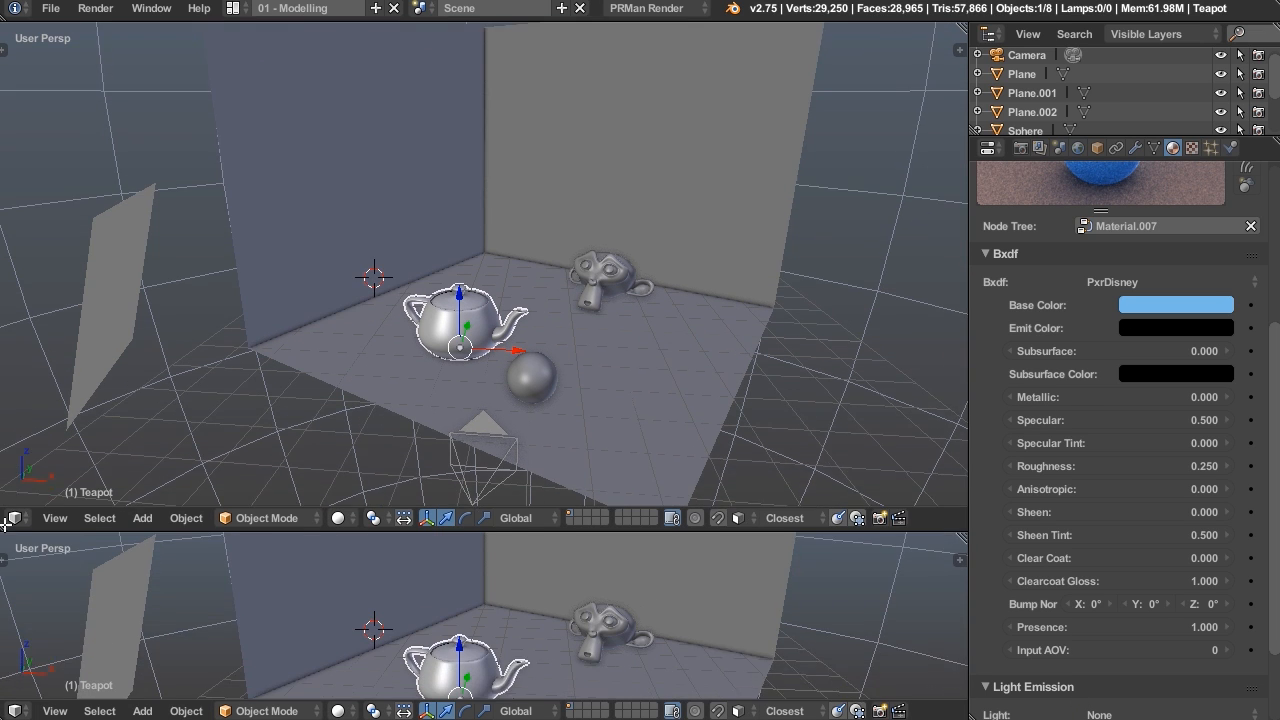
left_click(14, 518)
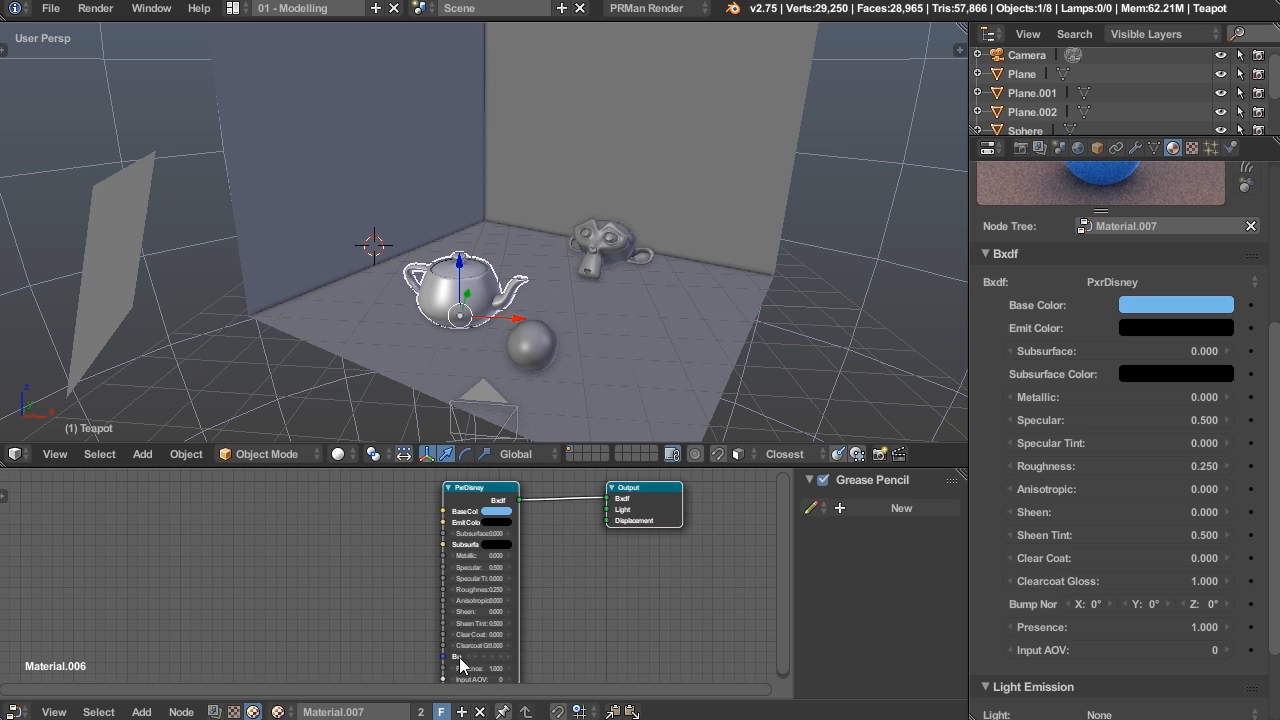
left_click(140, 712)
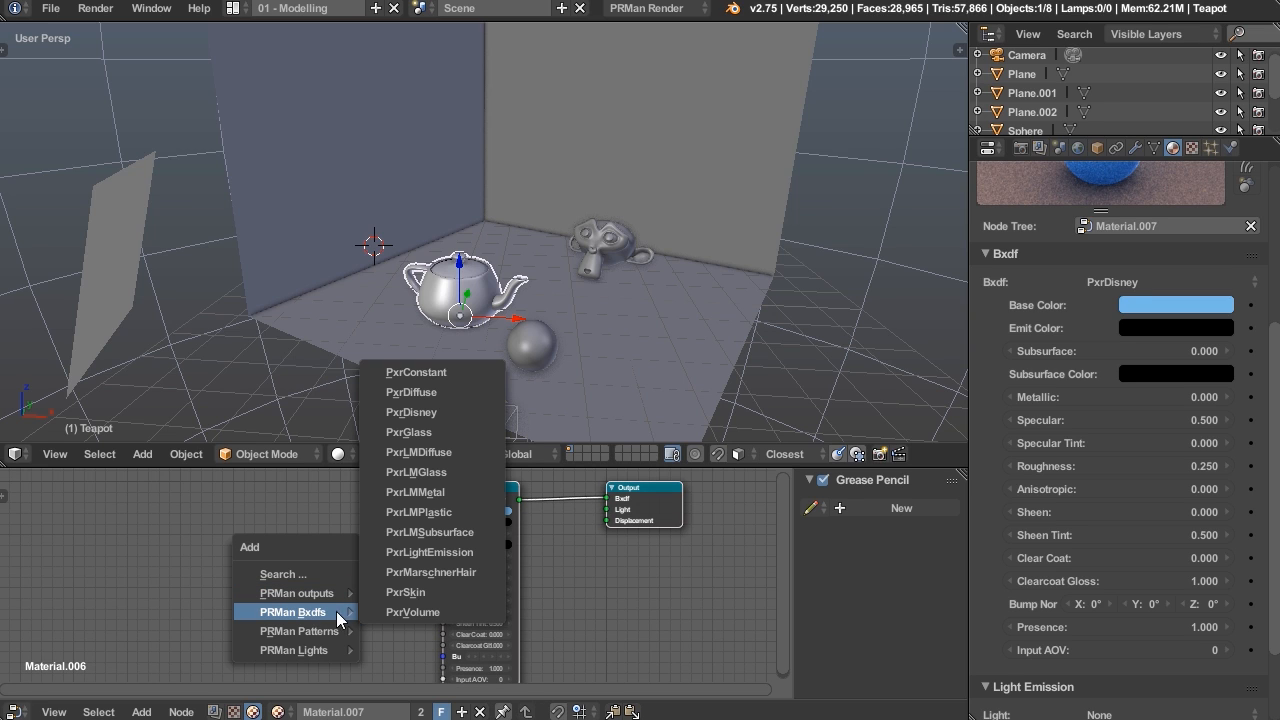
mouse_move(406, 592)
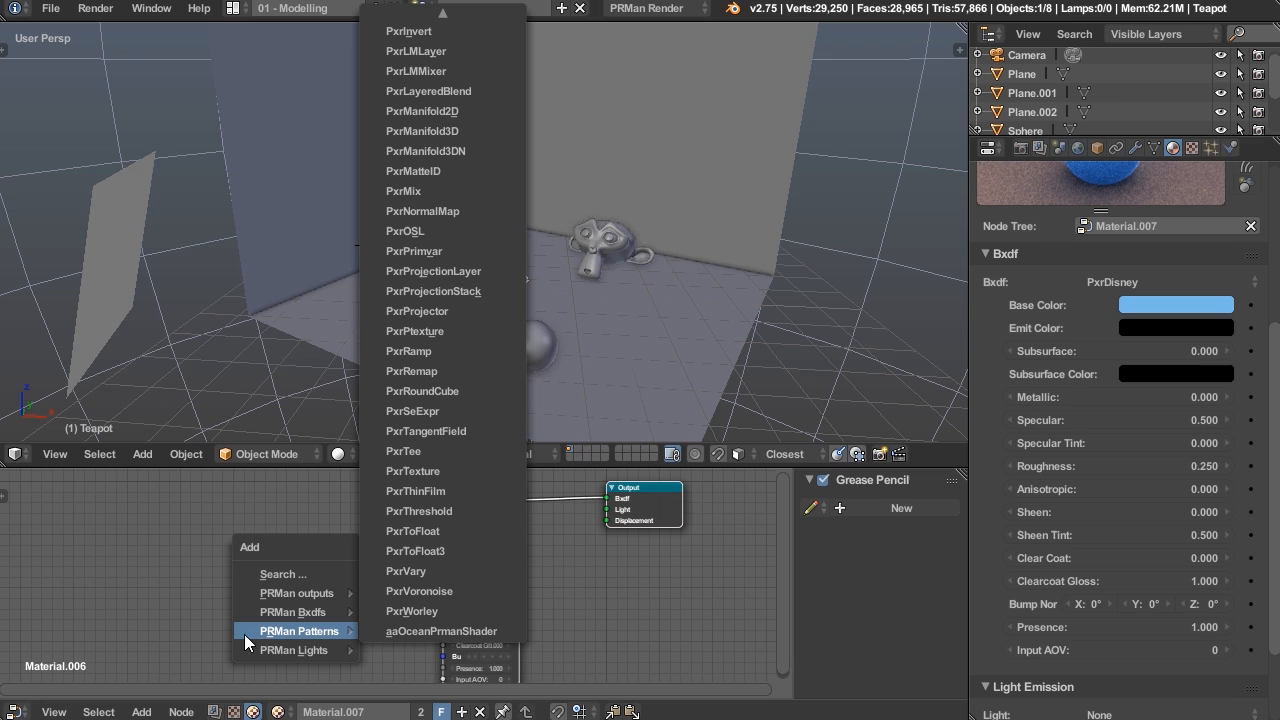
mouse_move(470, 232)
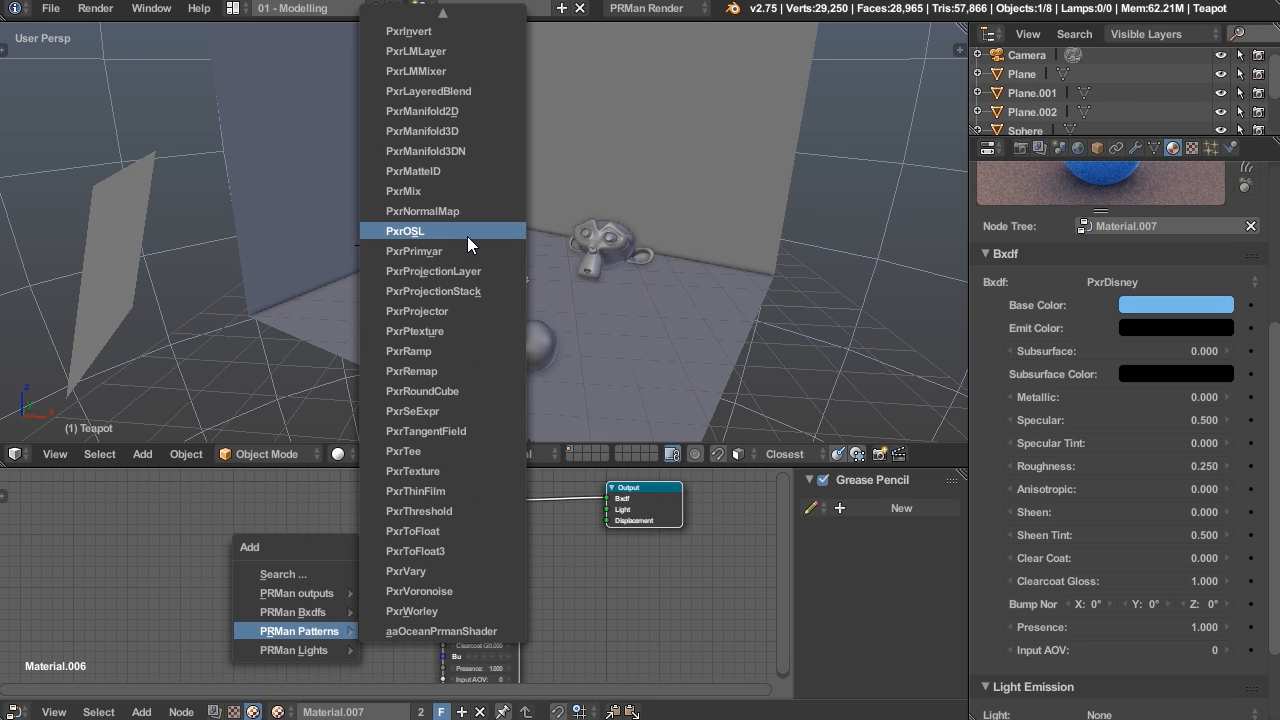
mouse_move(470, 240)
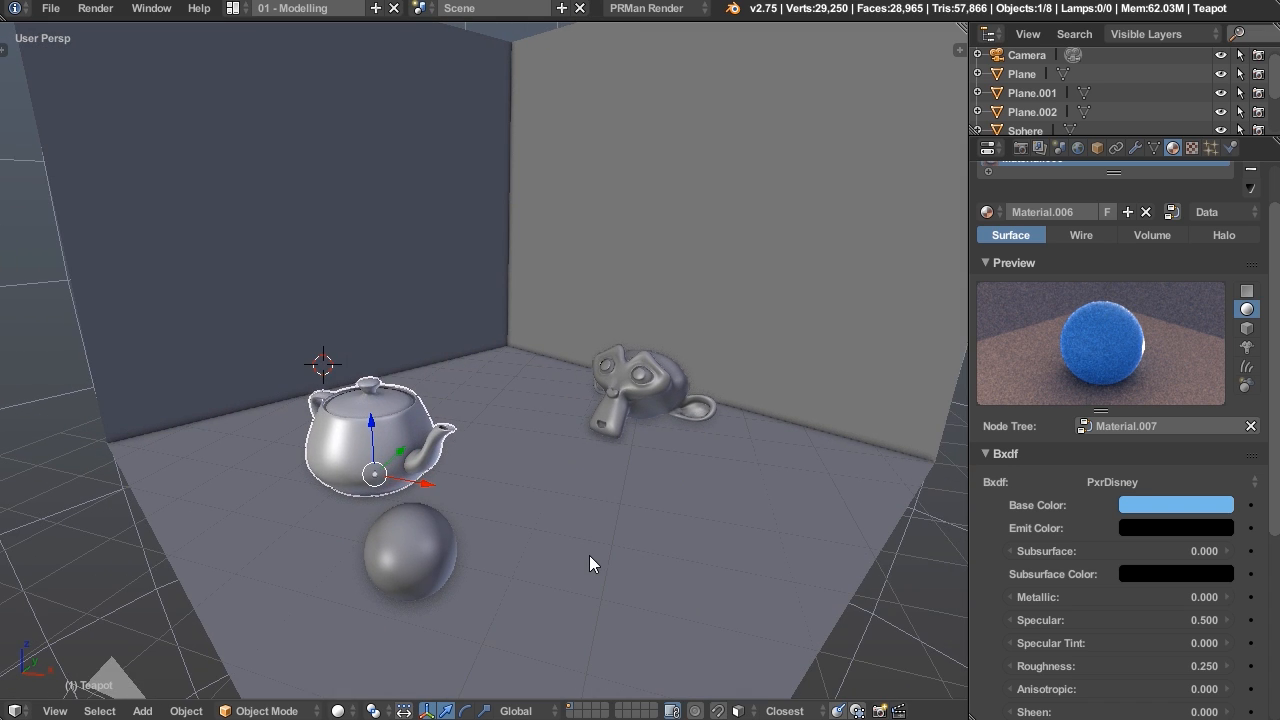
Set the teapot's PxrDisney base colour to green via the colour picker
left_click(1176, 504)
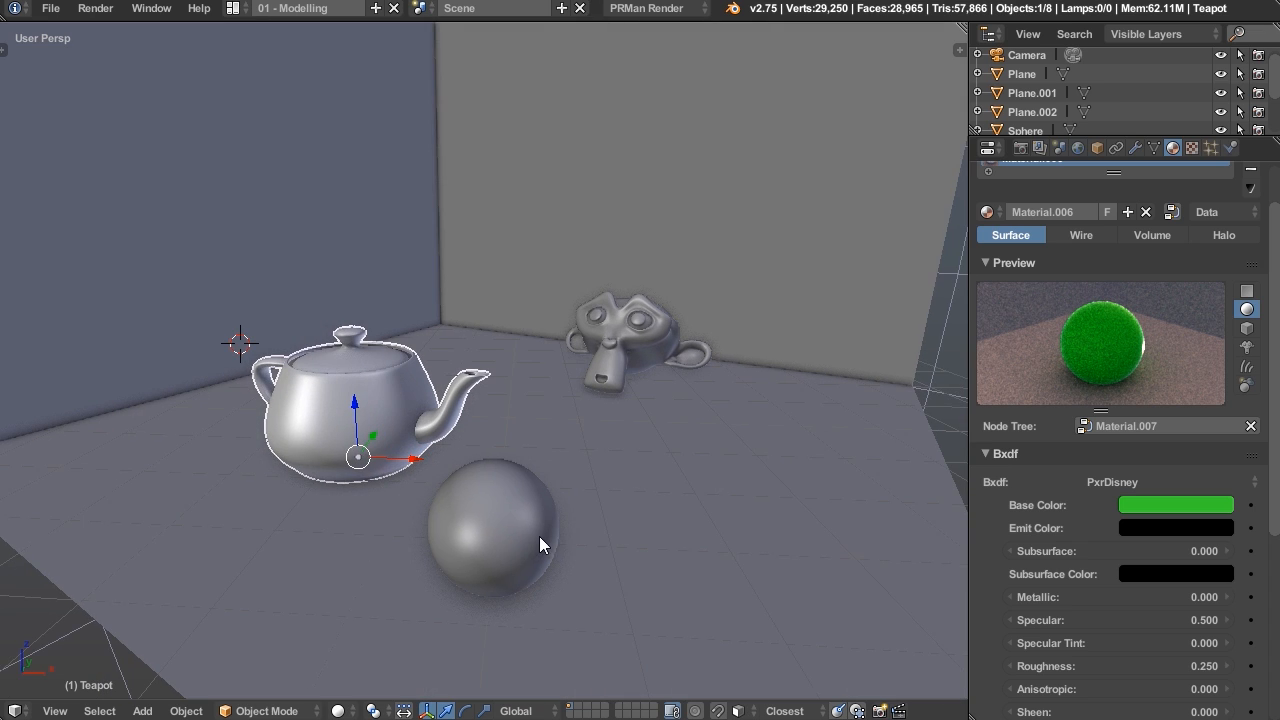
left_click(340, 710)
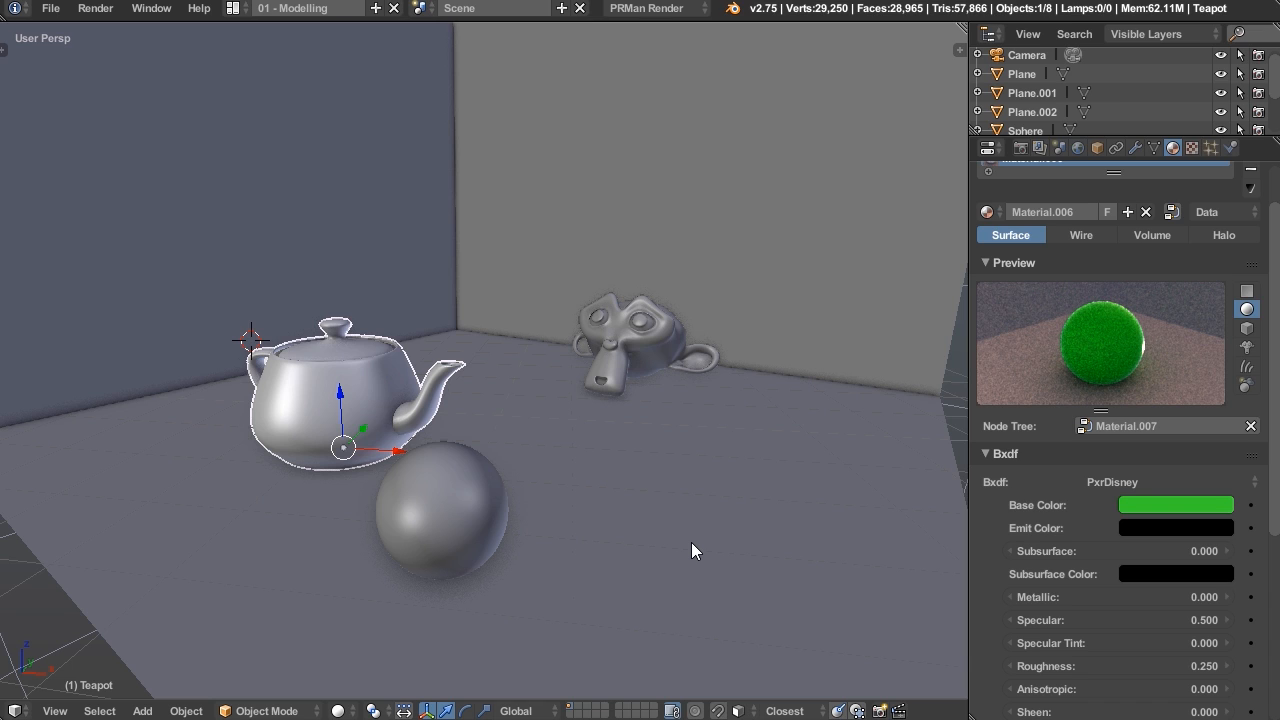
mouse_move(576, 518)
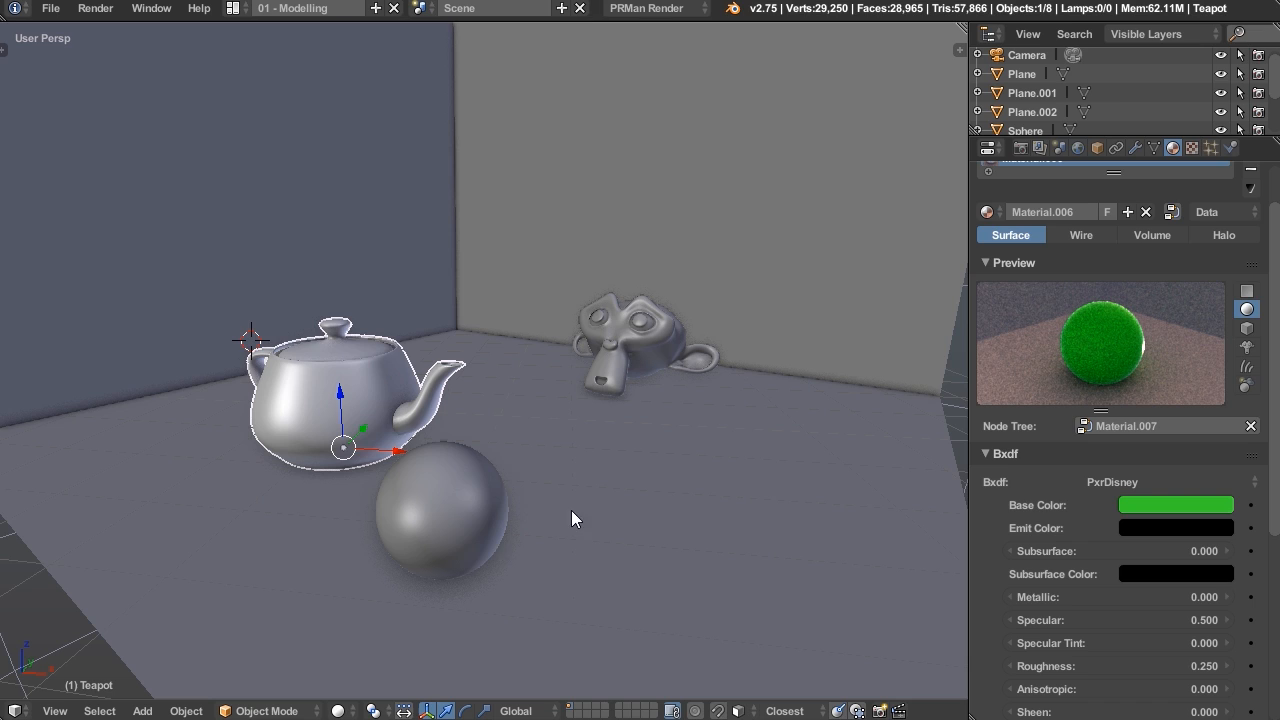
mouse_move(480, 548)
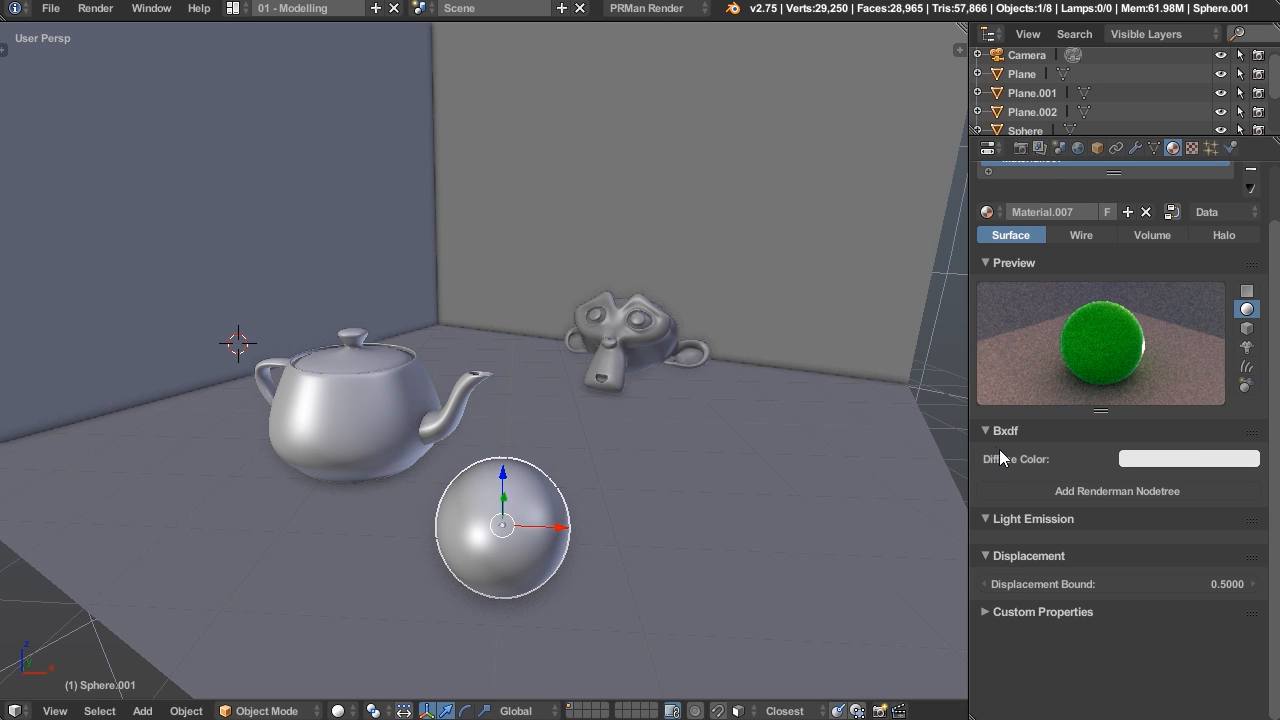
Give the sphere a RenderMan PxrGlass material with a pale green reflection colour
left_click(1116, 492)
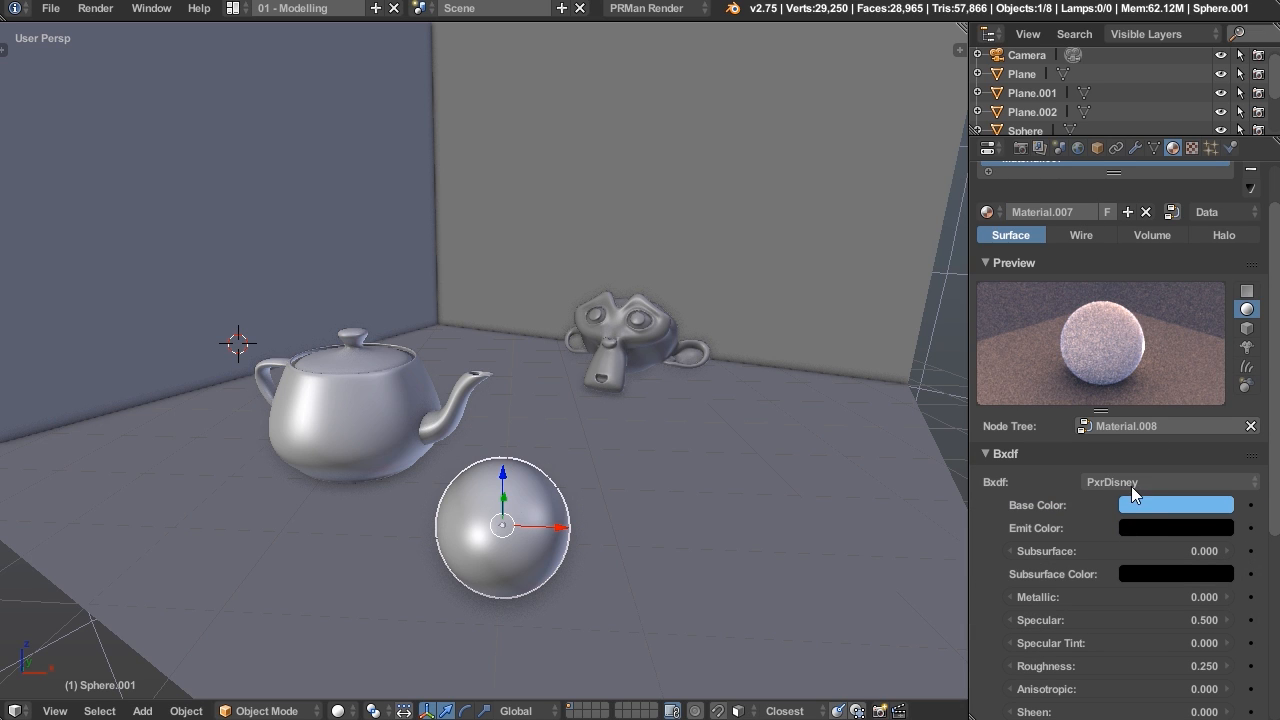
left_click(1164, 482)
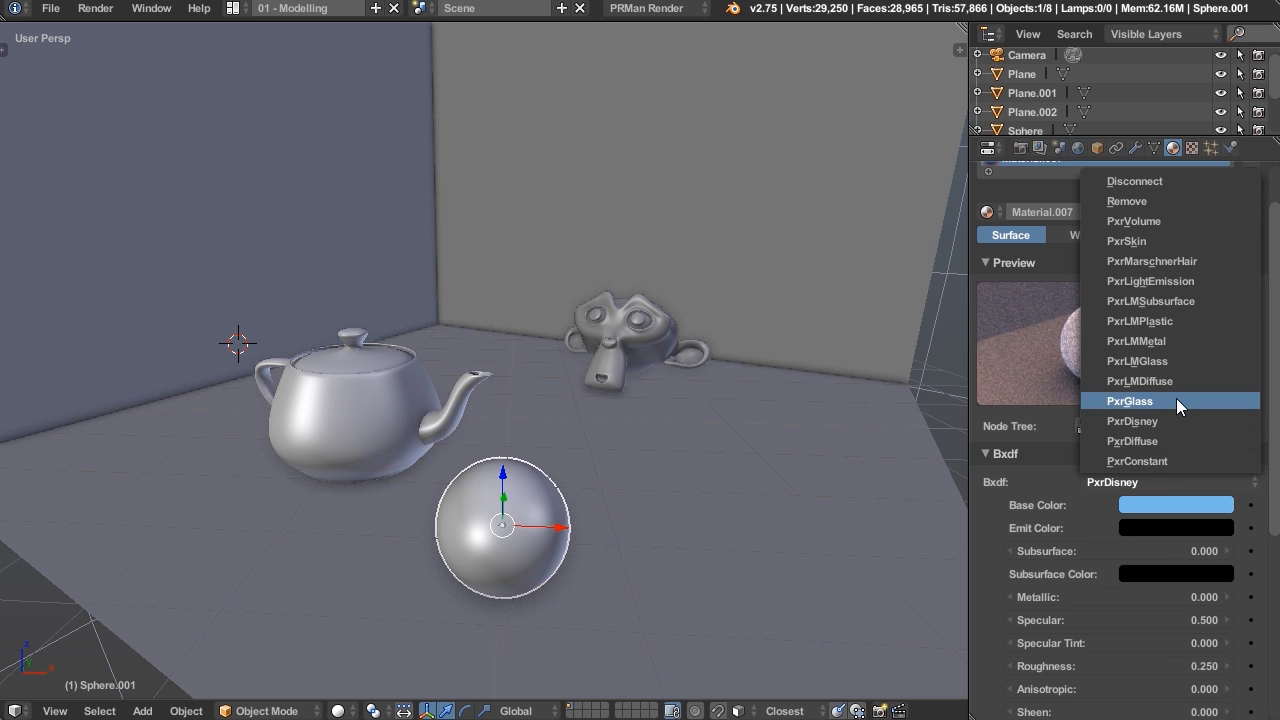
left_click(1128, 400)
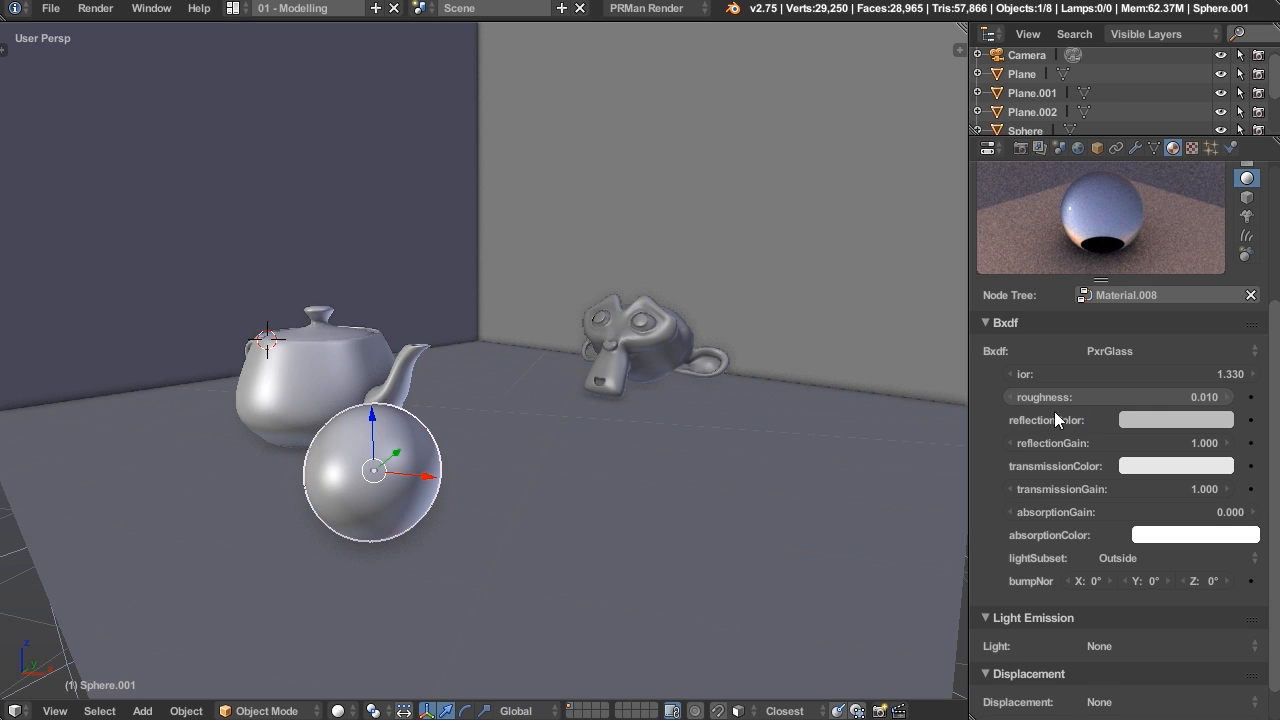
mouse_move(1144, 428)
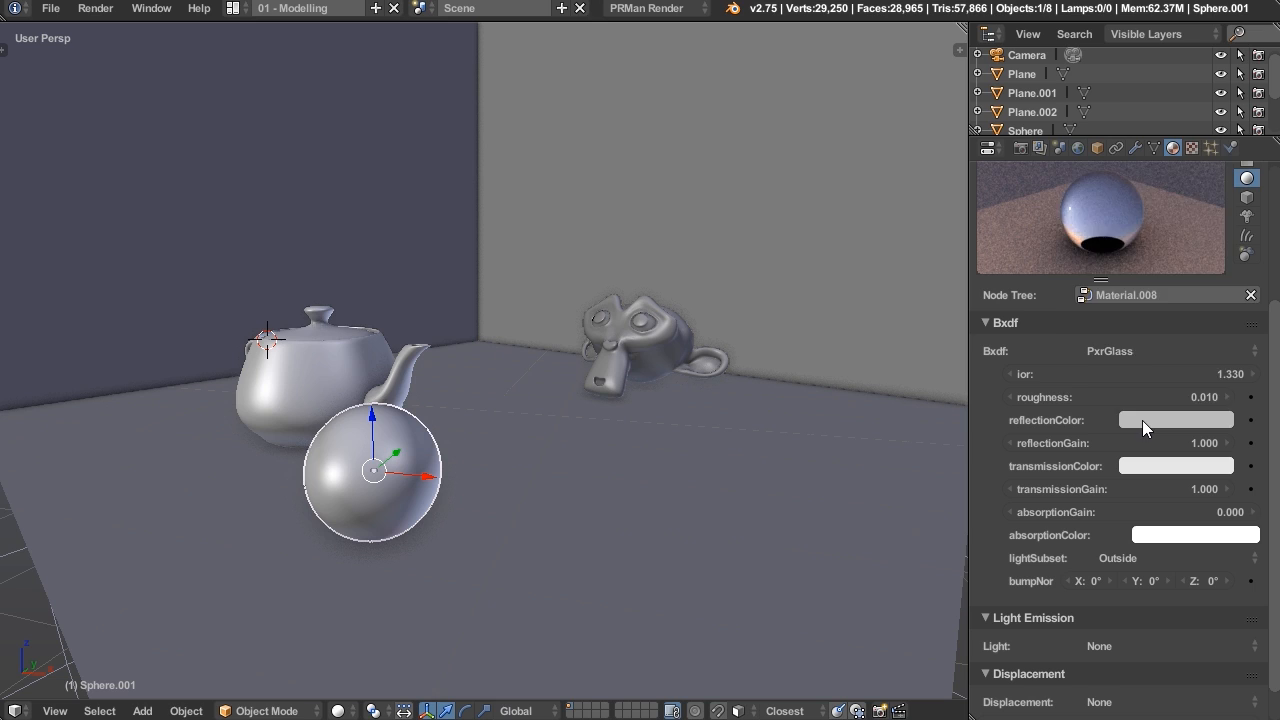
left_click(1176, 420)
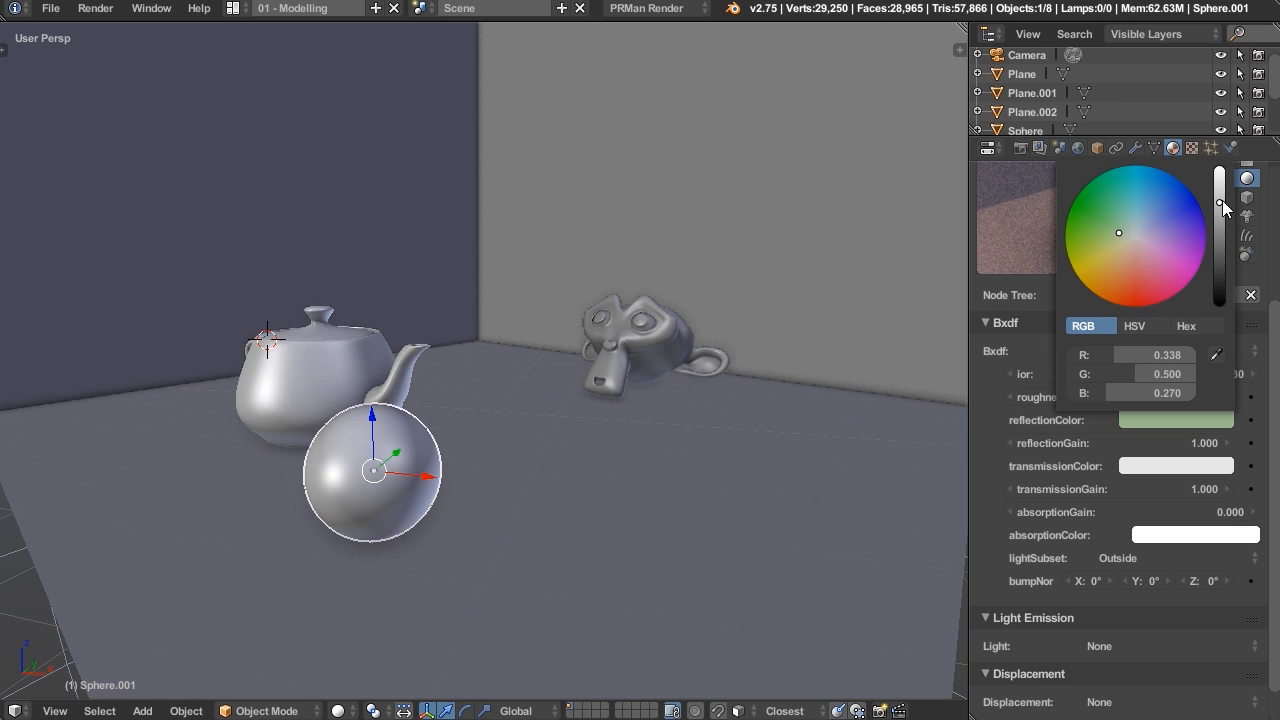
left_click(1250, 294)
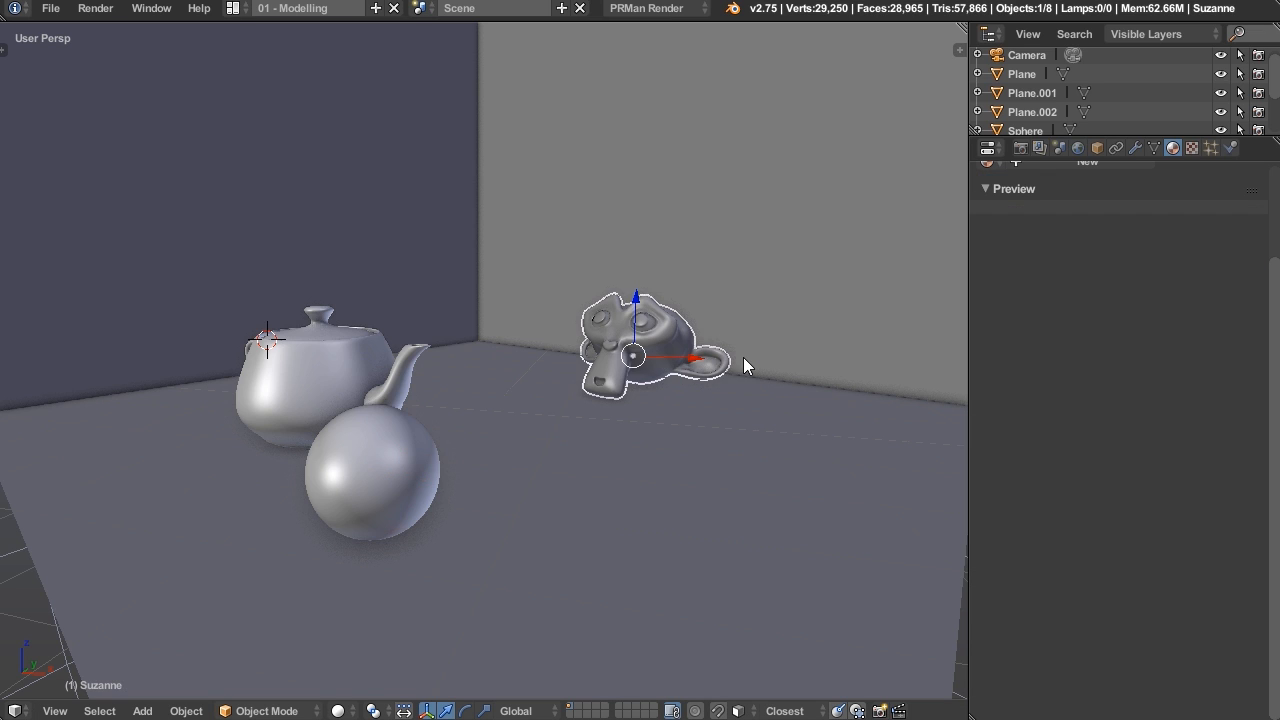
Create a RenderMan PxrDisney material for the monkey with a blue base colour
left_click(1172, 148)
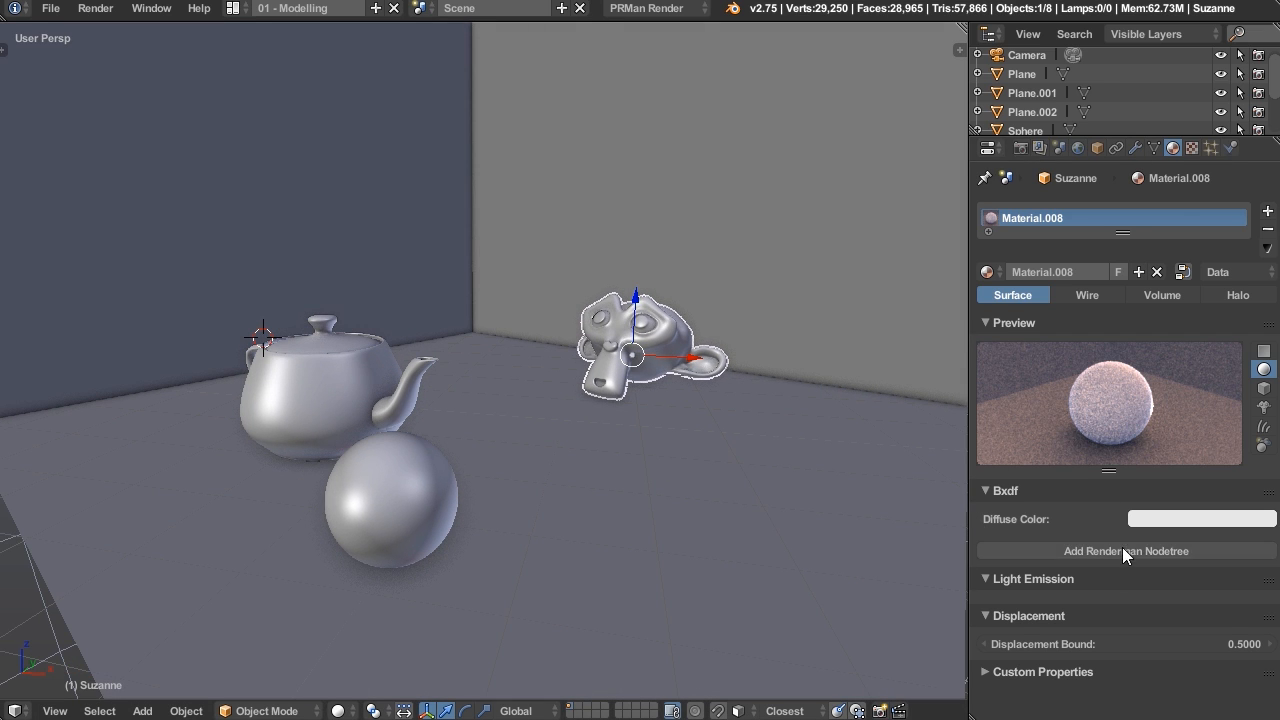
left_click(1176, 564)
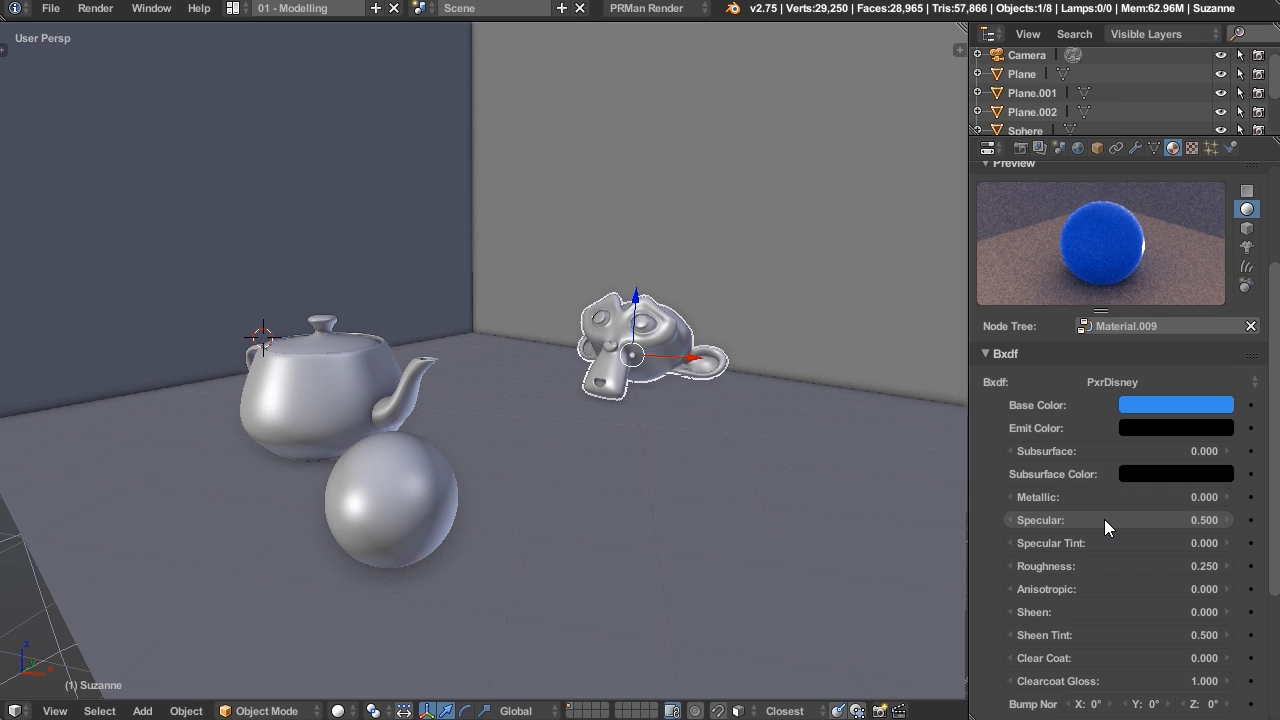
mouse_move(1110, 496)
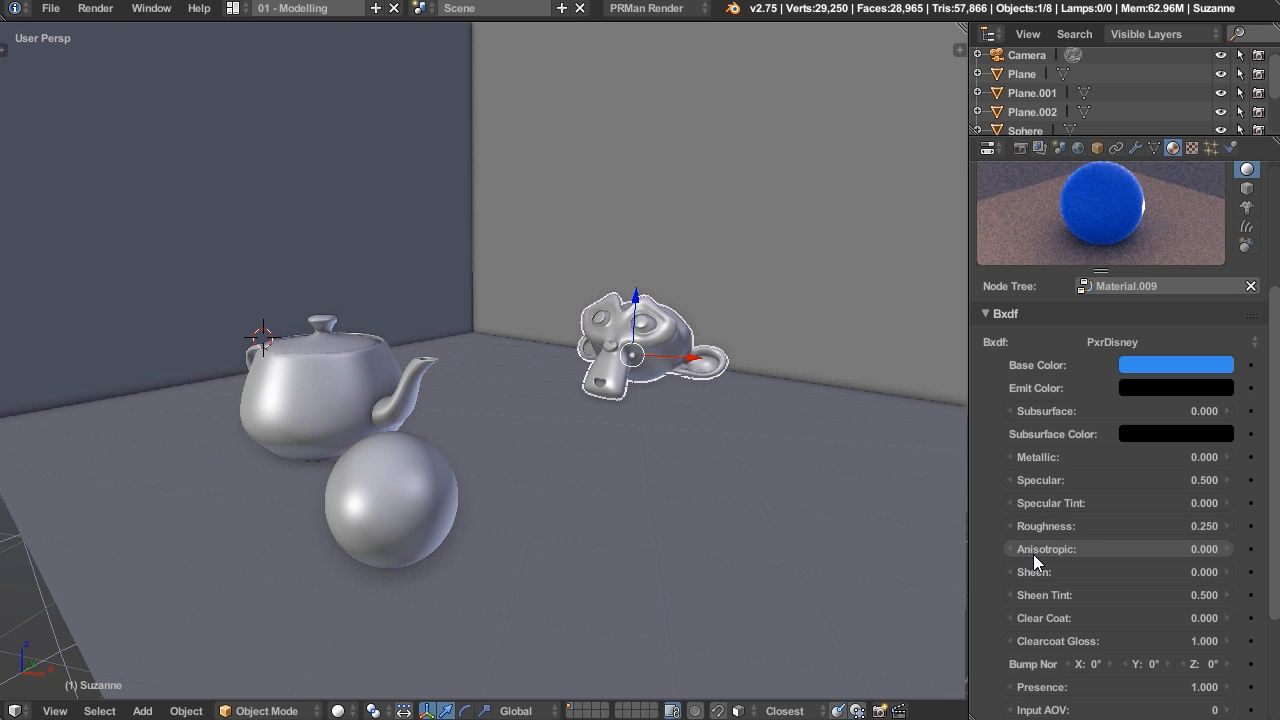
mouse_move(990, 558)
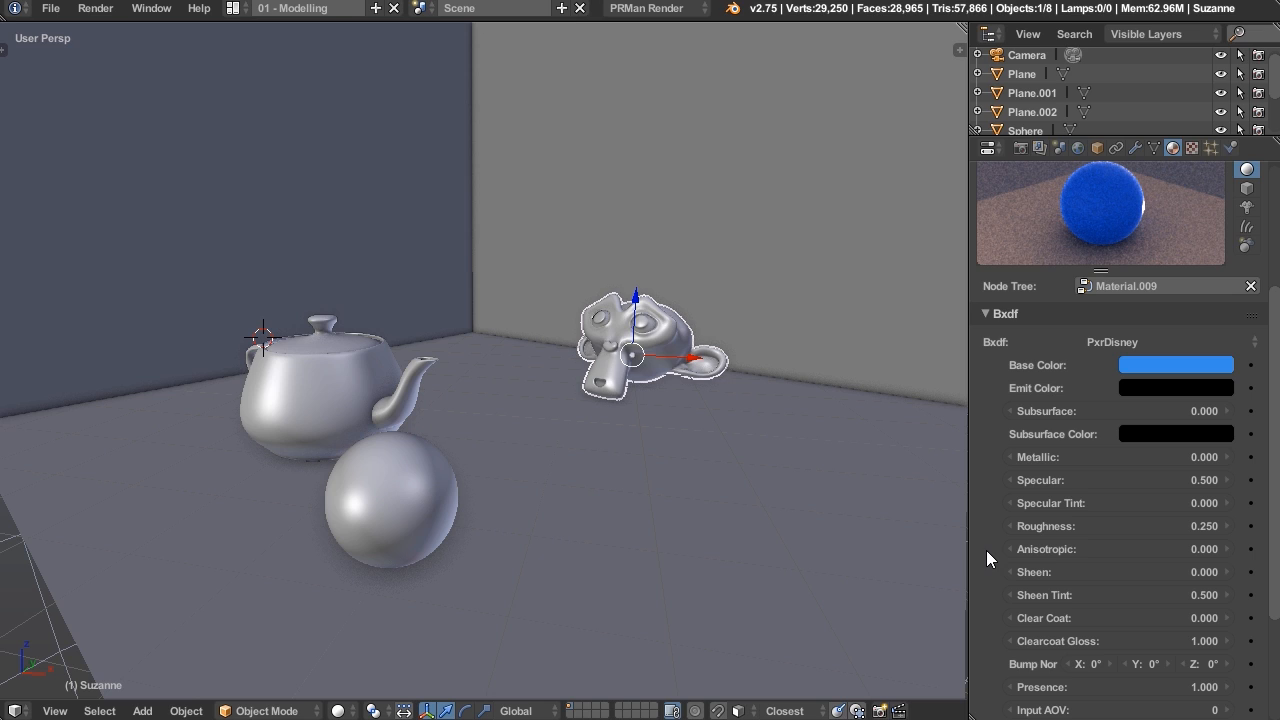
mouse_move(980, 570)
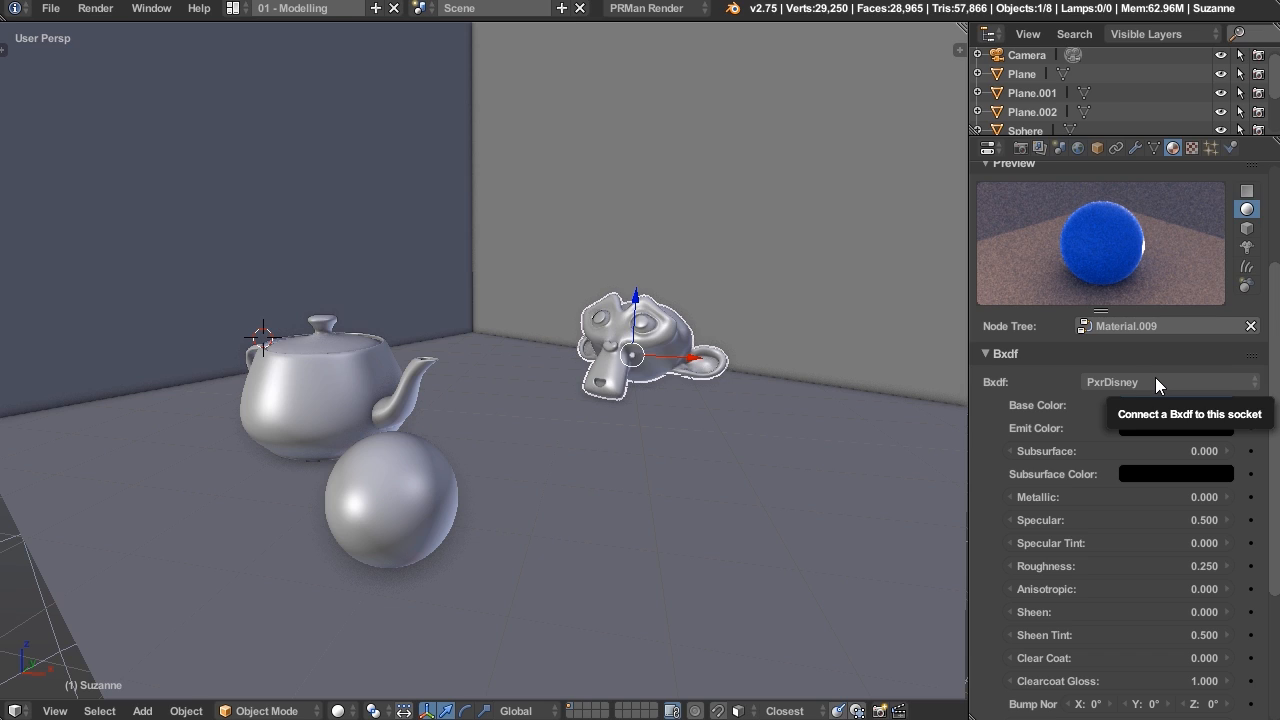
left_click(1160, 382)
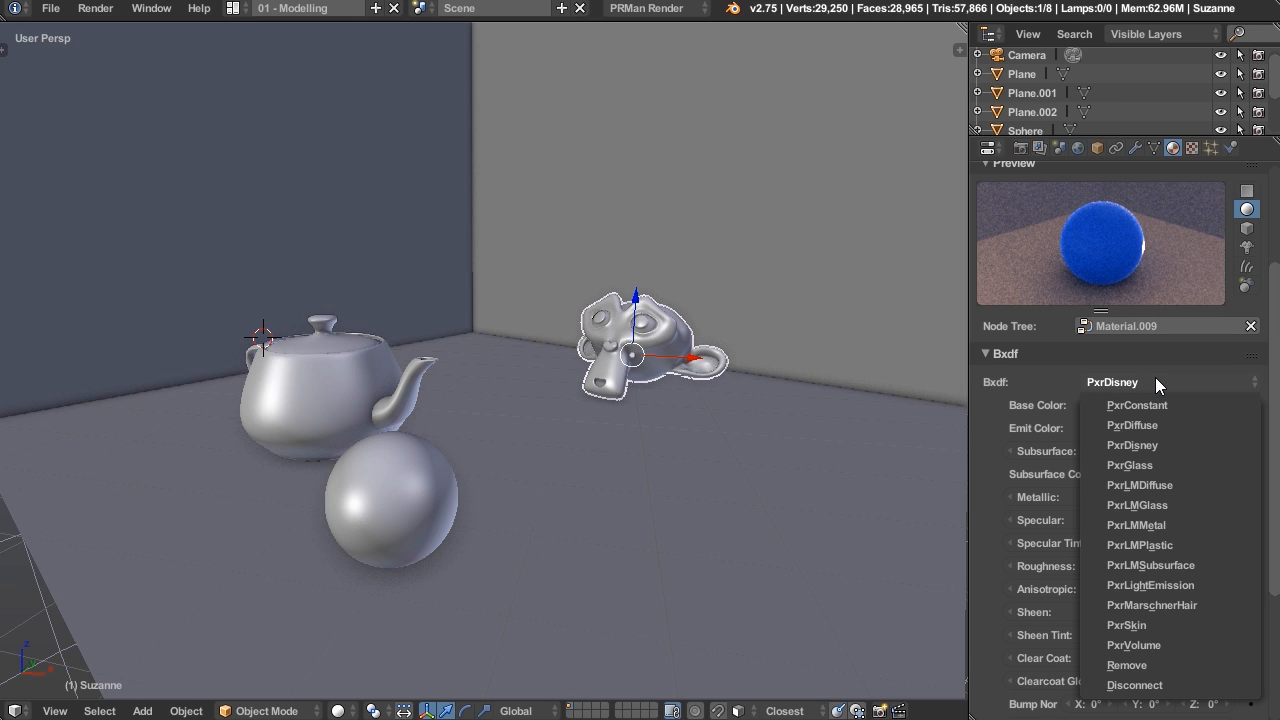
mouse_move(1148, 410)
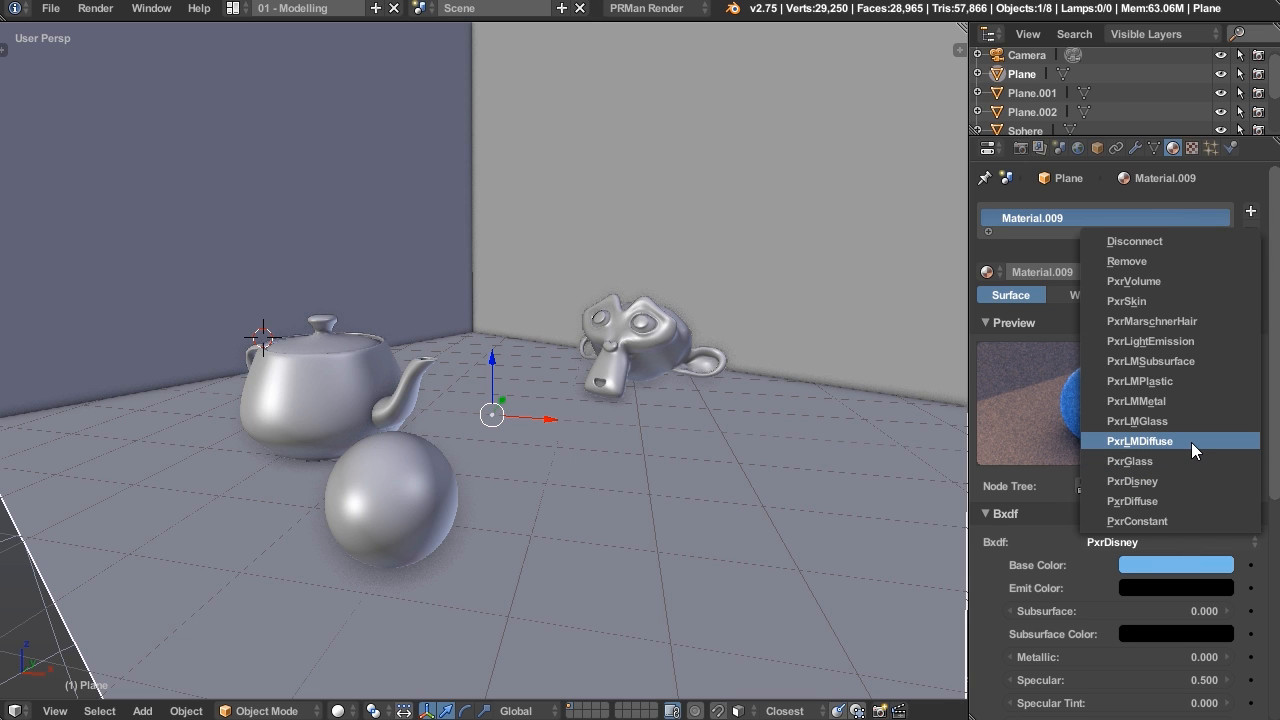
Switch the plane's Bxdf to PxrLMDiffuse and make its front colour green
left_click(1140, 442)
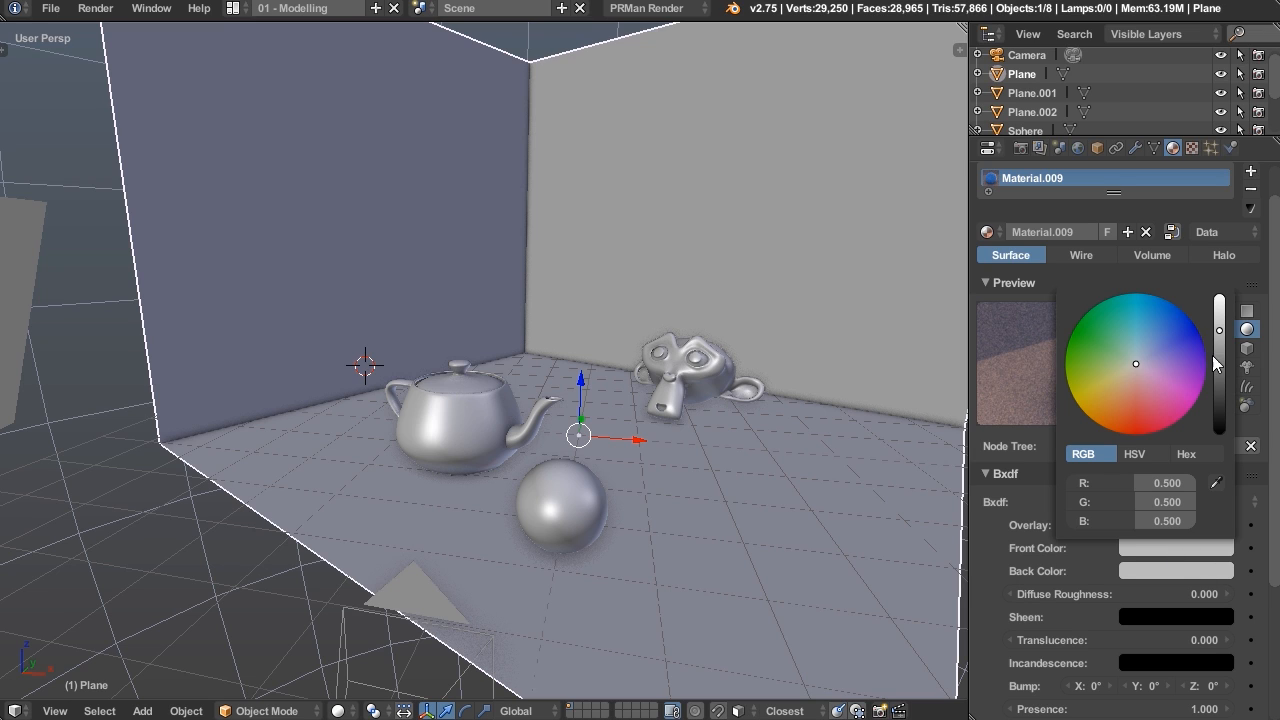
left_click(1100, 340)
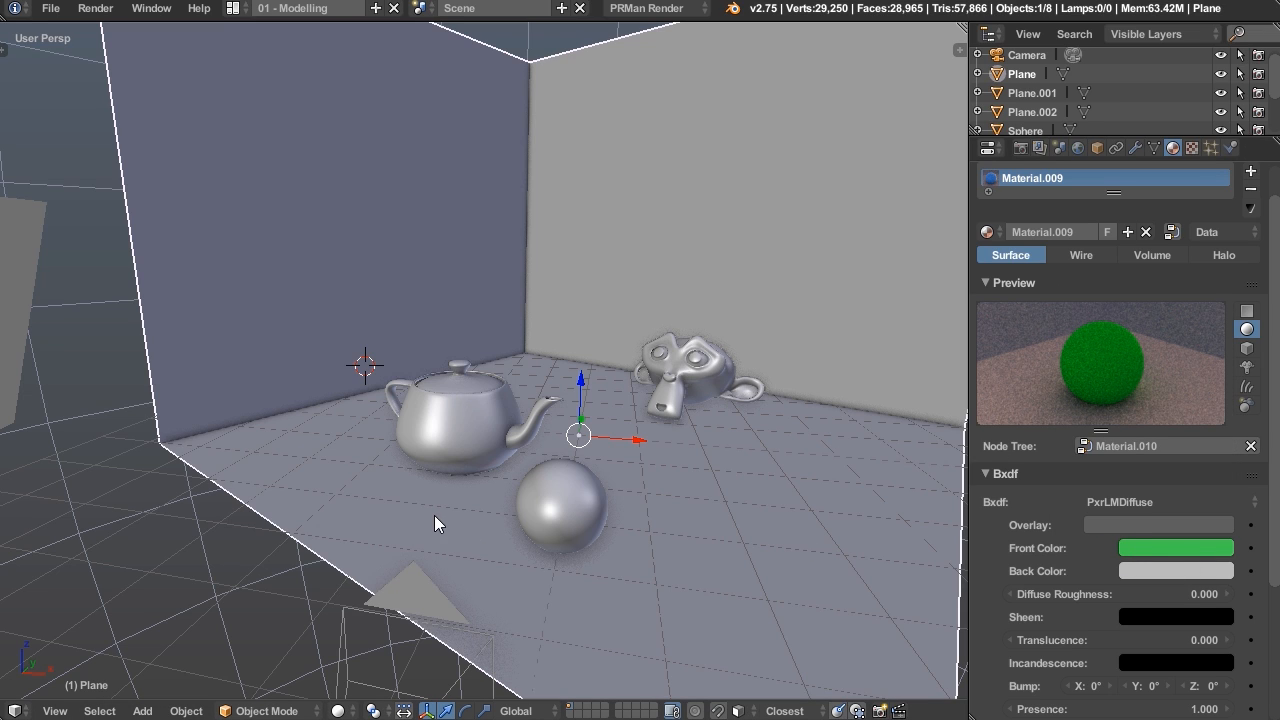
mouse_move(444, 508)
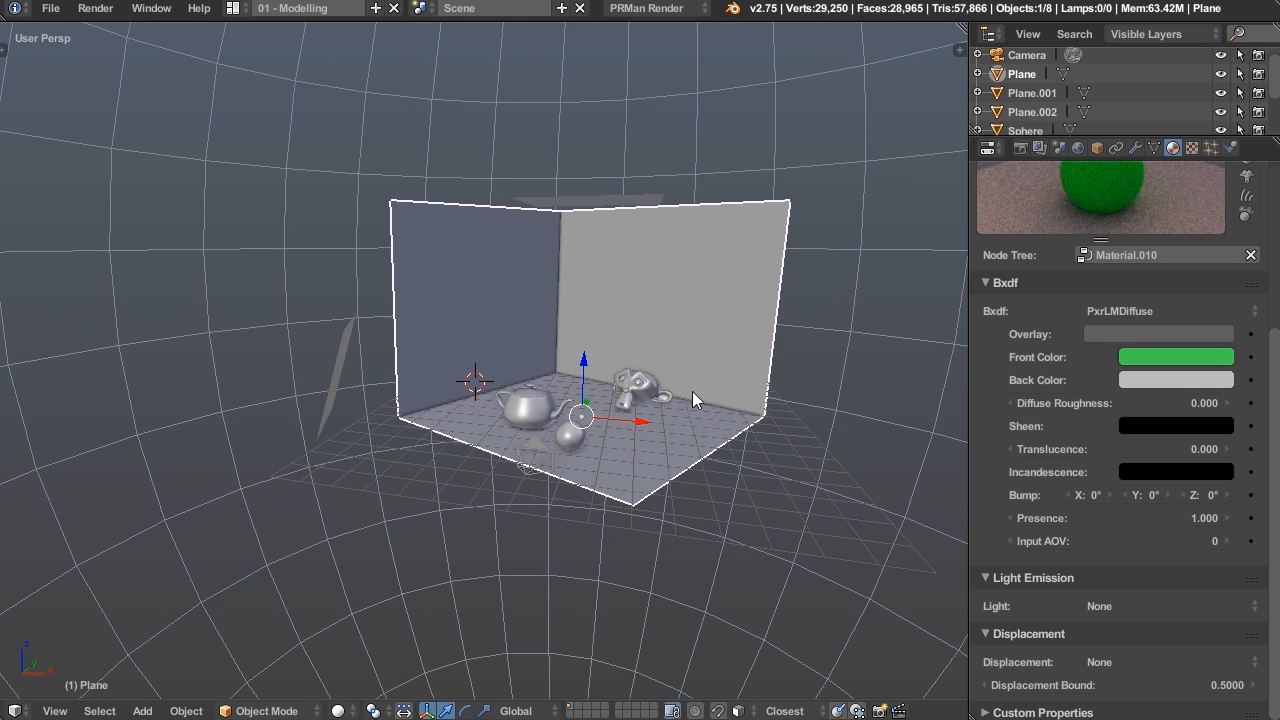
Give the top plane a PxrConstant material emitting as a PxrAreaLight with intensity 5
left_click_drag(690, 400, 556, 78)
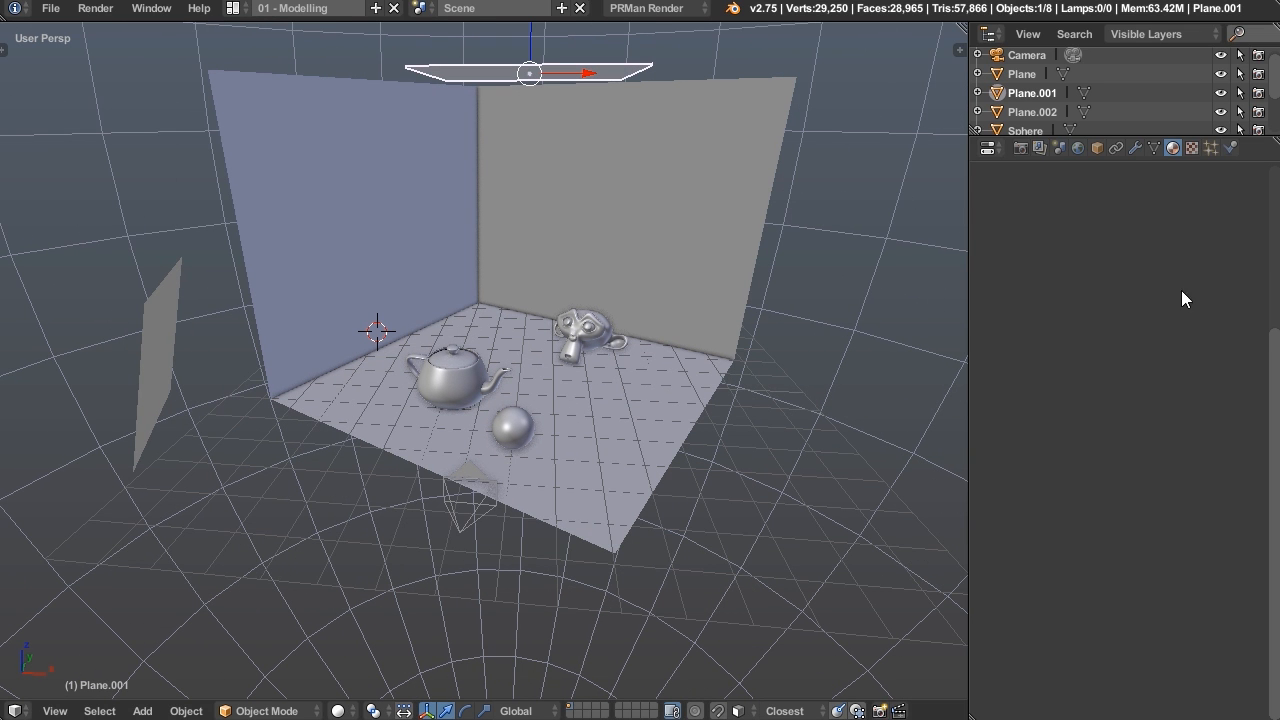
left_click(1172, 148)
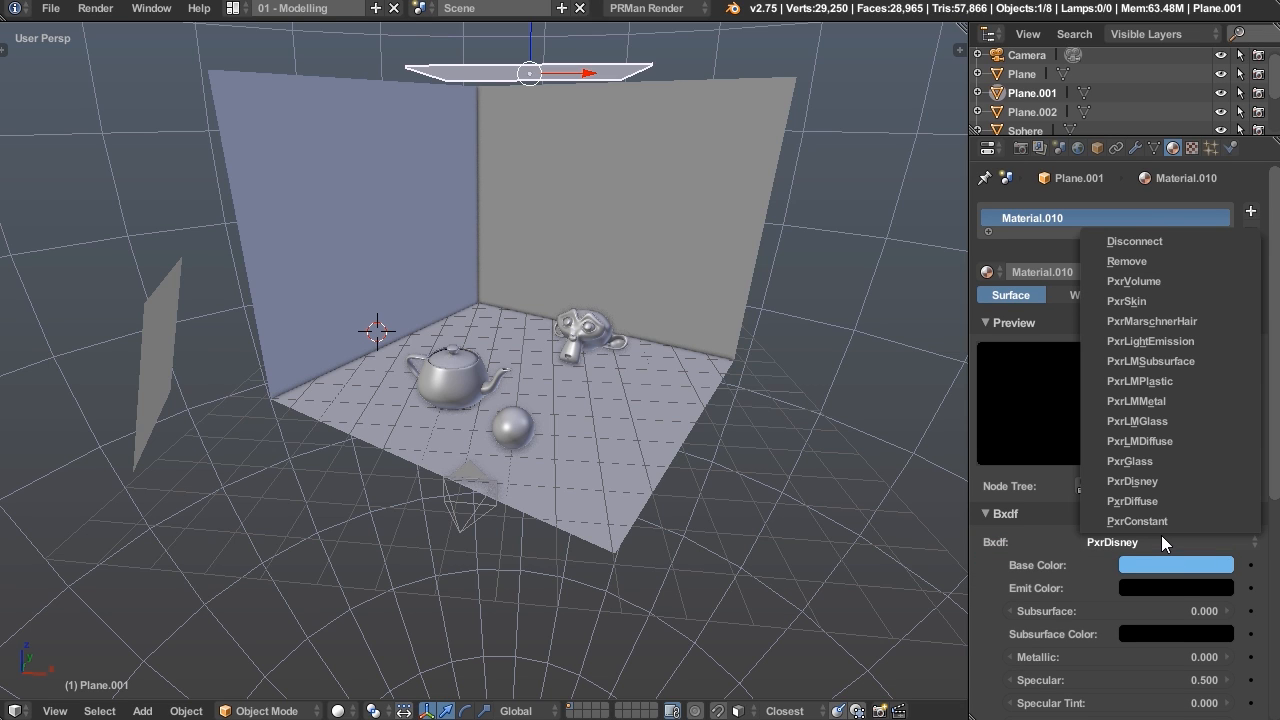
left_click(1136, 520)
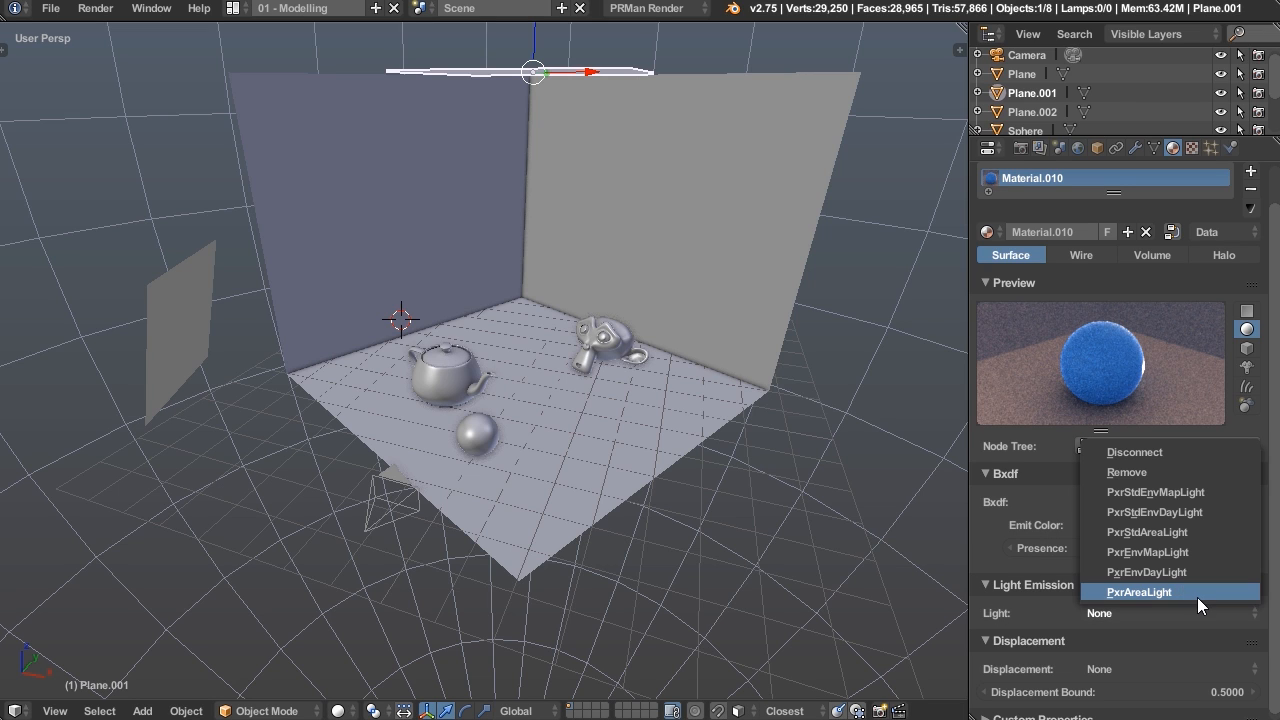
left_click(1138, 592)
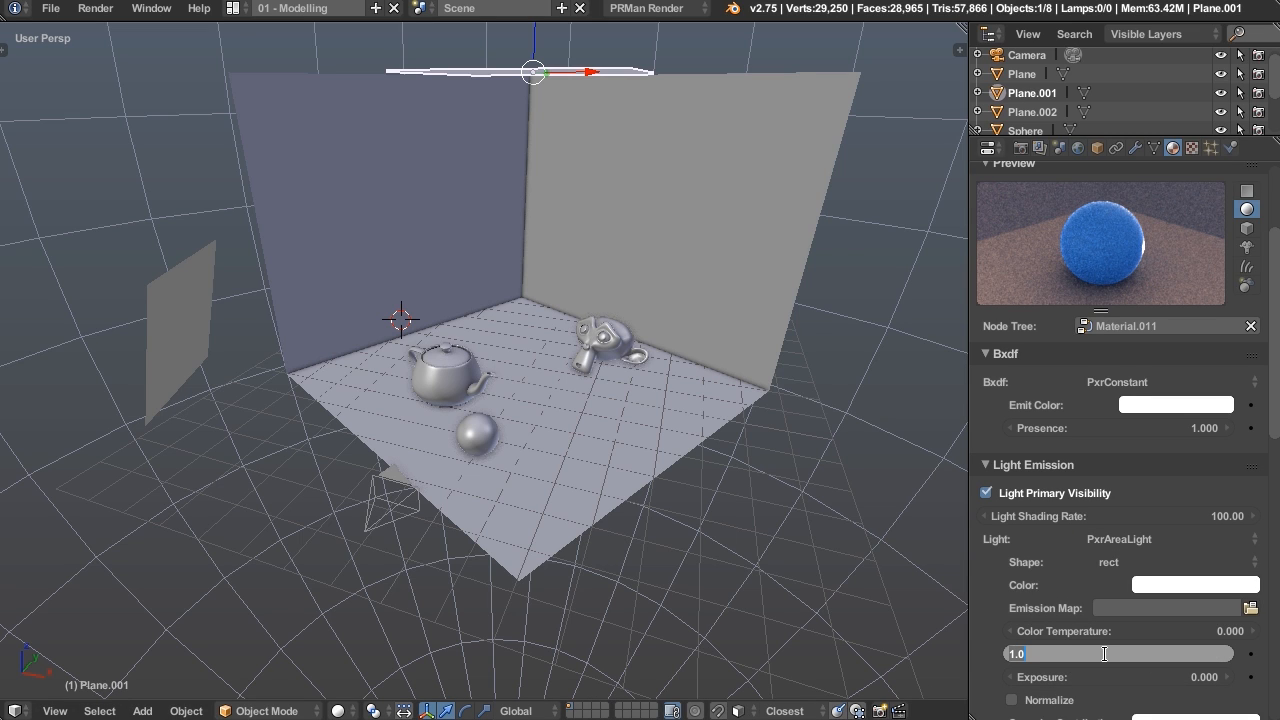
type("5")
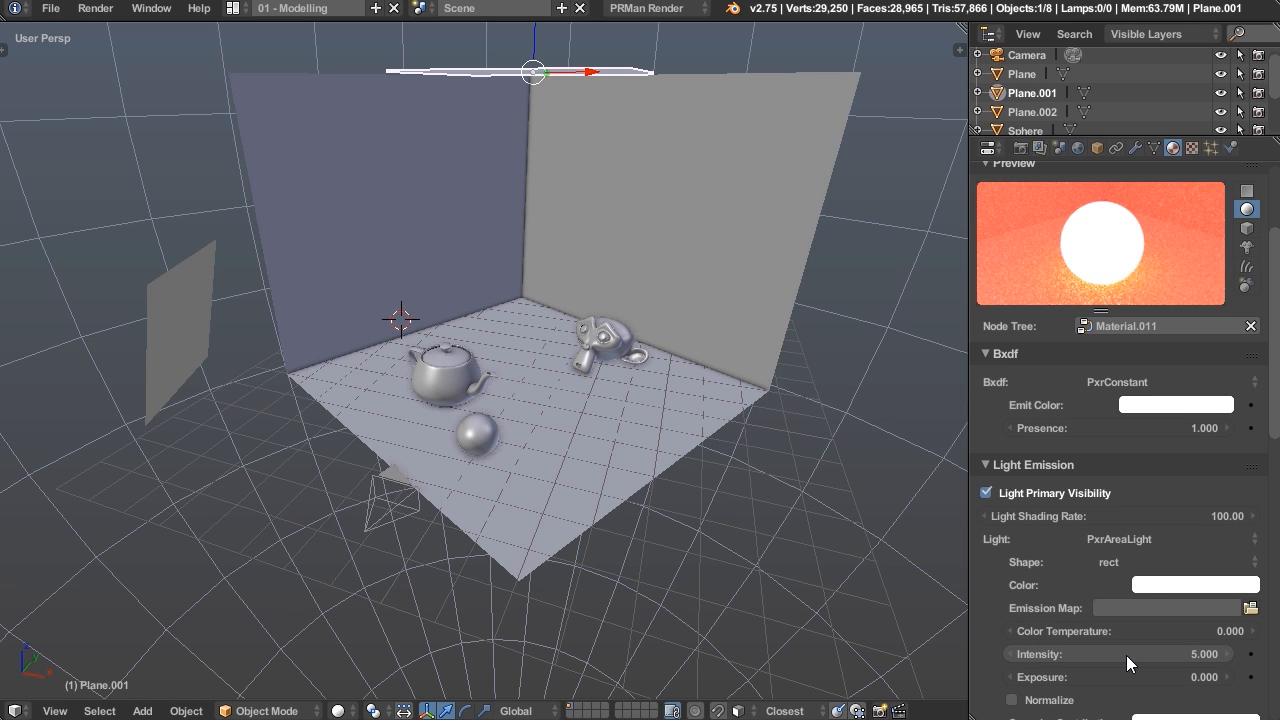
mouse_move(1100, 632)
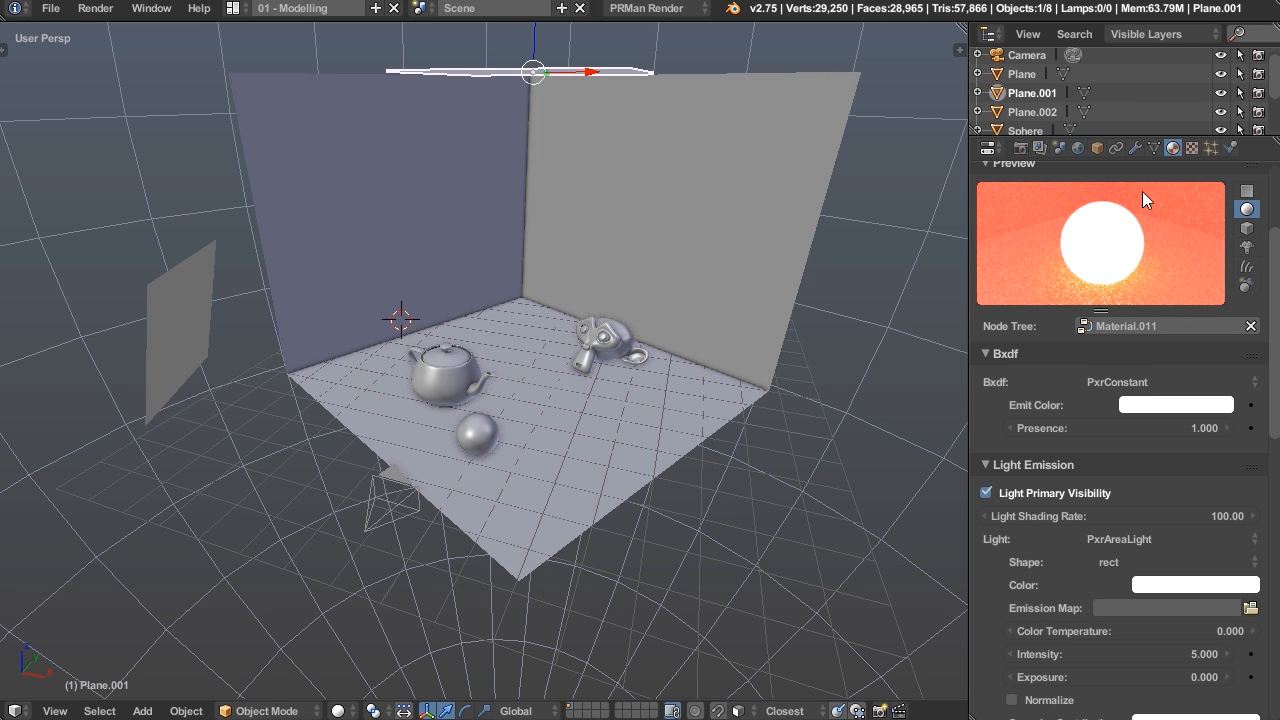
mouse_move(1118, 244)
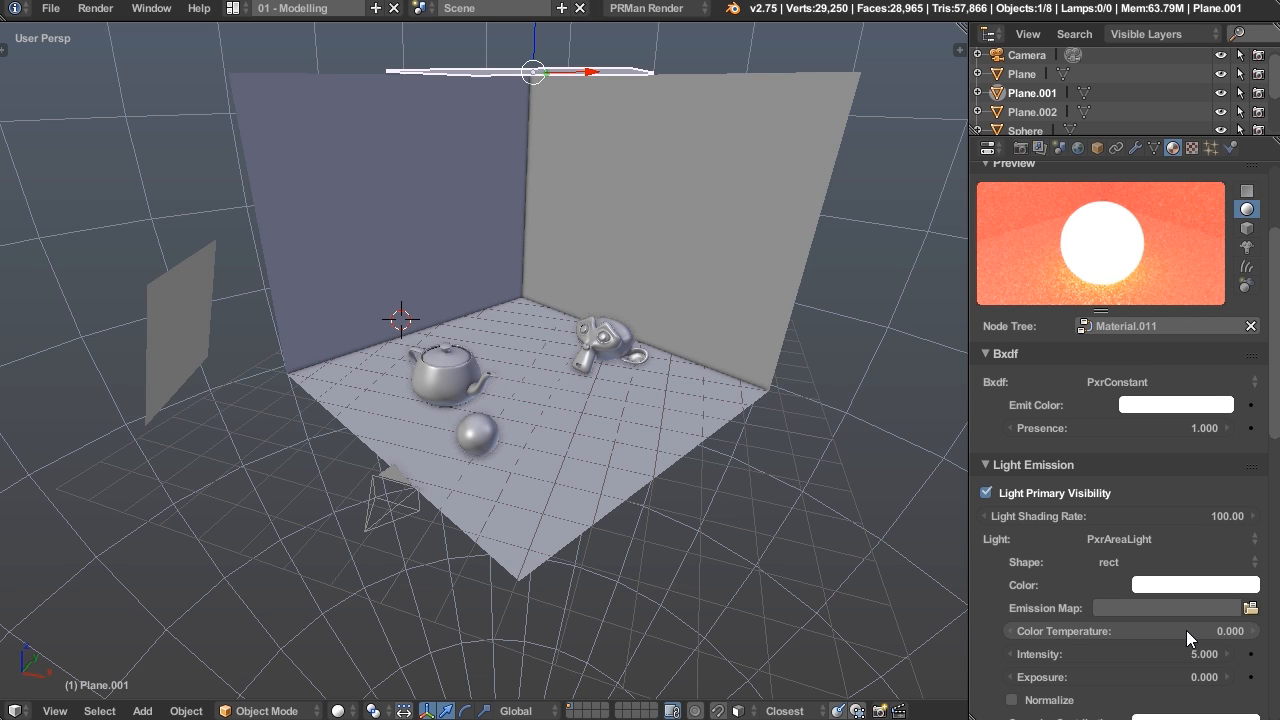
mouse_move(1228, 528)
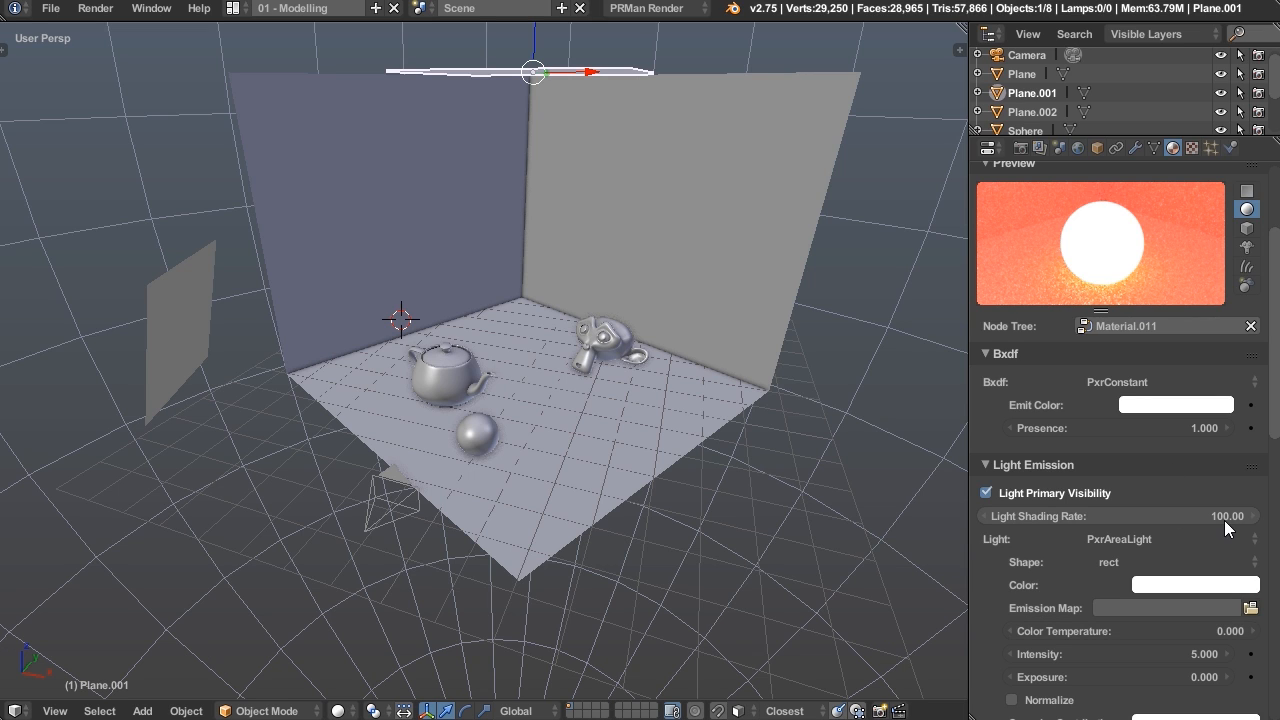
mouse_move(1228, 516)
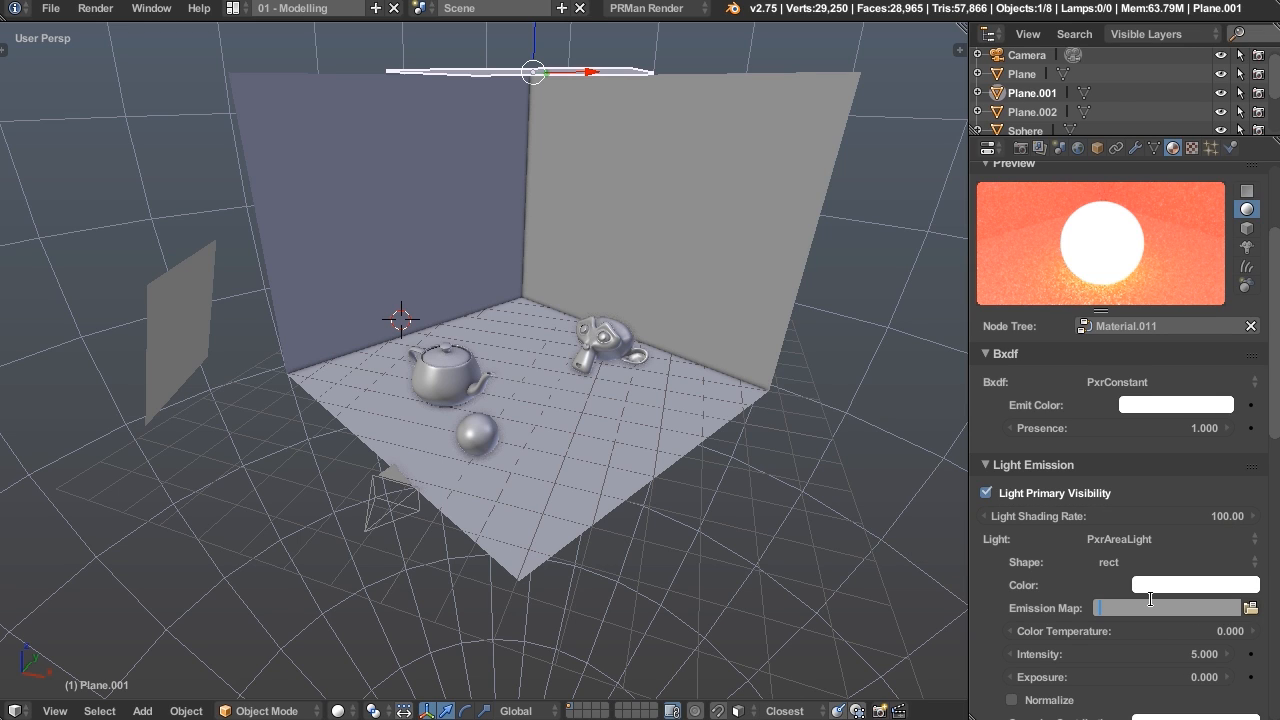
Set the area light's colour temperature to 7000, clearing the value mistakenly entered as an emission map
type("7000")
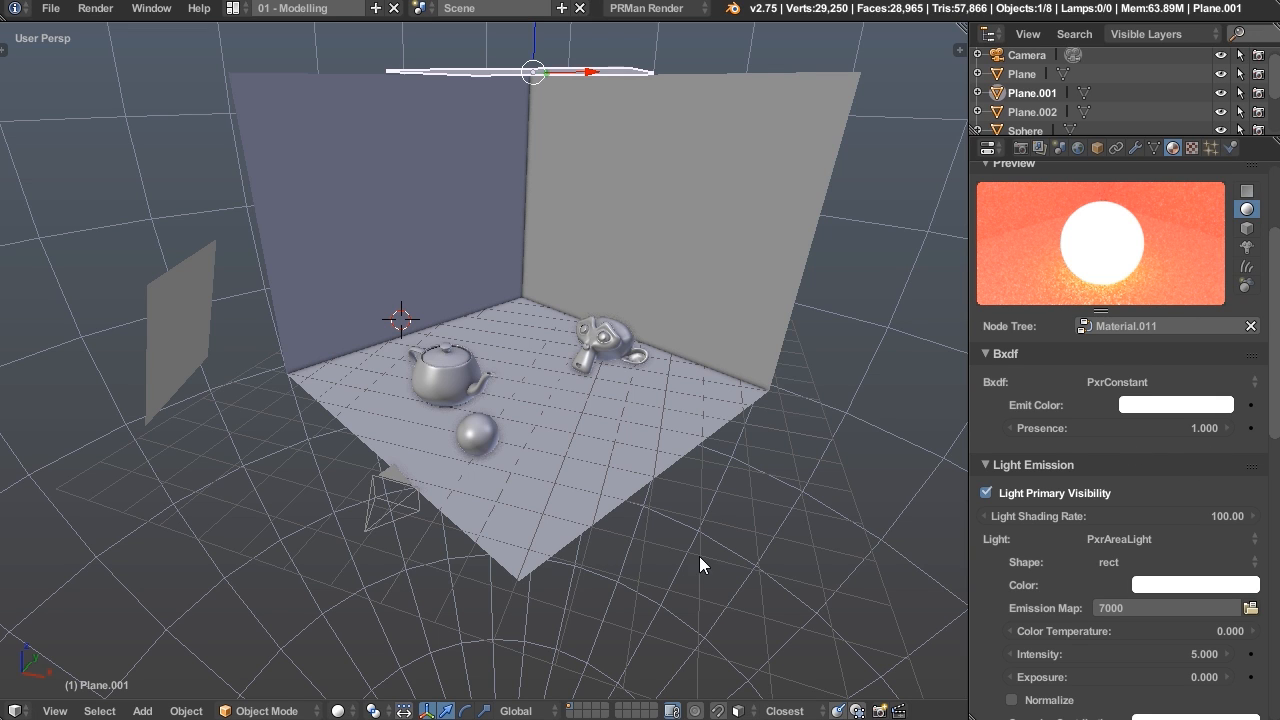
left_click_drag(700, 564, 648, 518)
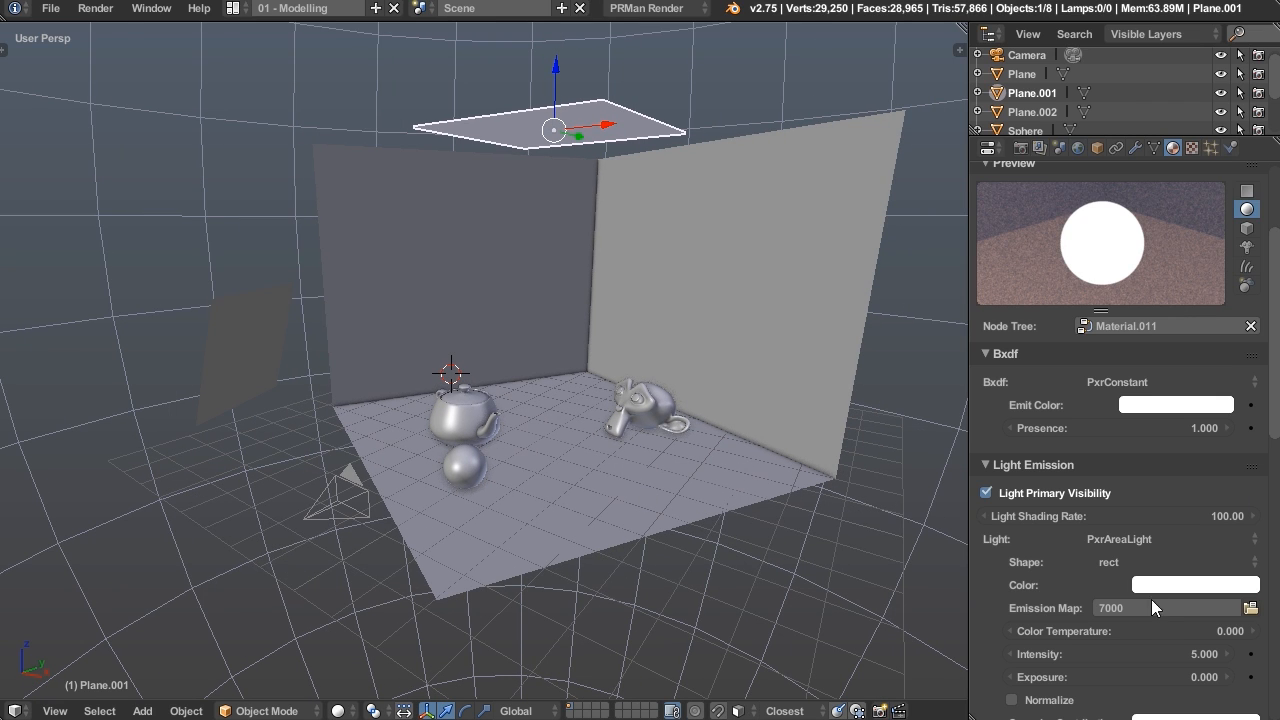
left_click(1160, 608)
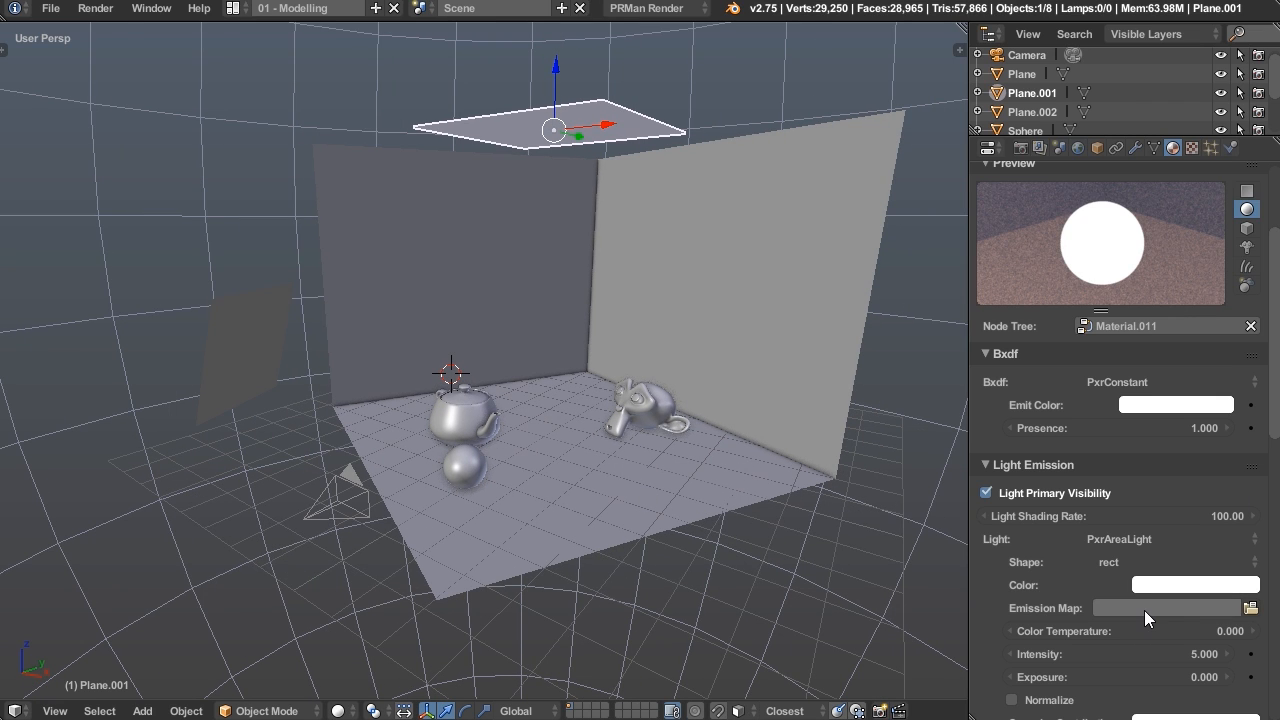
left_click(1130, 630)
type("7000.000")
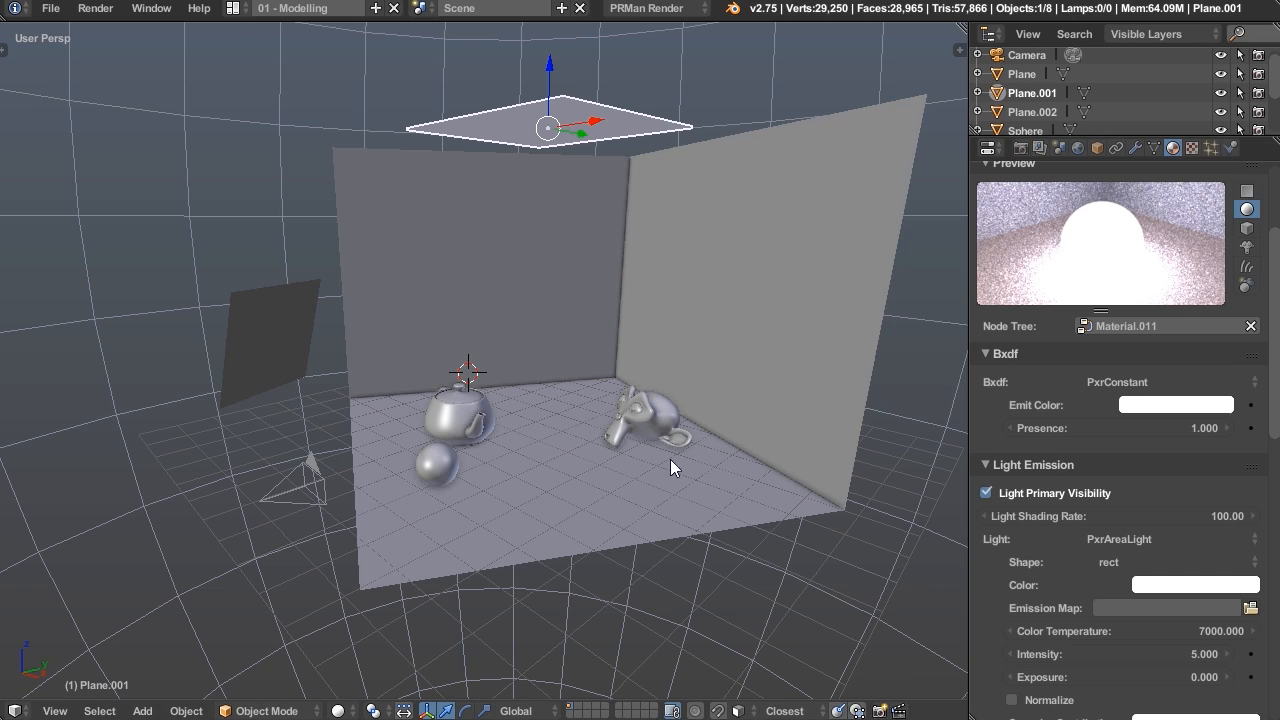
left_click_drag(670, 468, 640, 500)
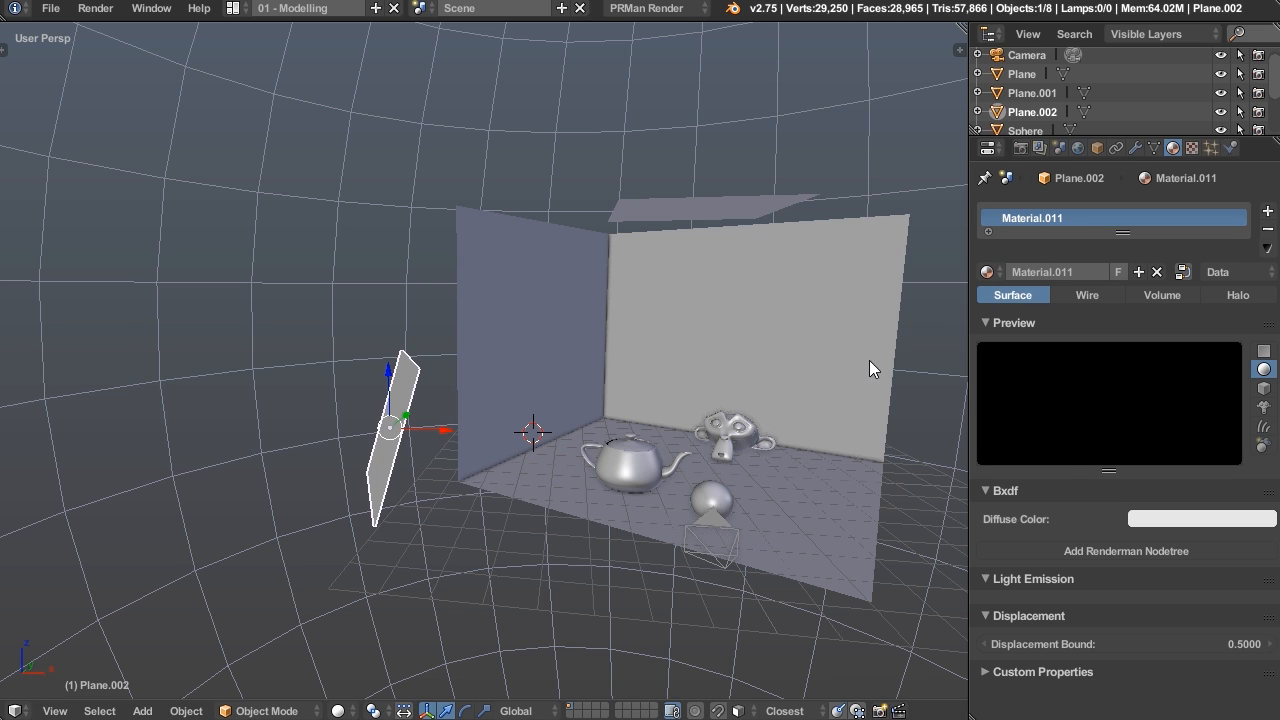
Make the side plane a PxrConstant PxrAreaLight emitter, entering 5000, and review its profile and shadow settings
left_click(1112, 540)
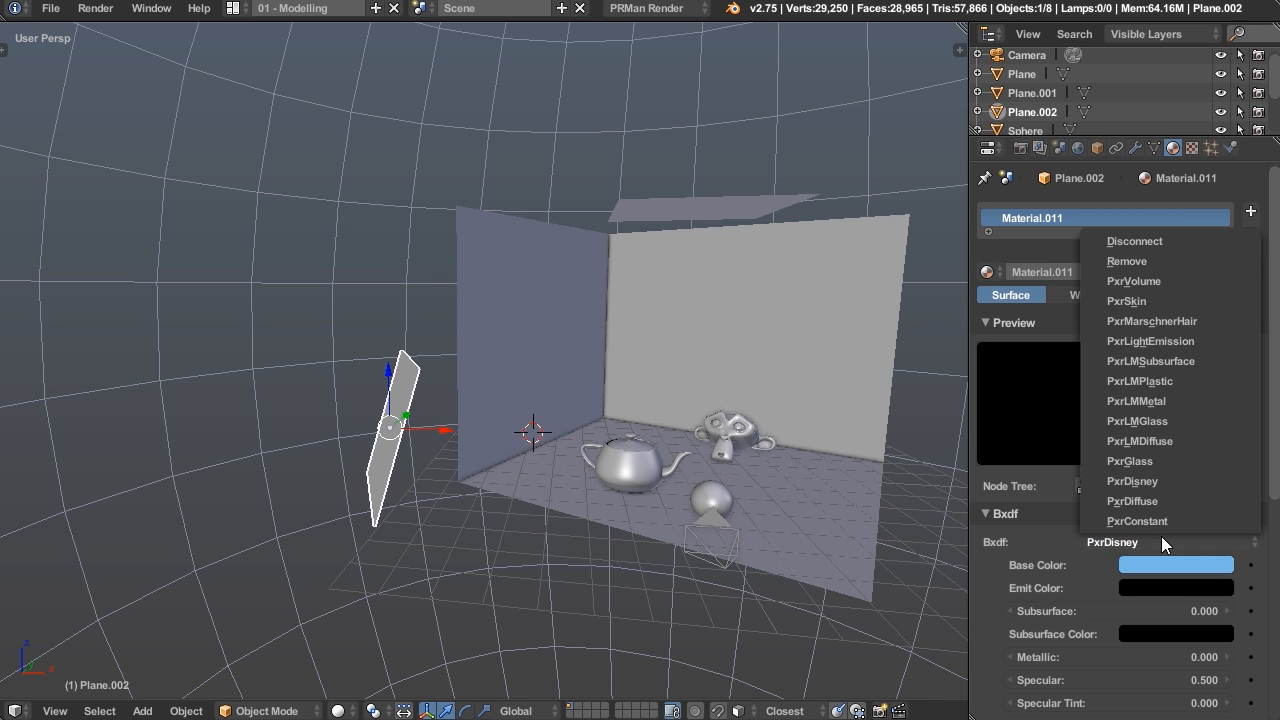
left_click(1136, 520)
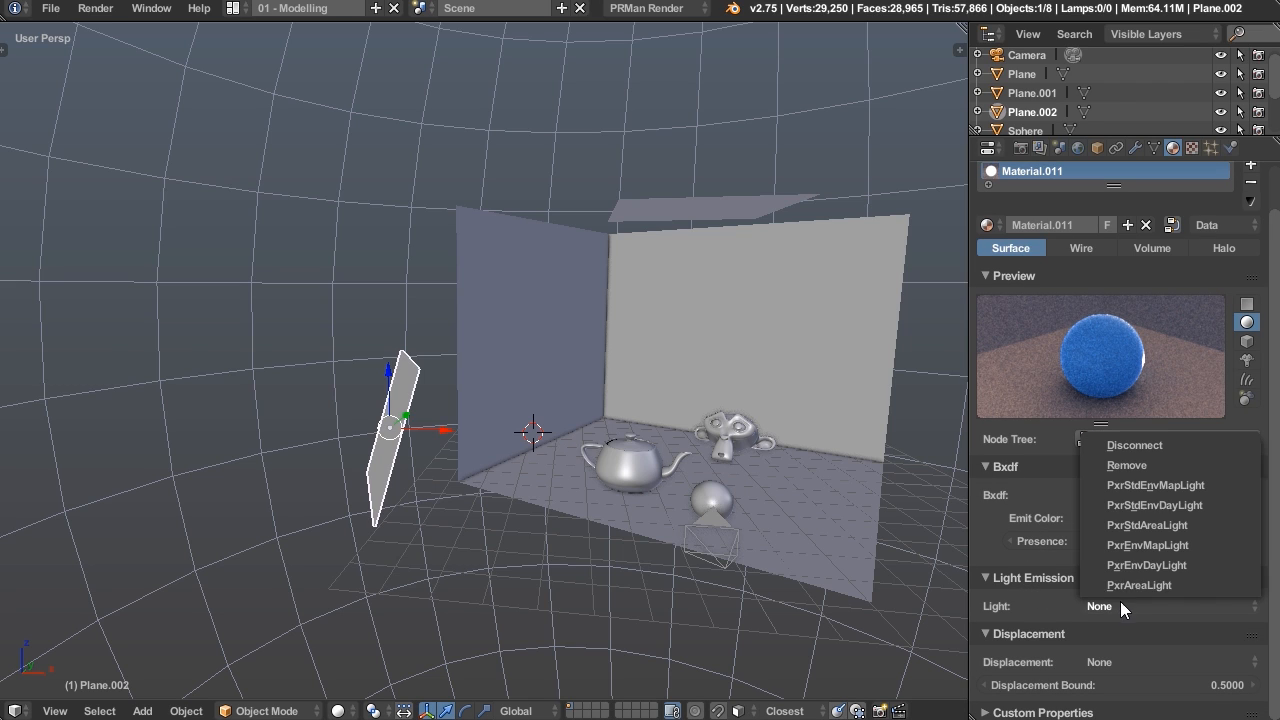
left_click(1140, 584)
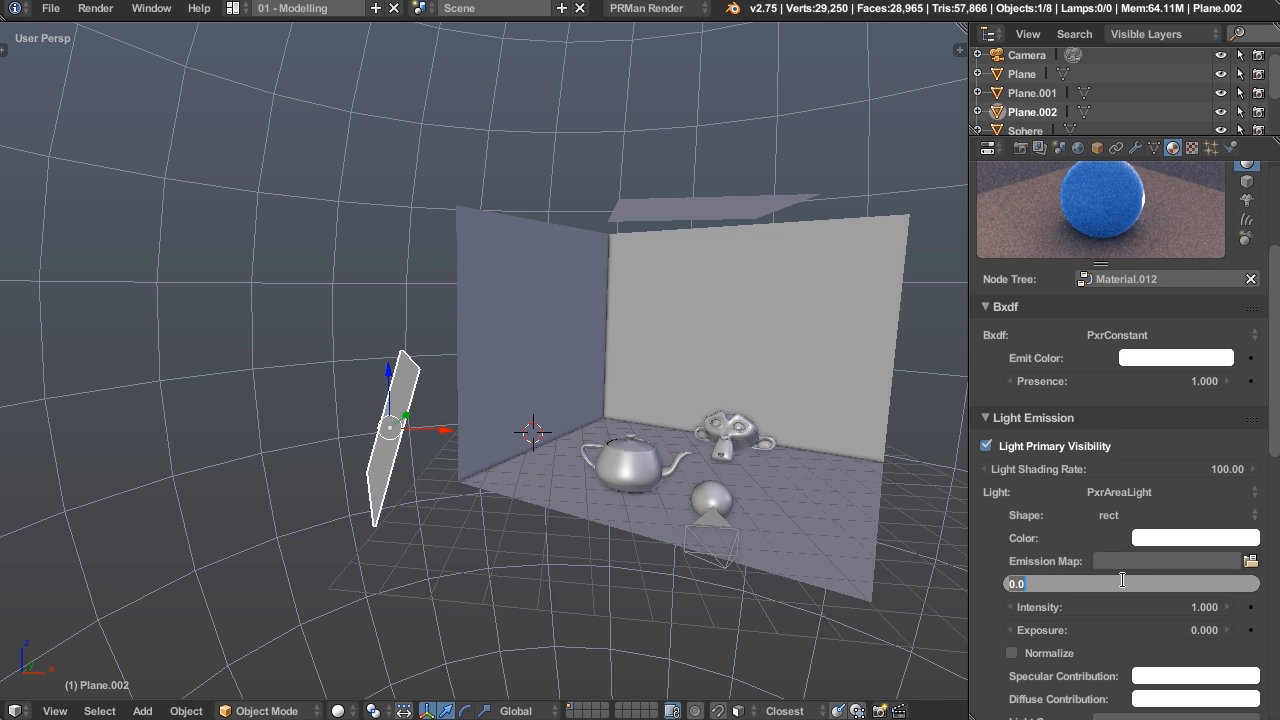
type("5000")
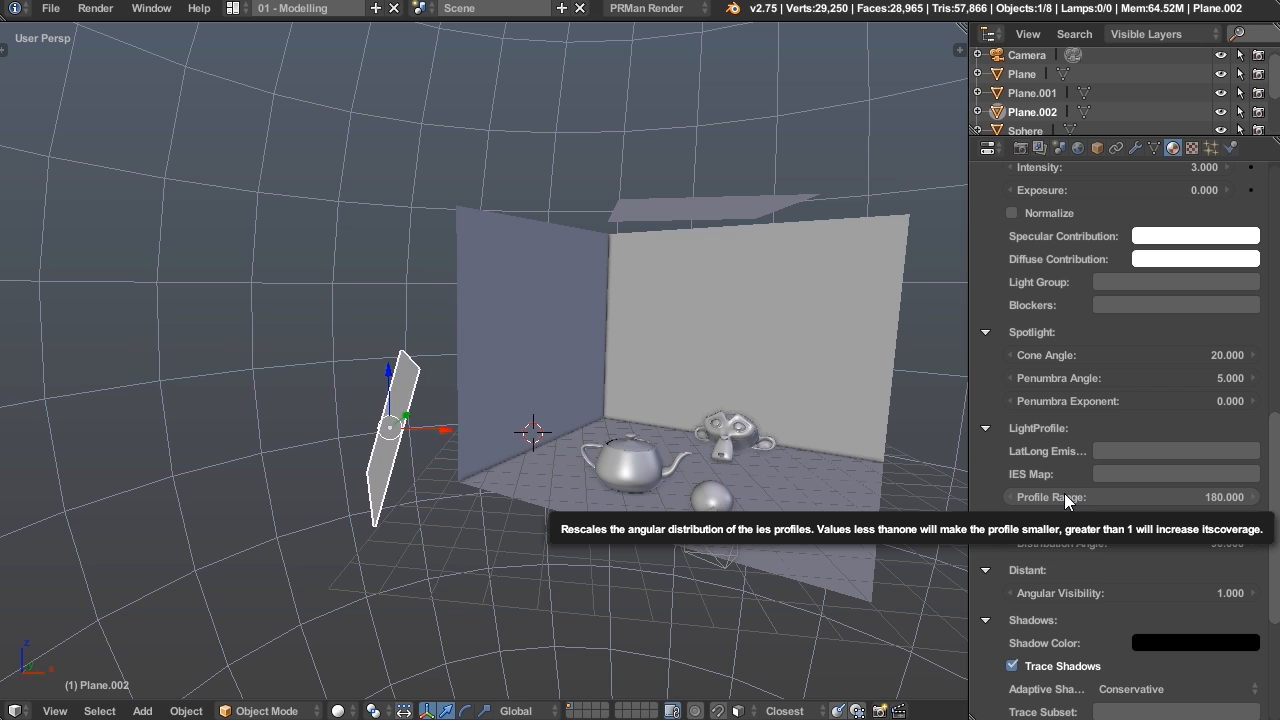
scroll("down", 3)
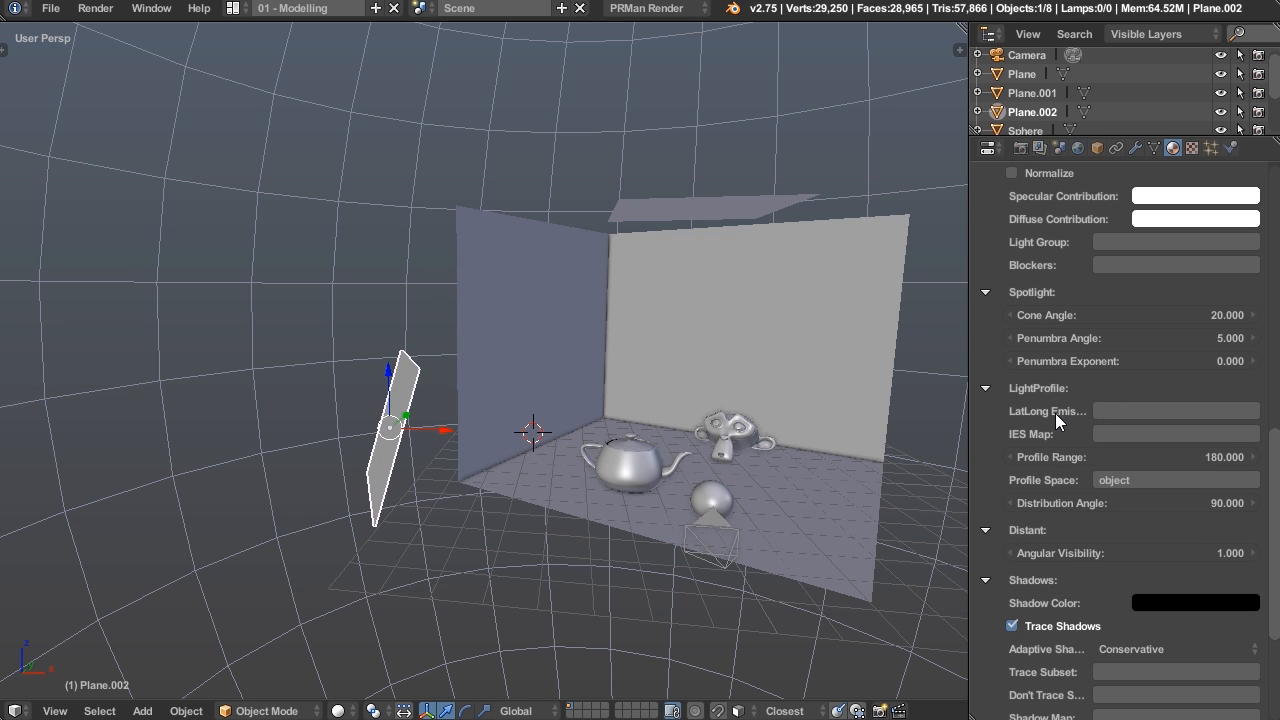
scroll("down", 3)
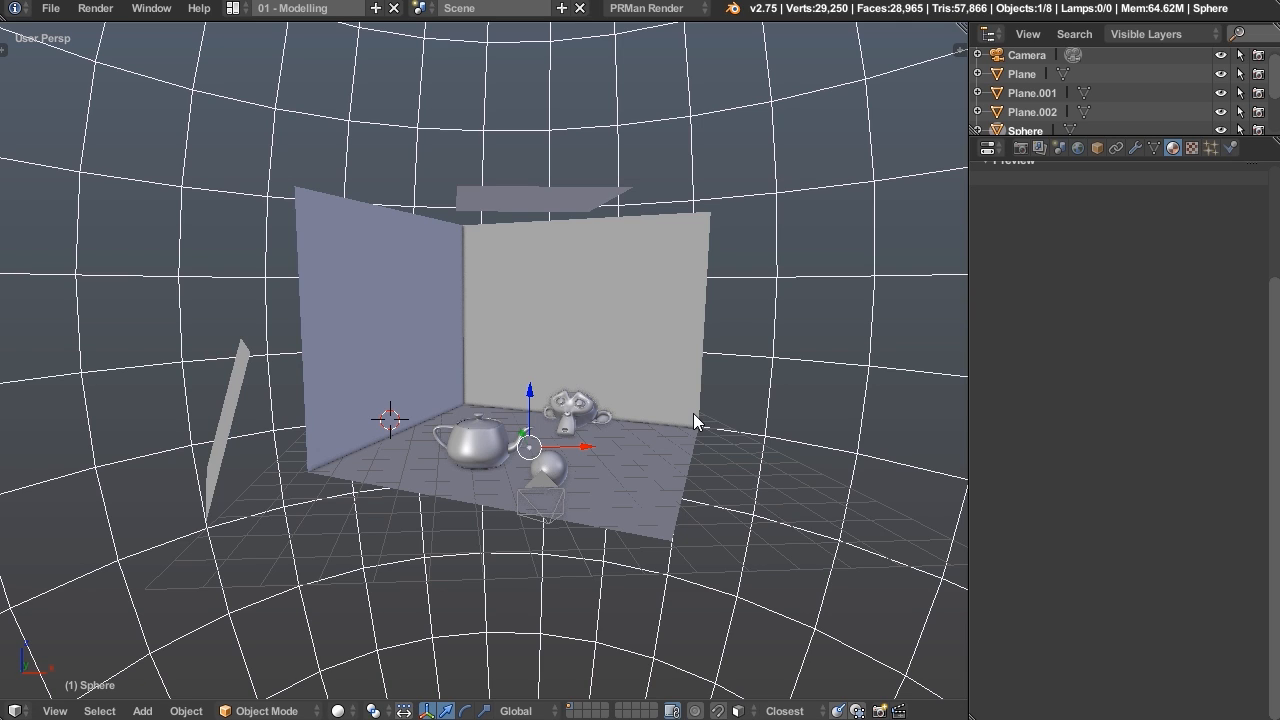
mouse_move(688, 458)
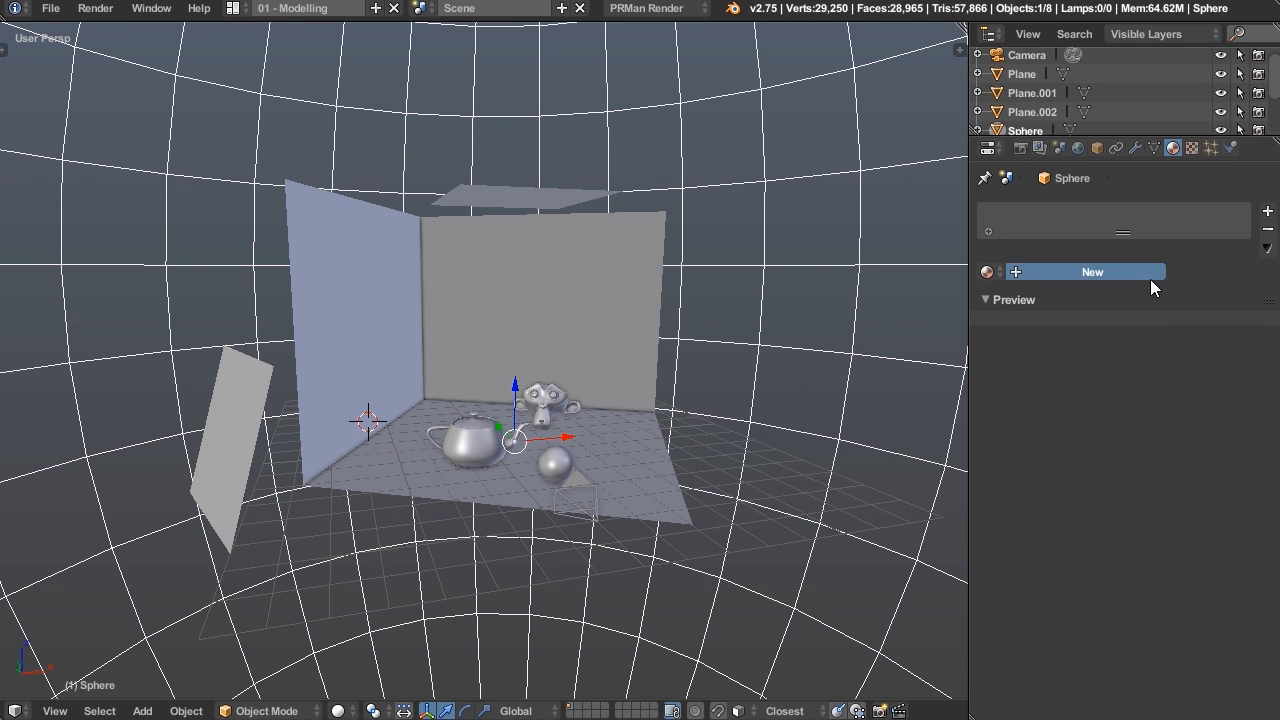
Give the sphere a new RenderMan material with a PxrConstant shader and blue emit colour
left_click(1092, 272)
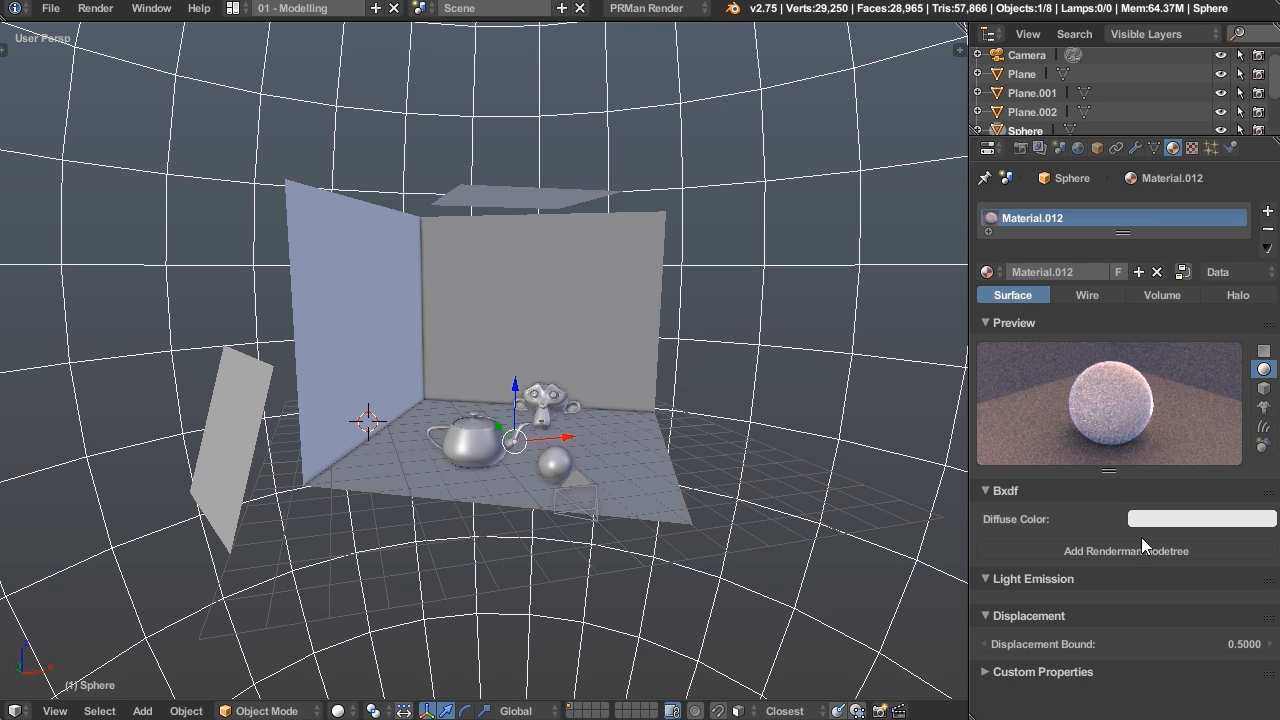
left_click(1128, 552)
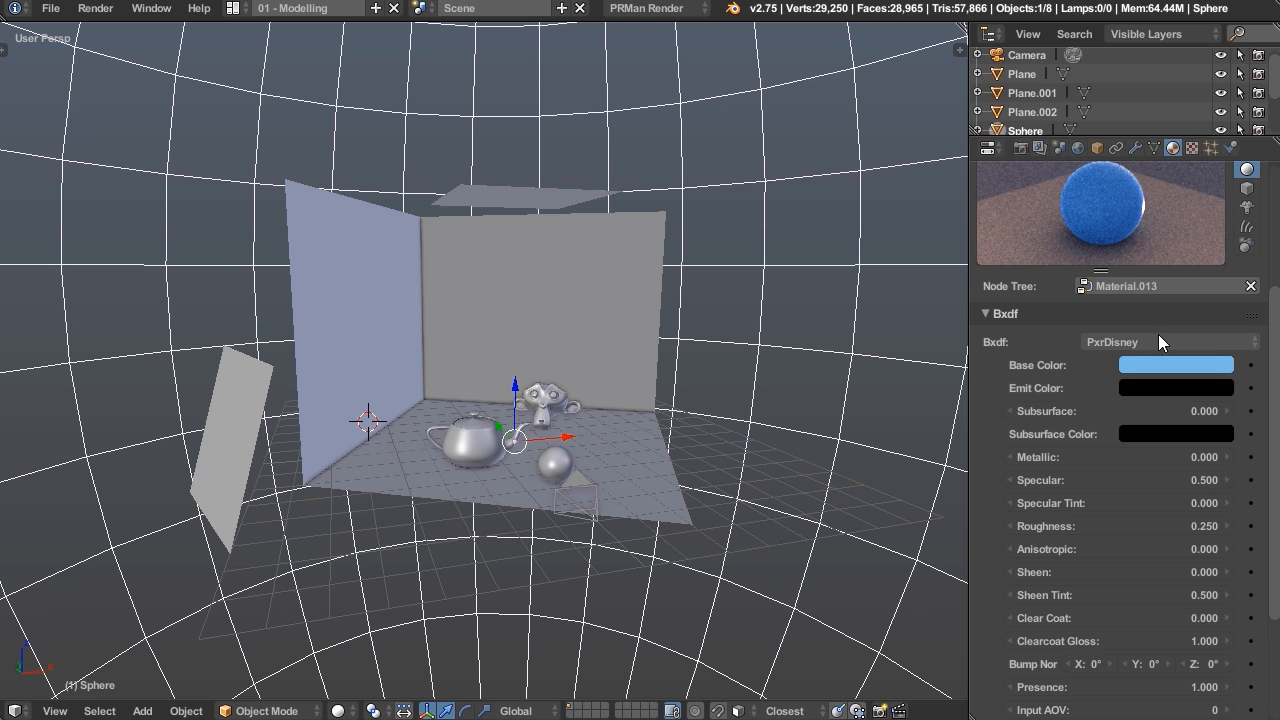
left_click(1160, 340)
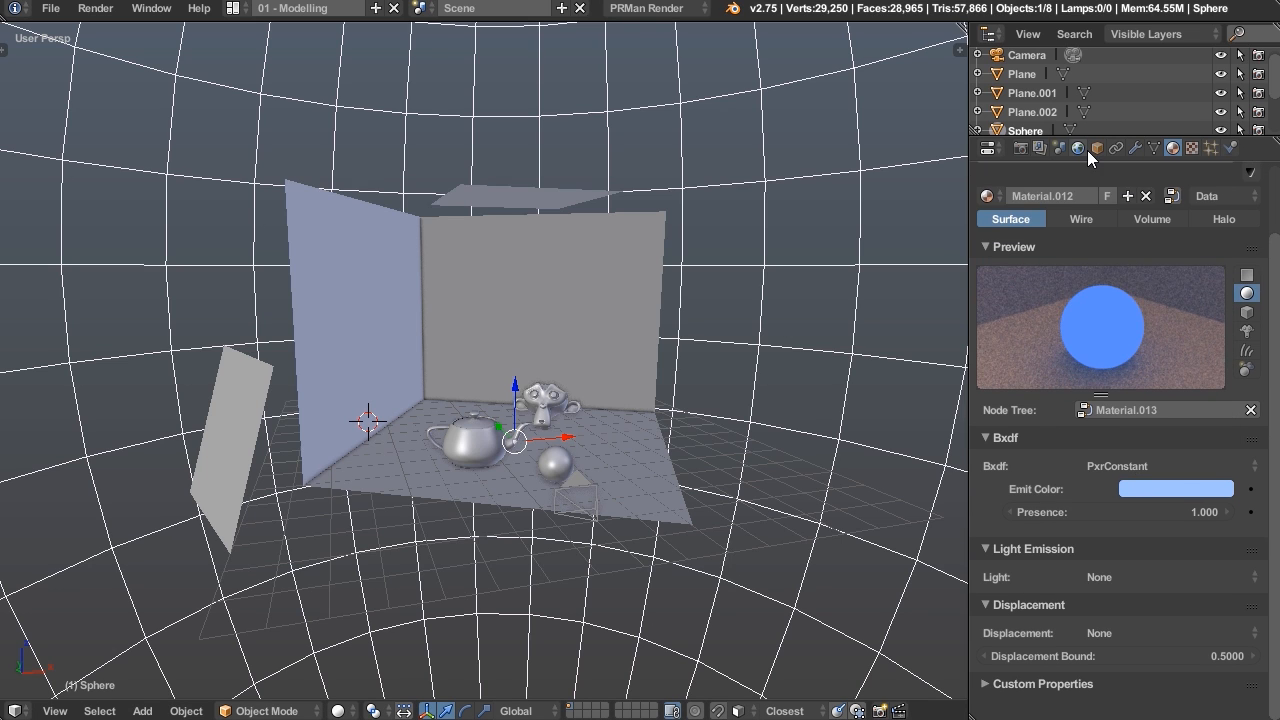
left_click(1076, 148)
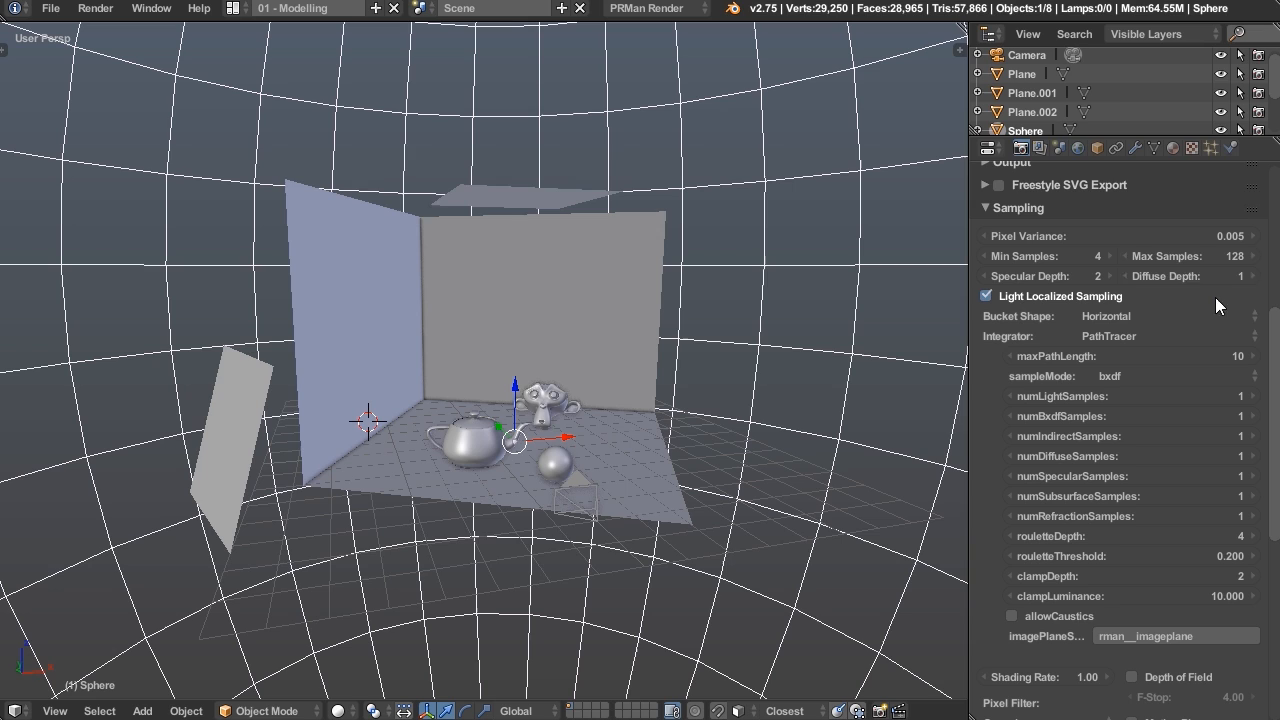
mouse_move(1150, 264)
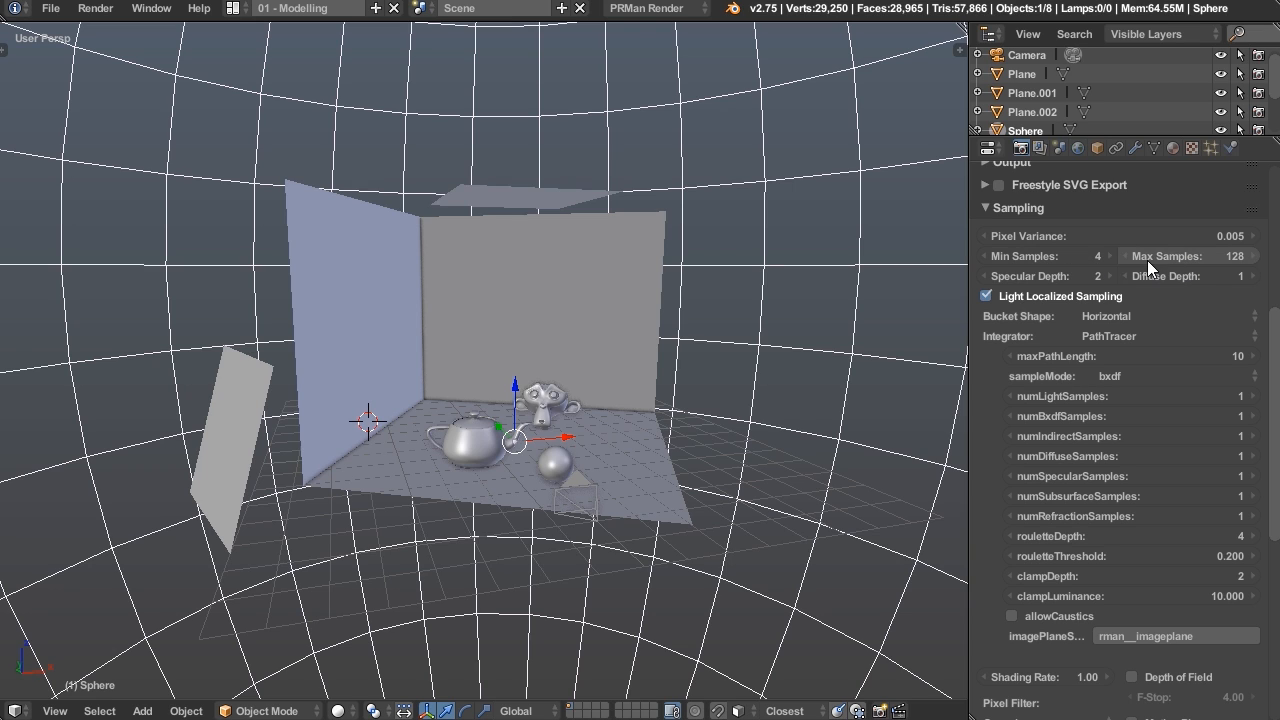
mouse_move(1160, 256)
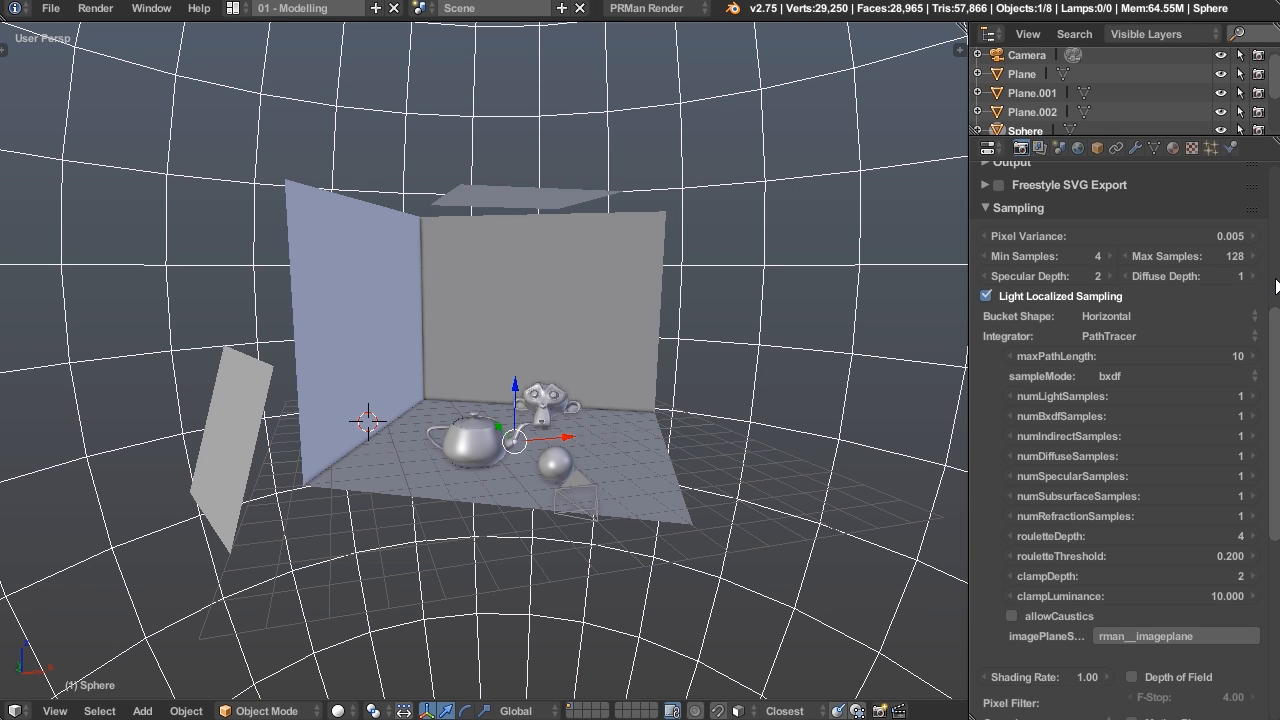
mouse_move(1208, 200)
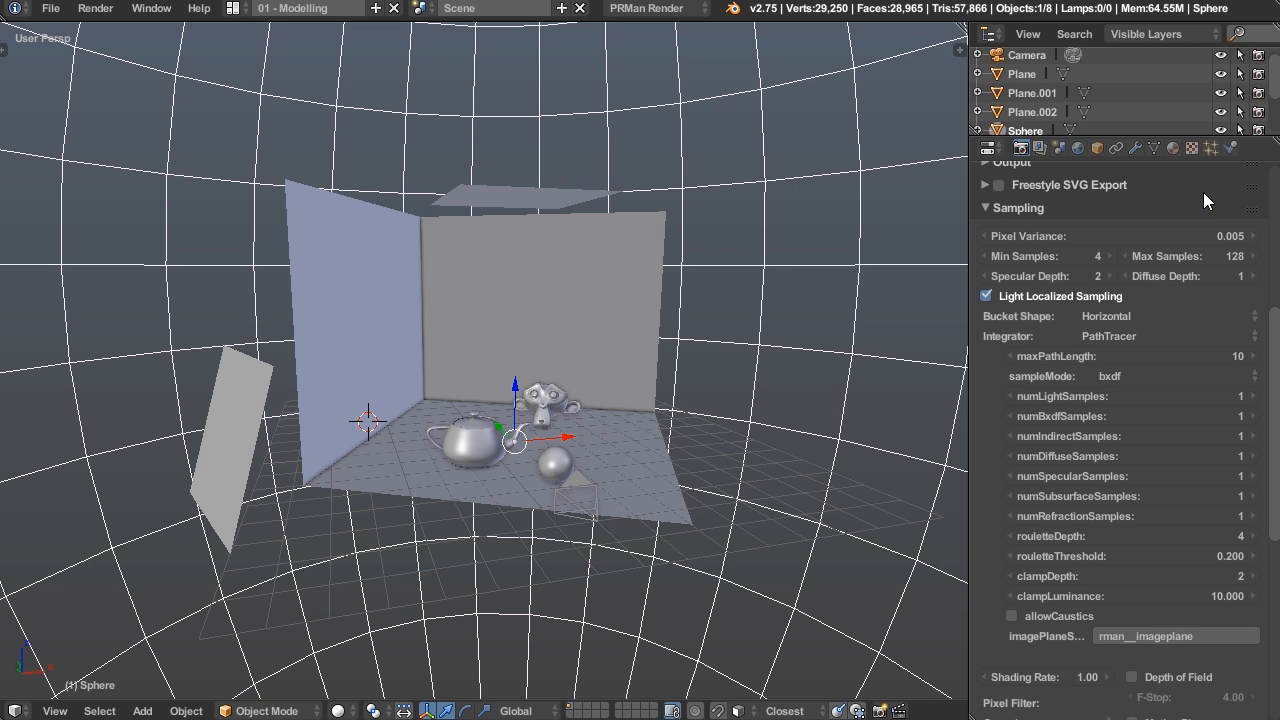
Review the Sampling panel and bring the Interactive/Preview Sampling and RenderMan Output panels into view
left_click(1232, 276)
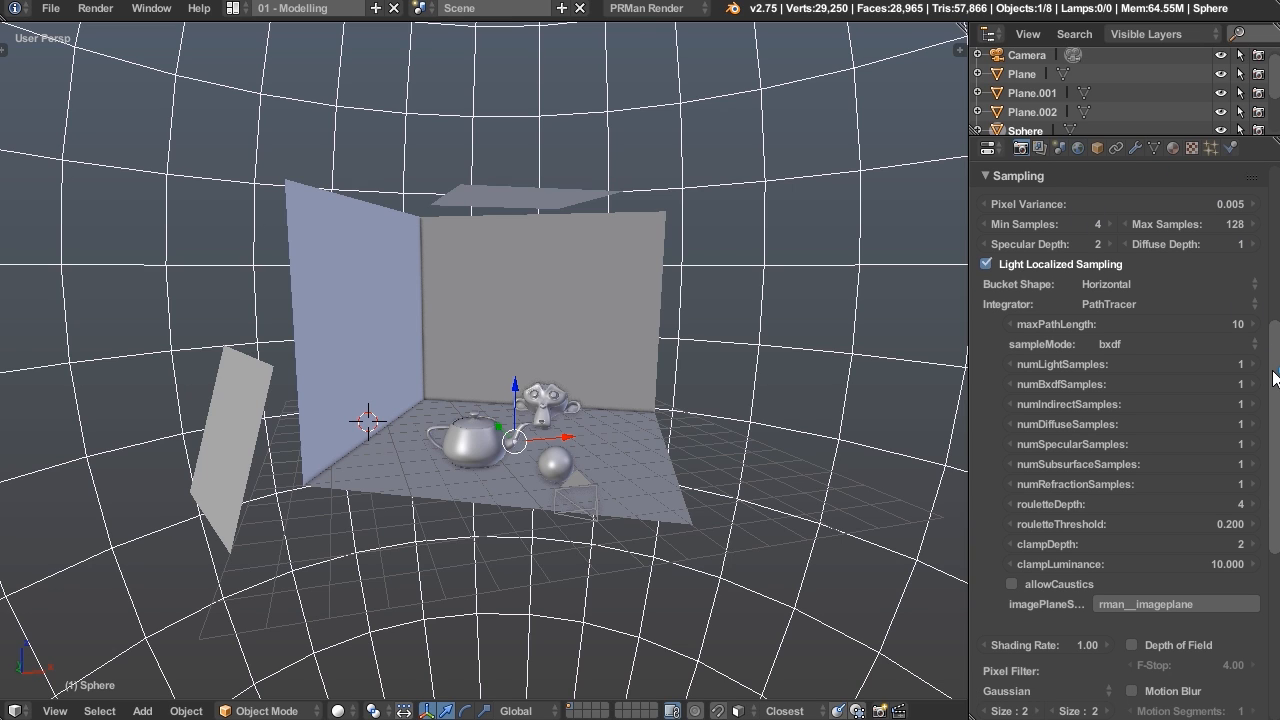
scroll("down", 3)
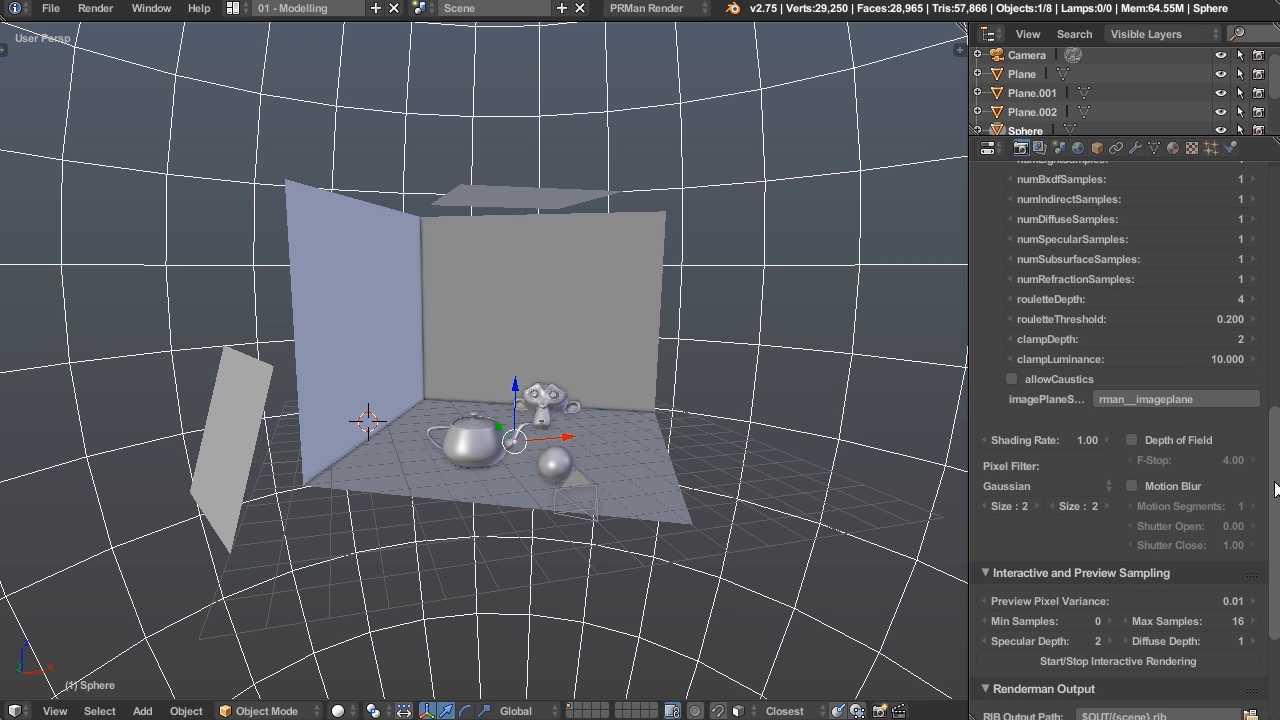
scroll("down", 3)
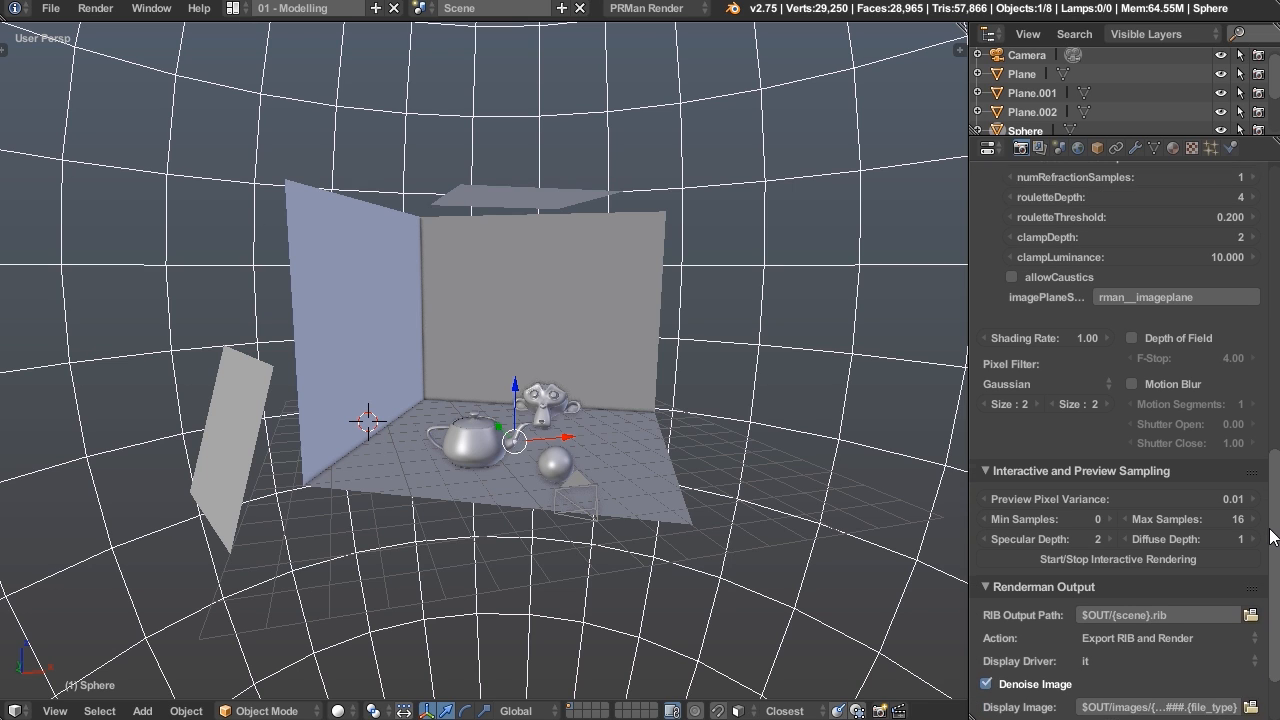
scroll("down", 3)
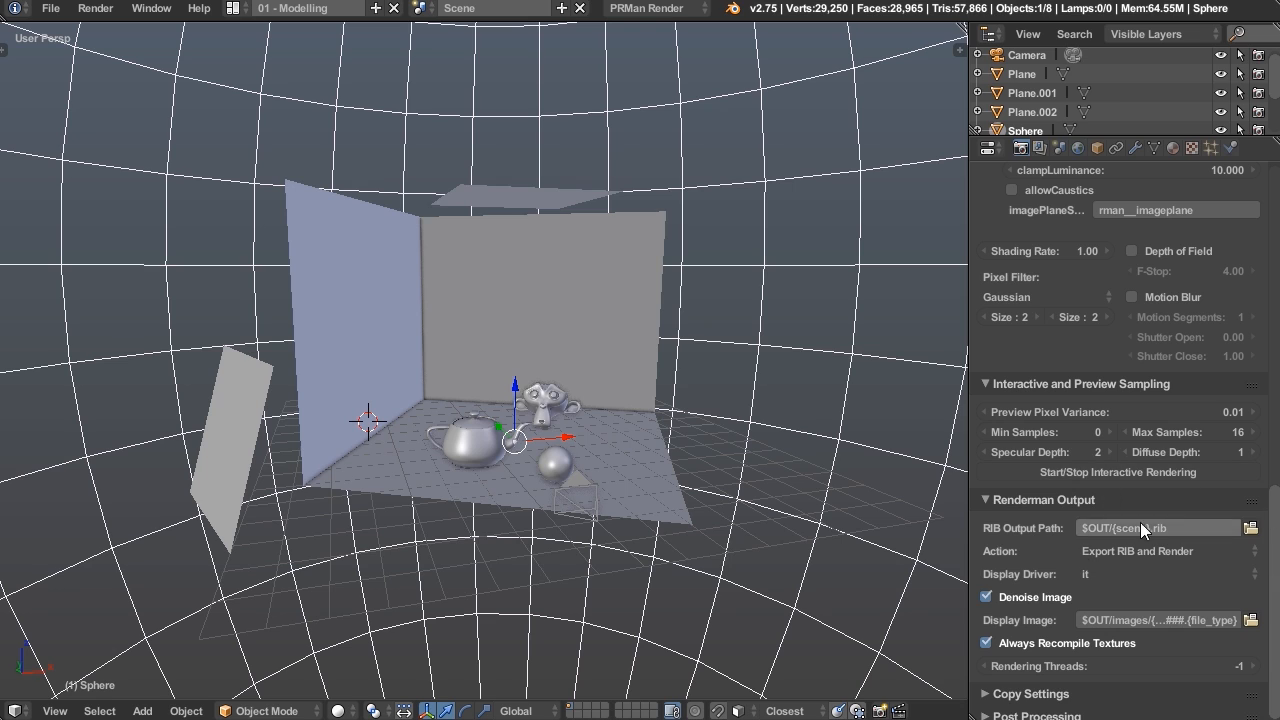
mouse_move(1016, 600)
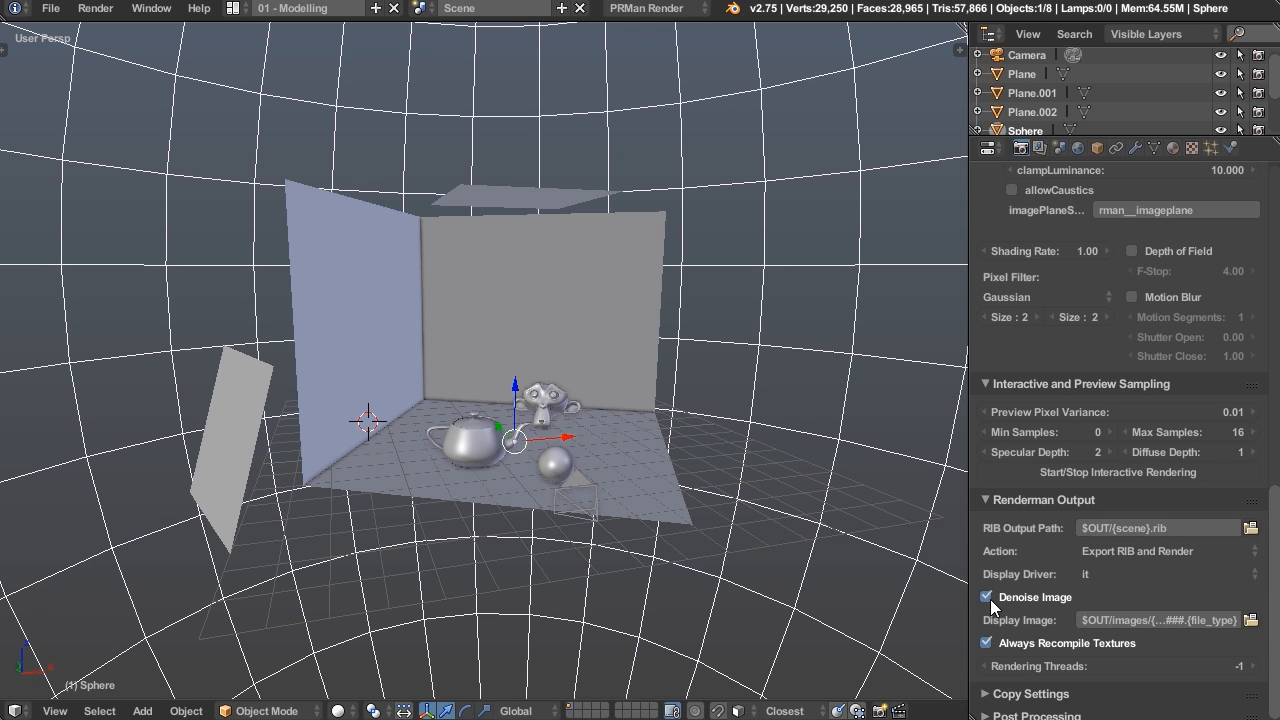
mouse_move(988, 596)
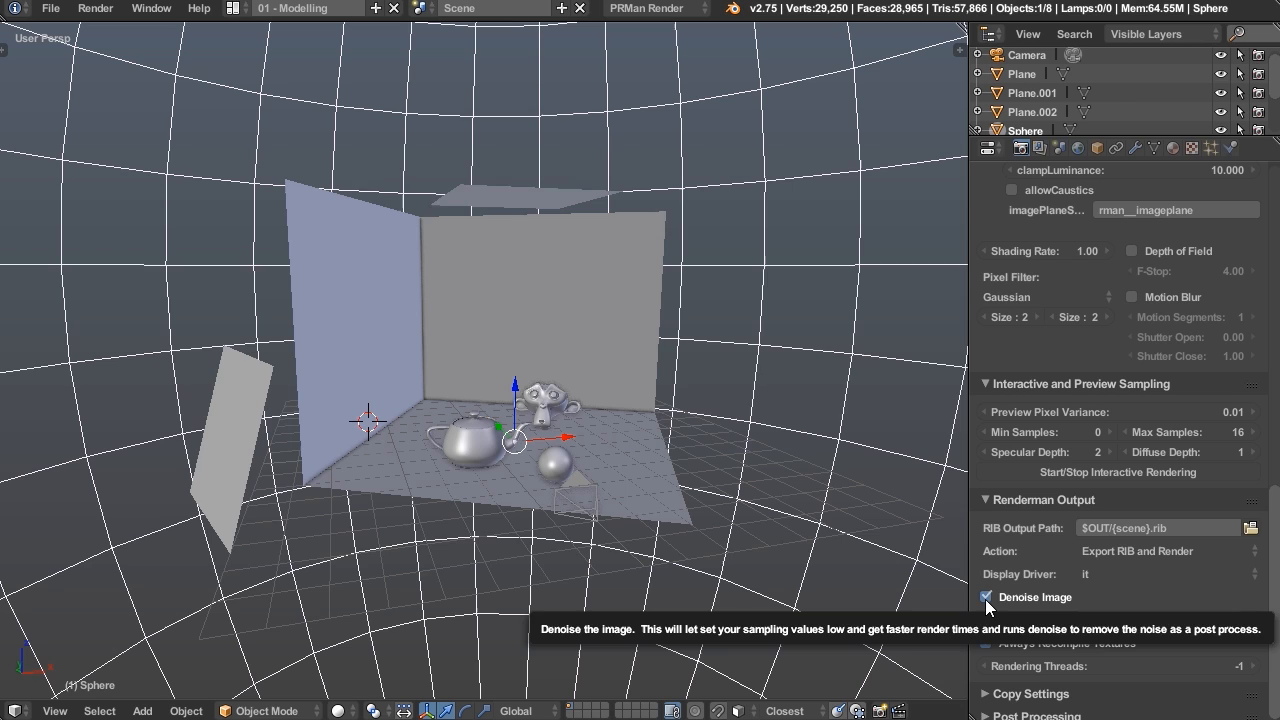
Turn off Denoise Image in RenderMan Output while keeping 'it' as the display driver
left_click(988, 596)
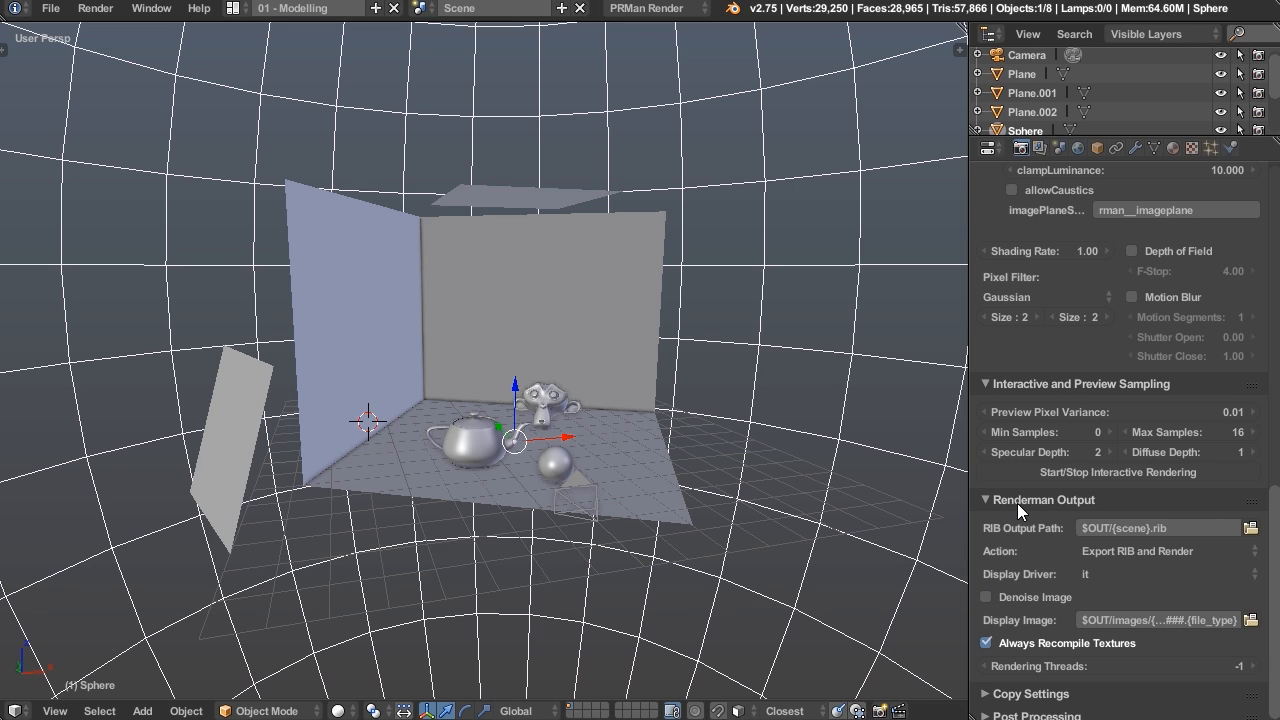
mouse_move(1040, 452)
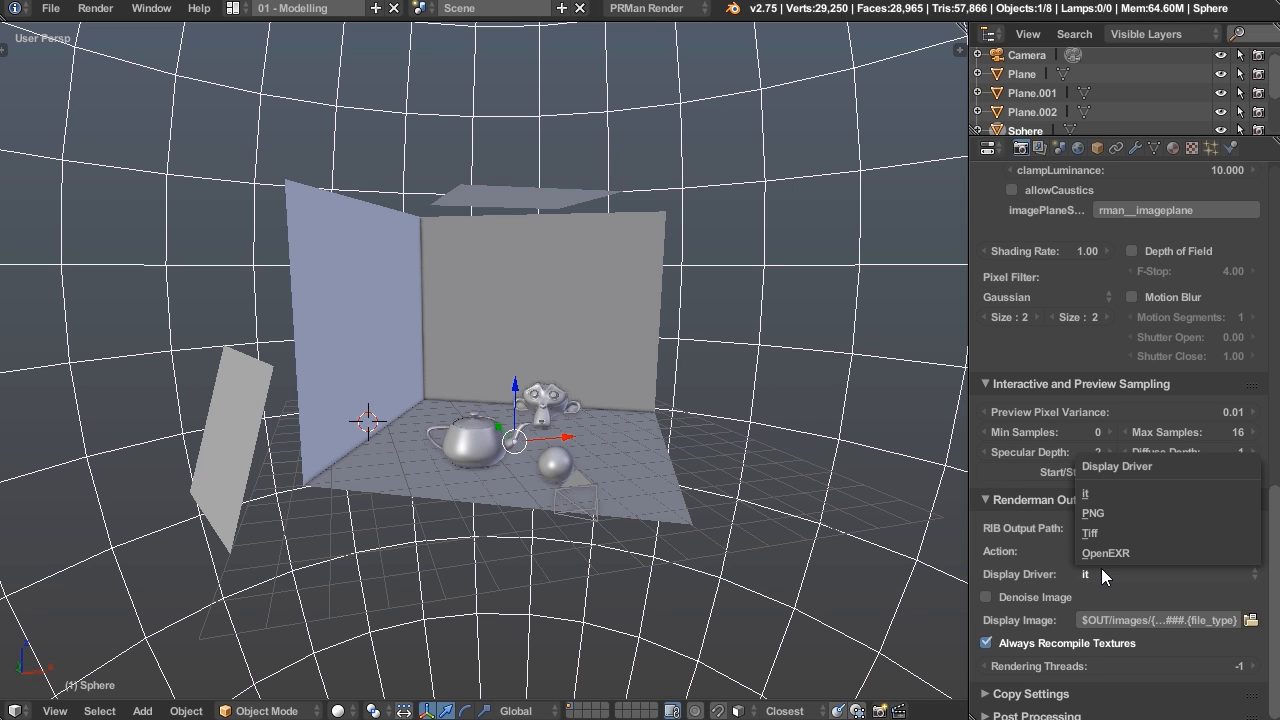
mouse_move(1092, 512)
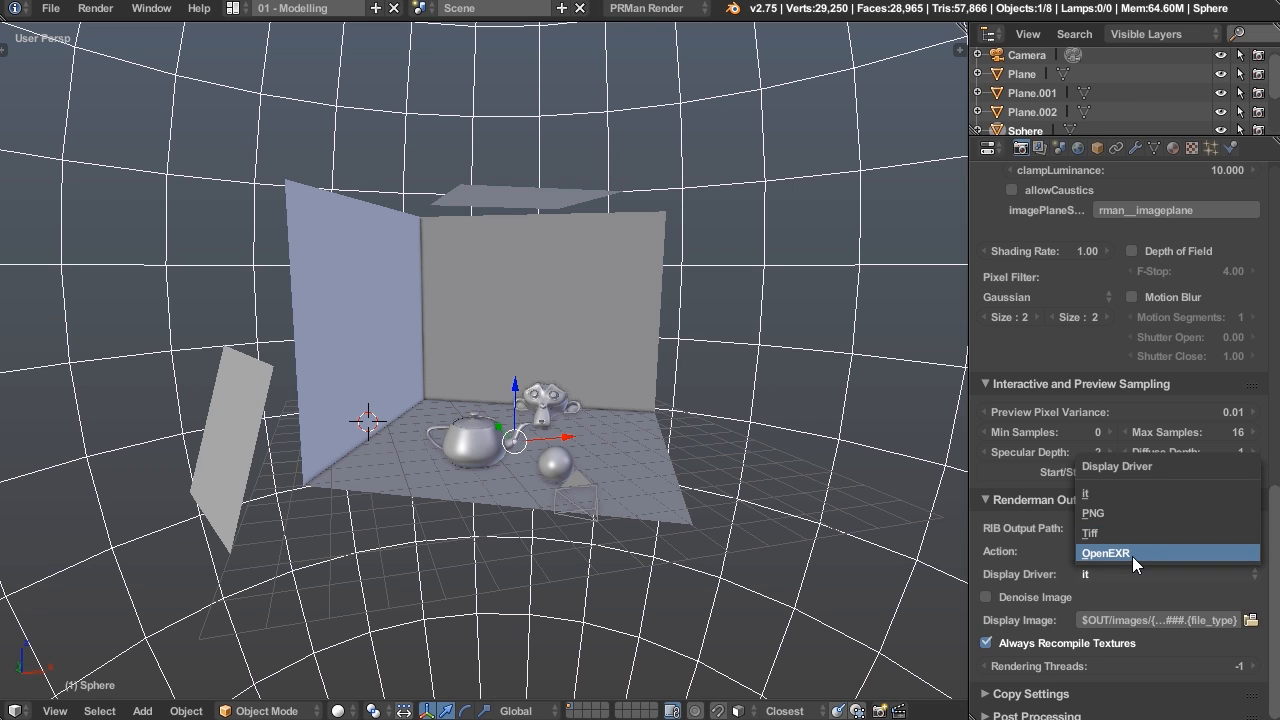
left_click(1136, 552)
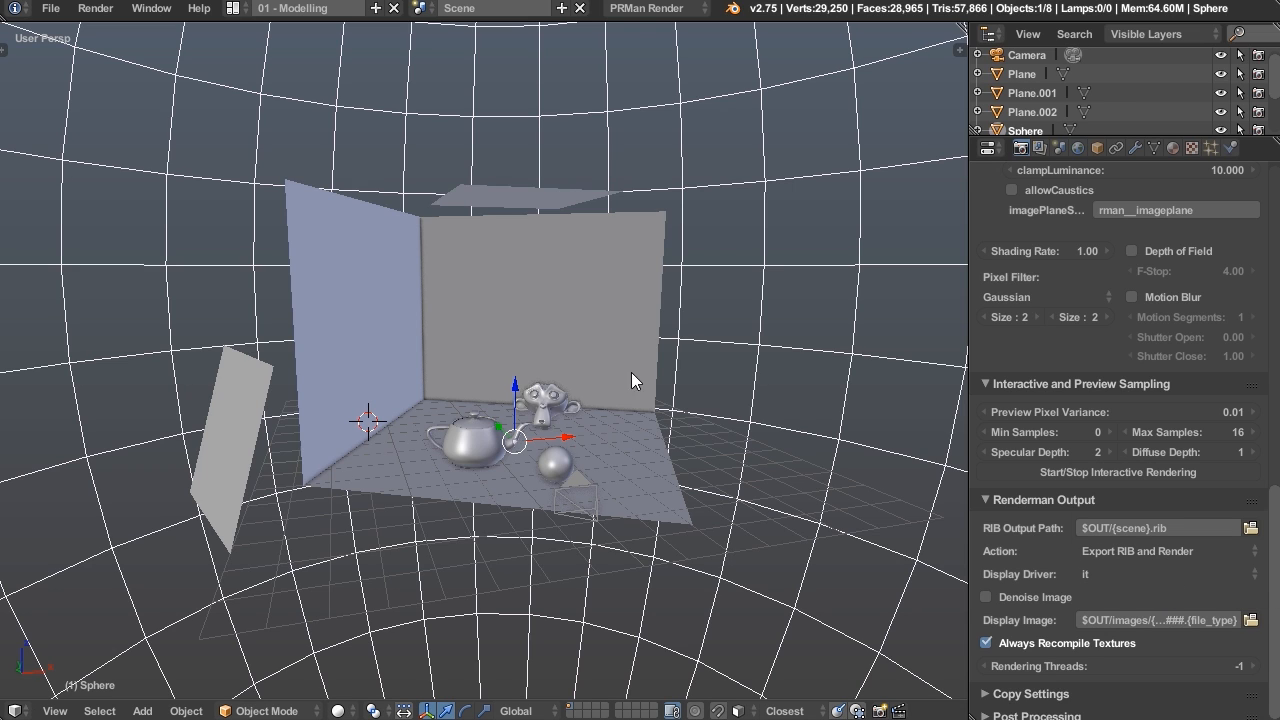
mouse_move(644, 356)
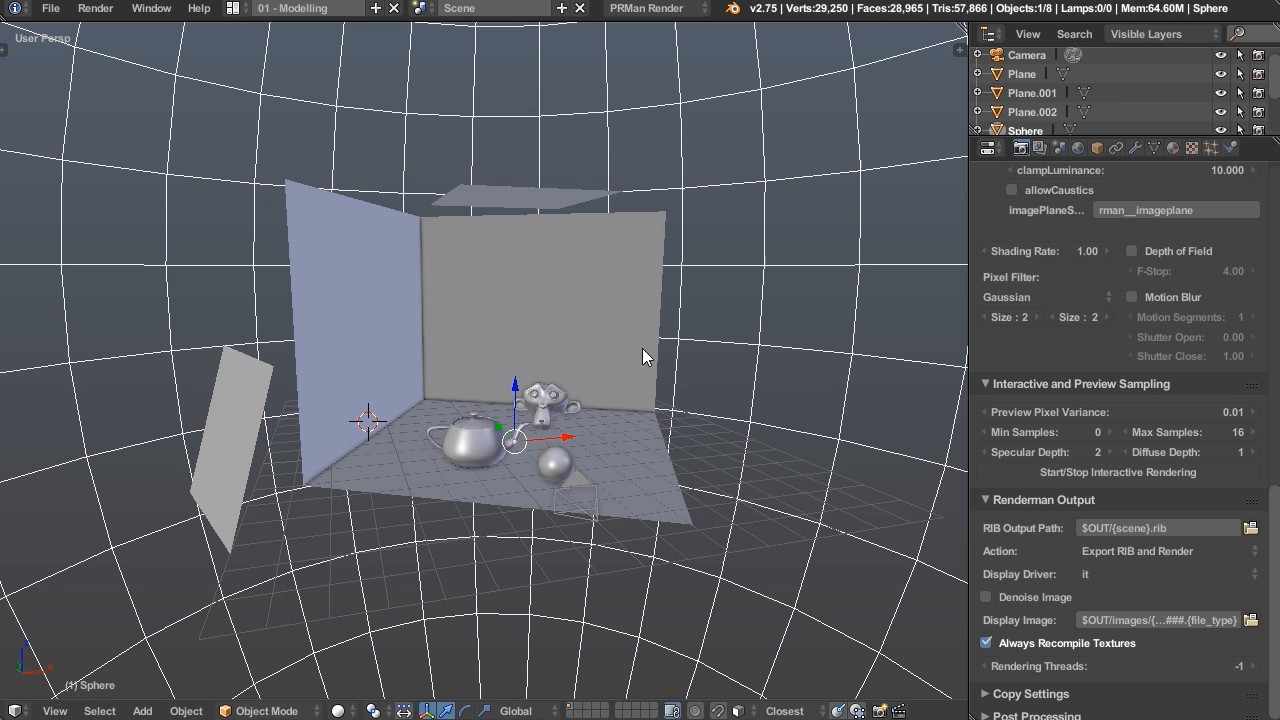
mouse_move(620, 392)
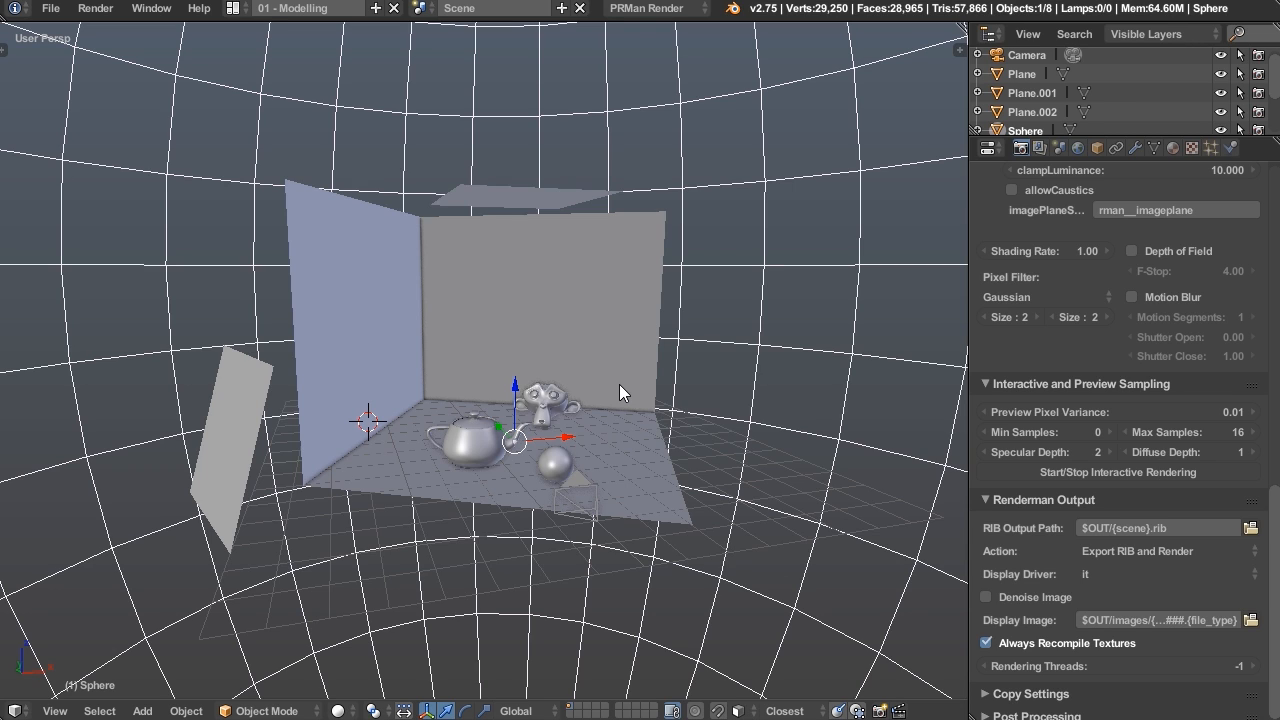
mouse_move(1120, 596)
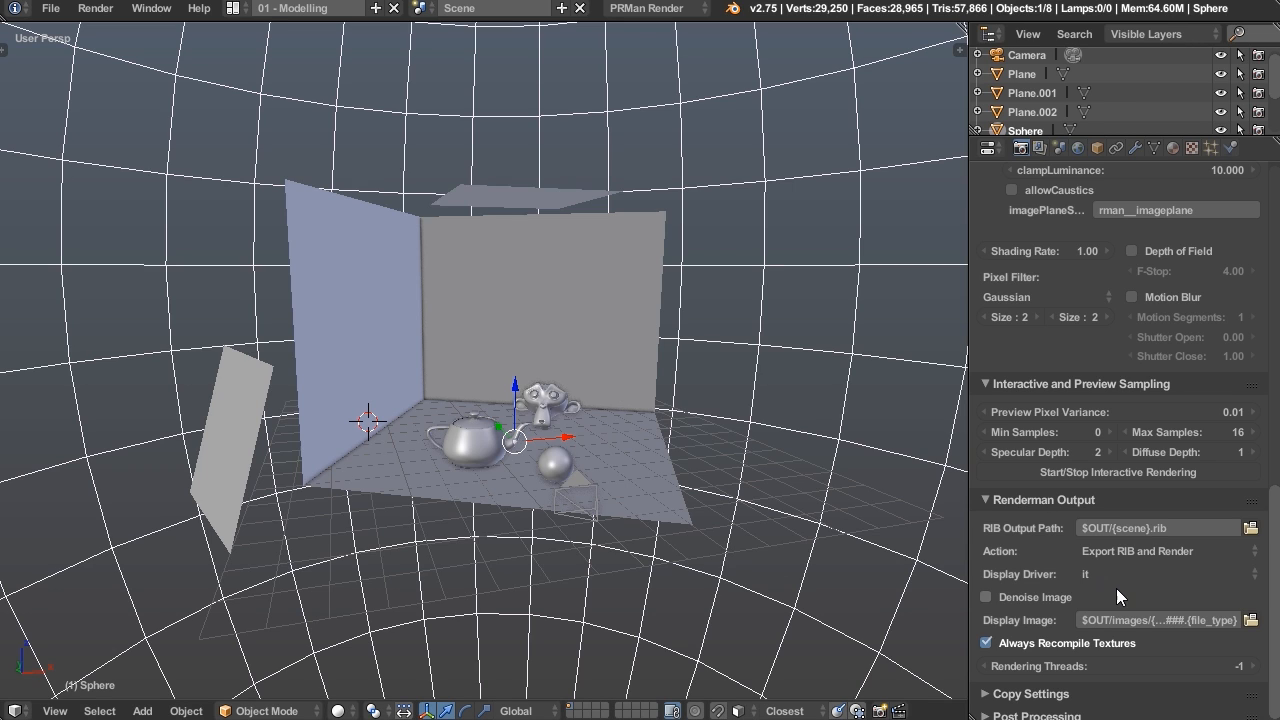
mouse_move(858, 540)
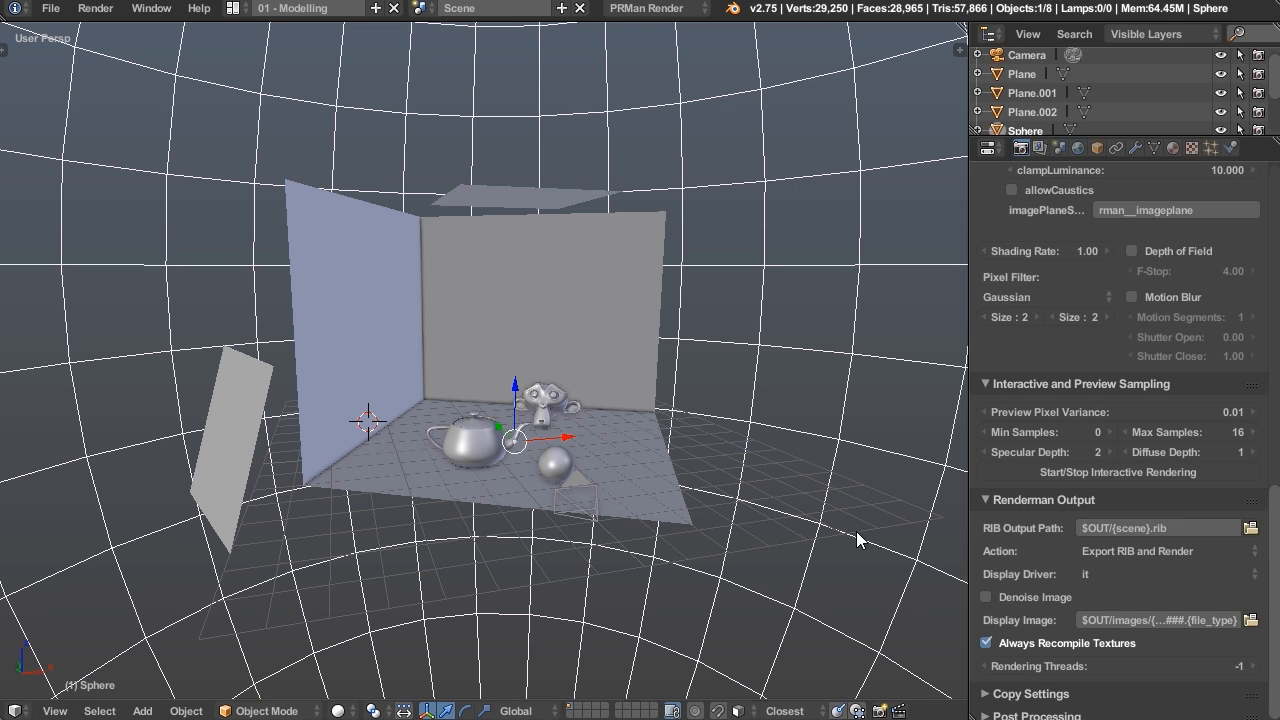
mouse_move(872, 540)
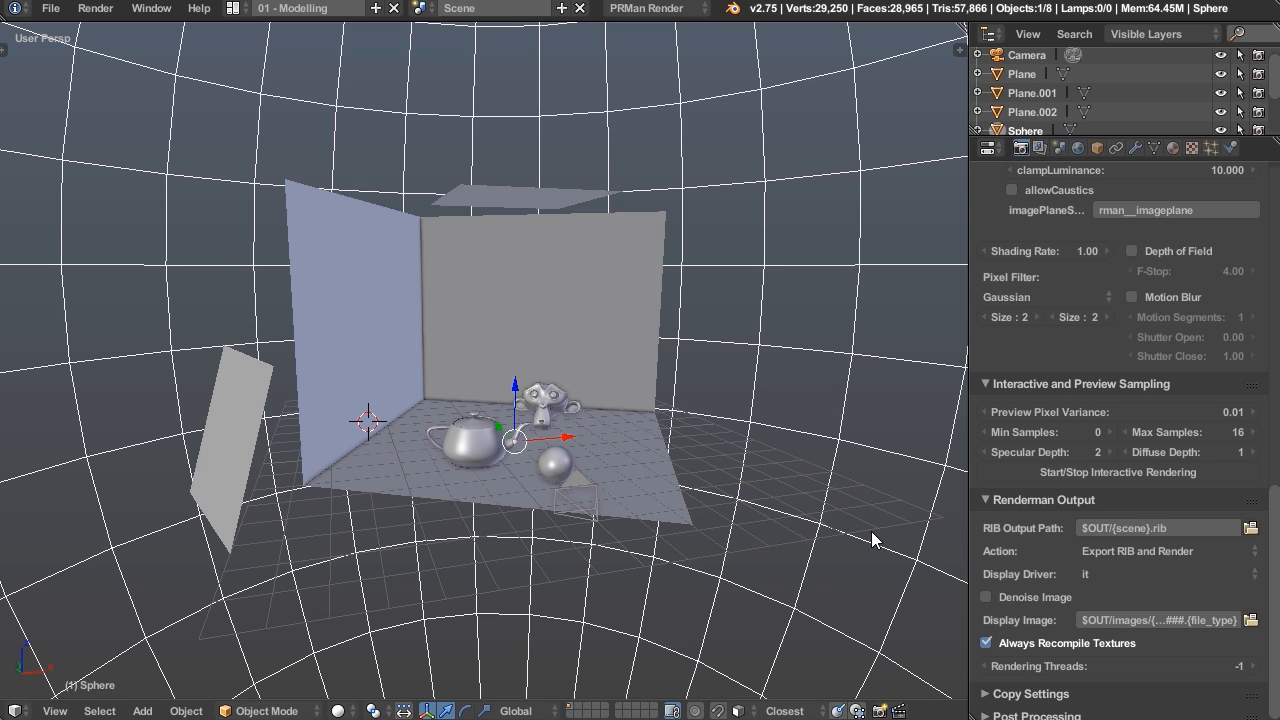
mouse_move(1088, 612)
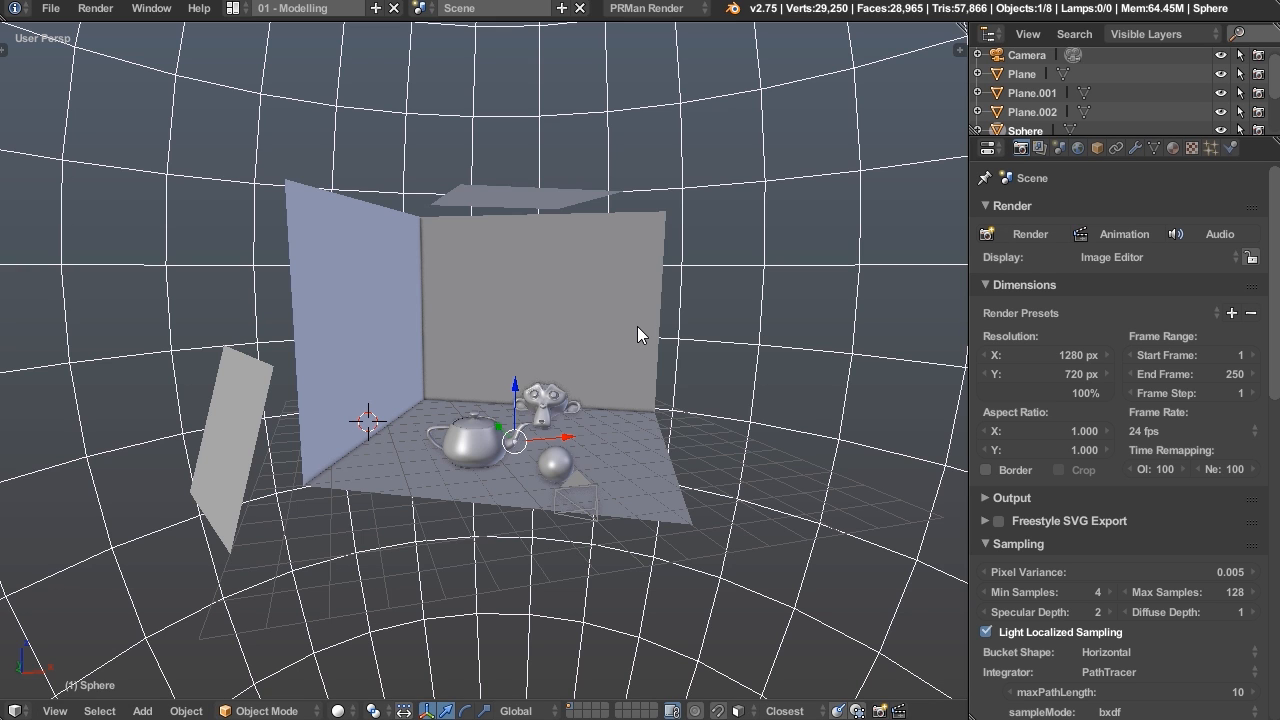
Render the scene to the it viewer and start File > Export File for the finished image
left_click(1030, 232)
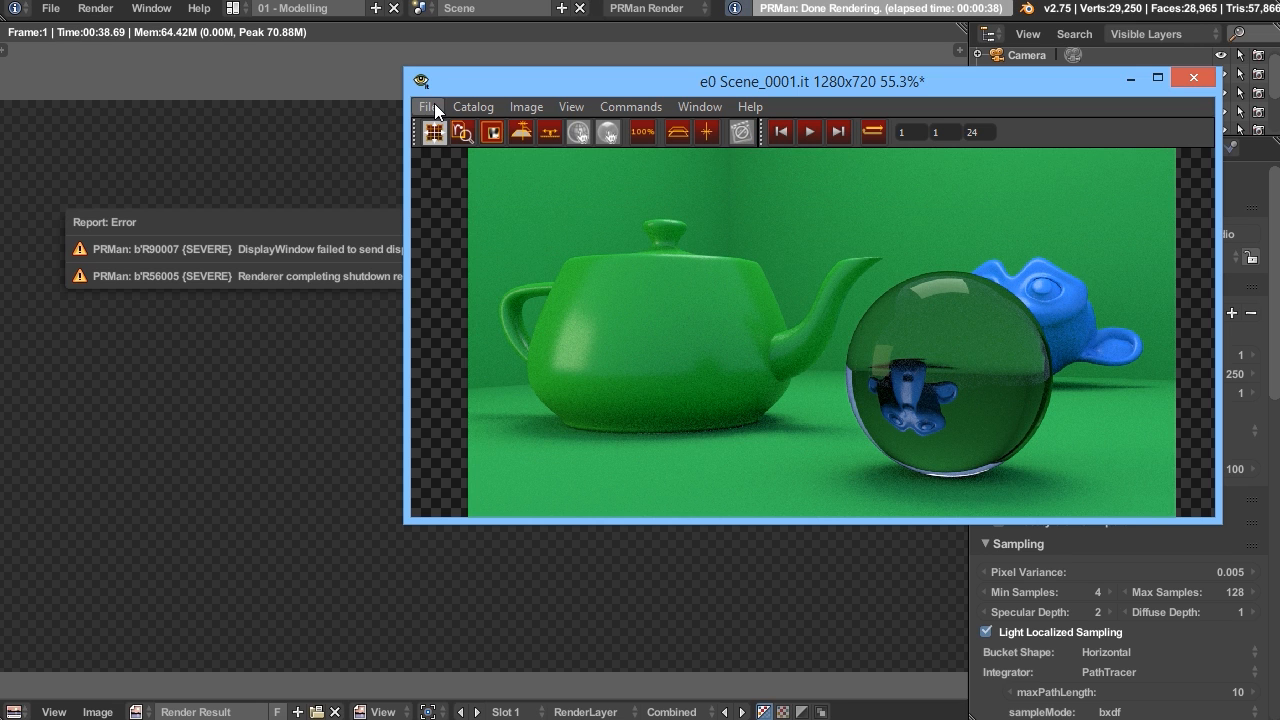
left_click(428, 106)
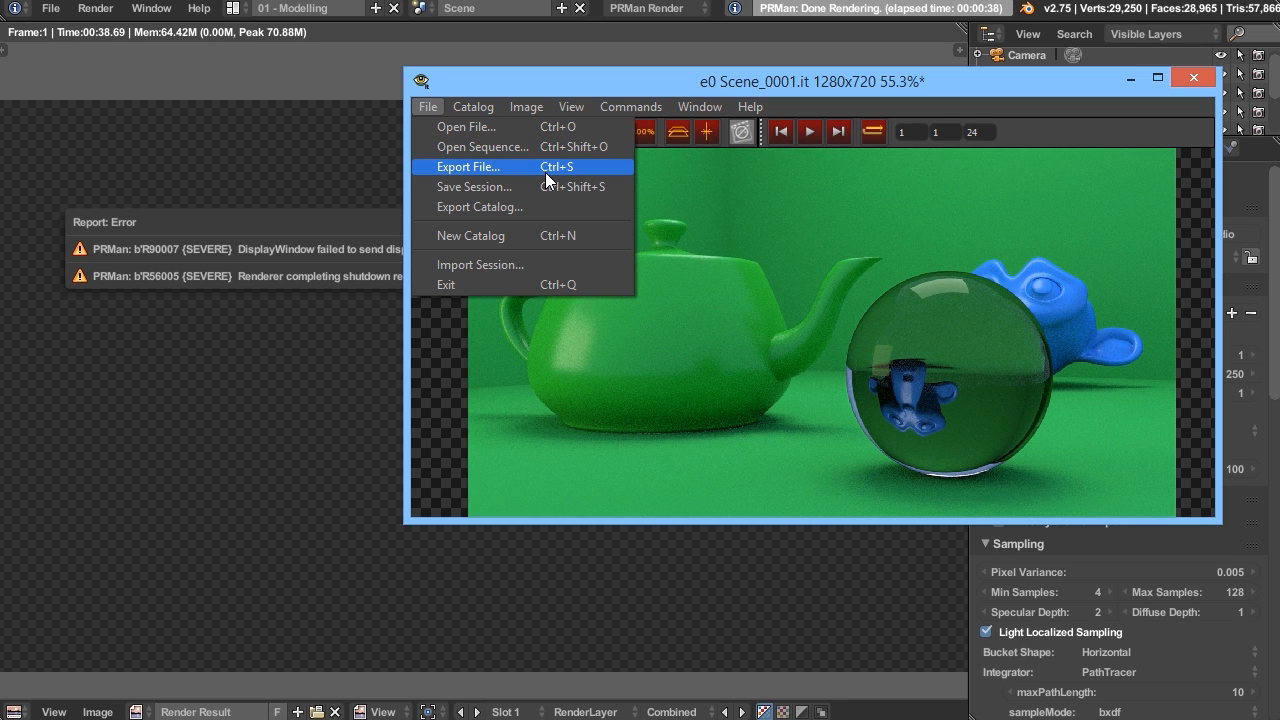
left_click(468, 166)
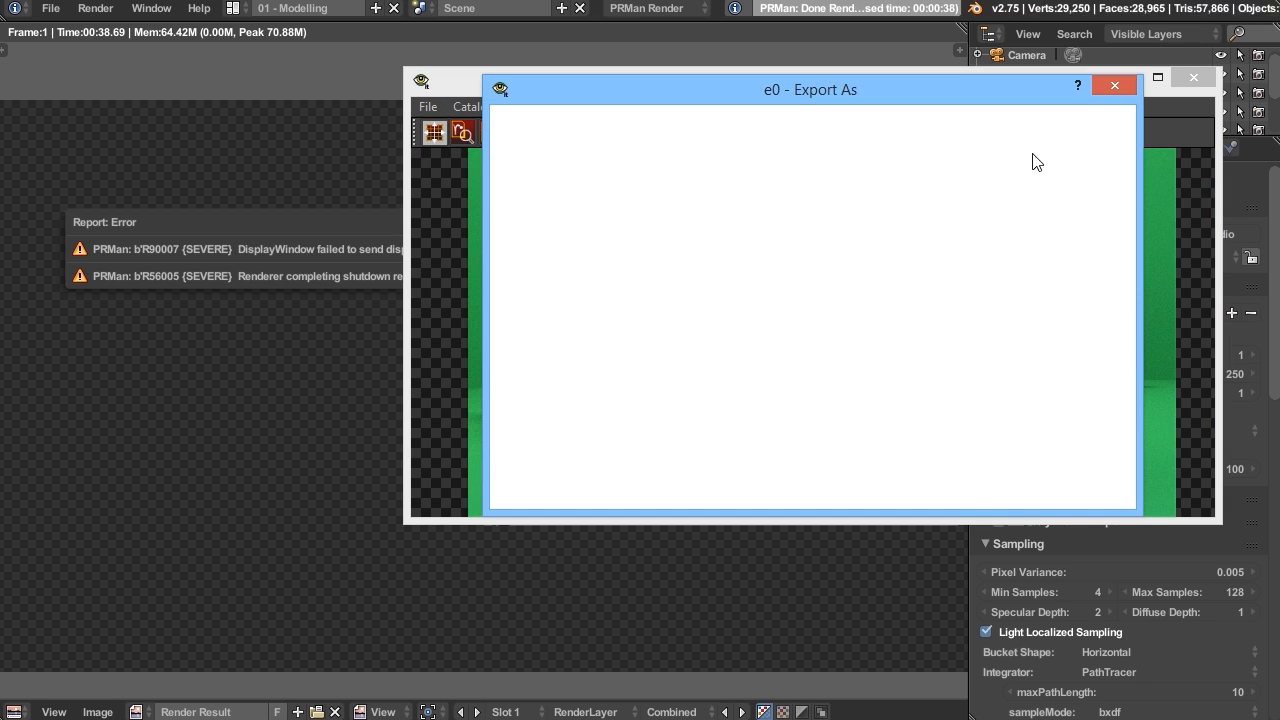